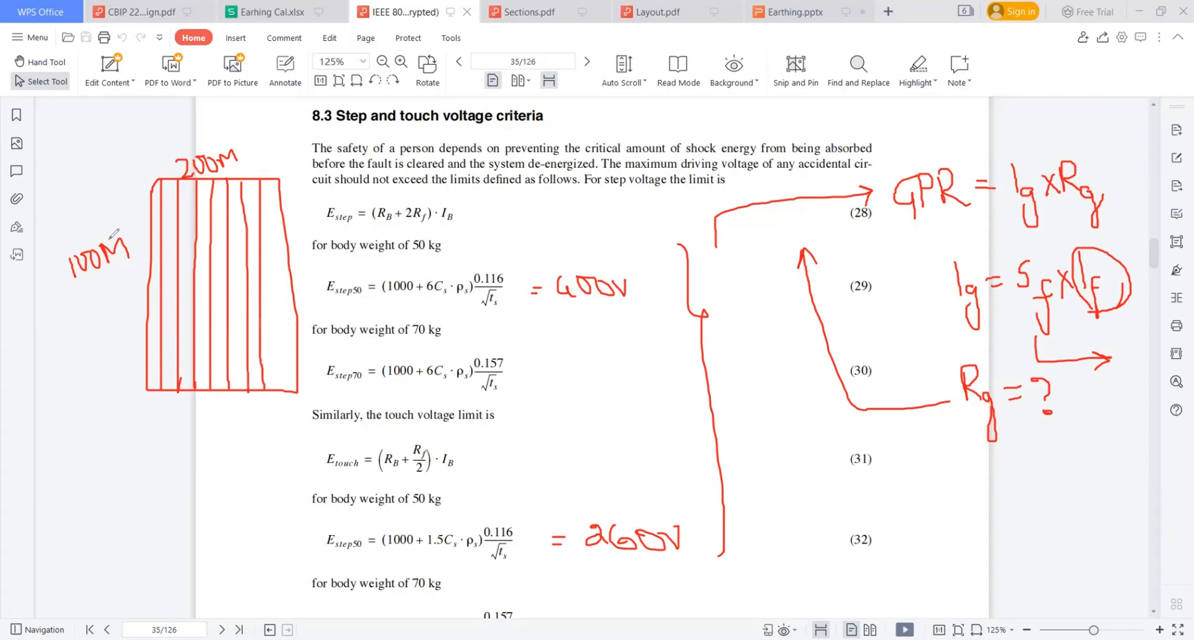
mouse_move(303, 221)
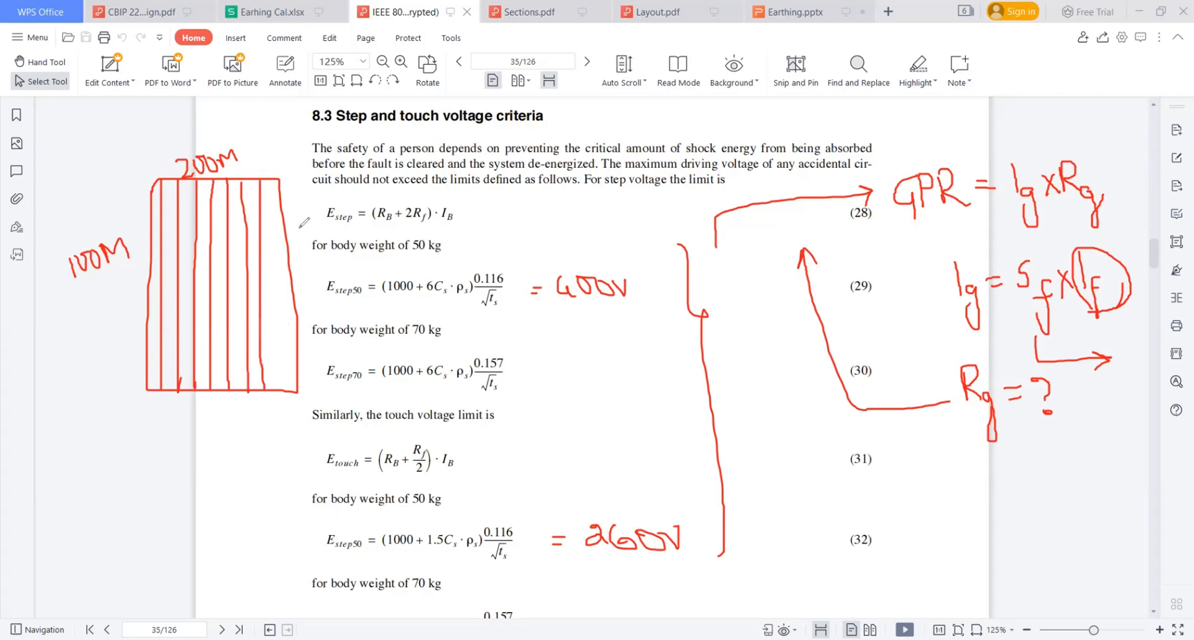
mouse_move(167, 370)
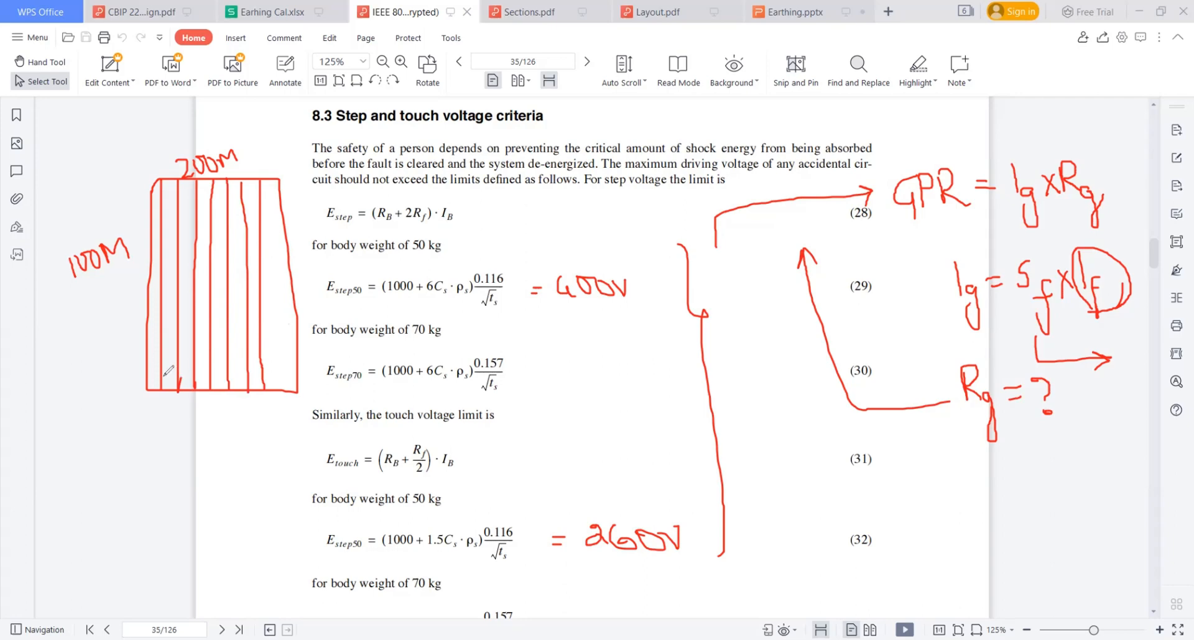
Step: Draw a rod line hanging below the grid sketch and label it with a circled 5P
drag(156, 373, 168, 457)
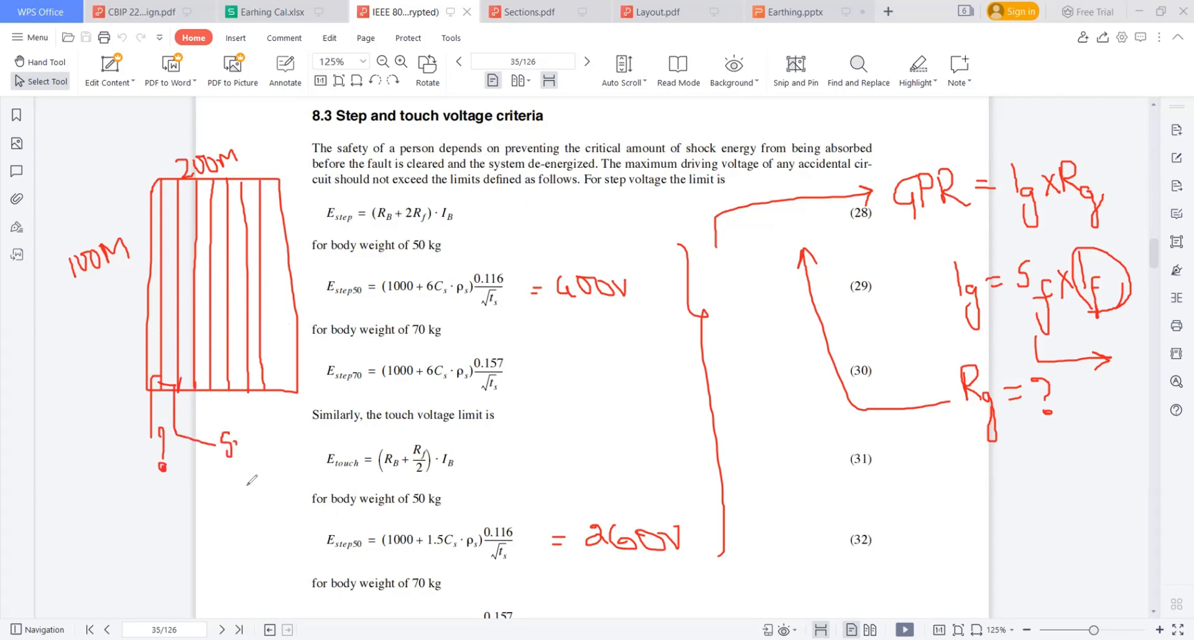
drag(232, 441, 247, 487)
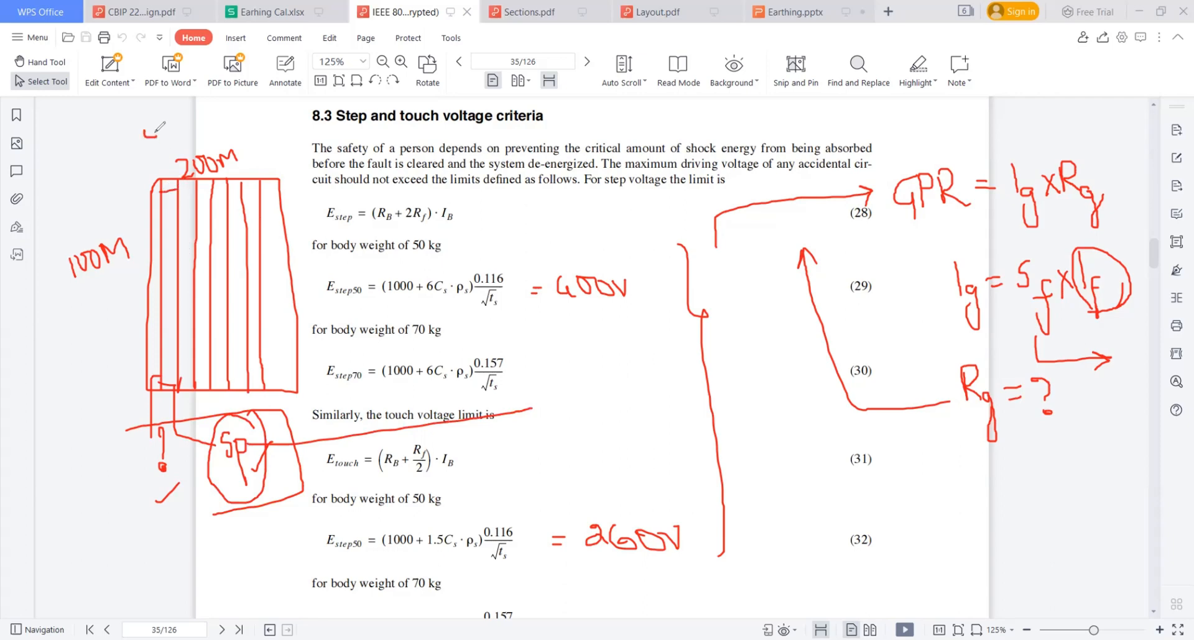
Step: Handwrite the 4m spacing note above the grid sketch
drag(149, 137, 171, 122)
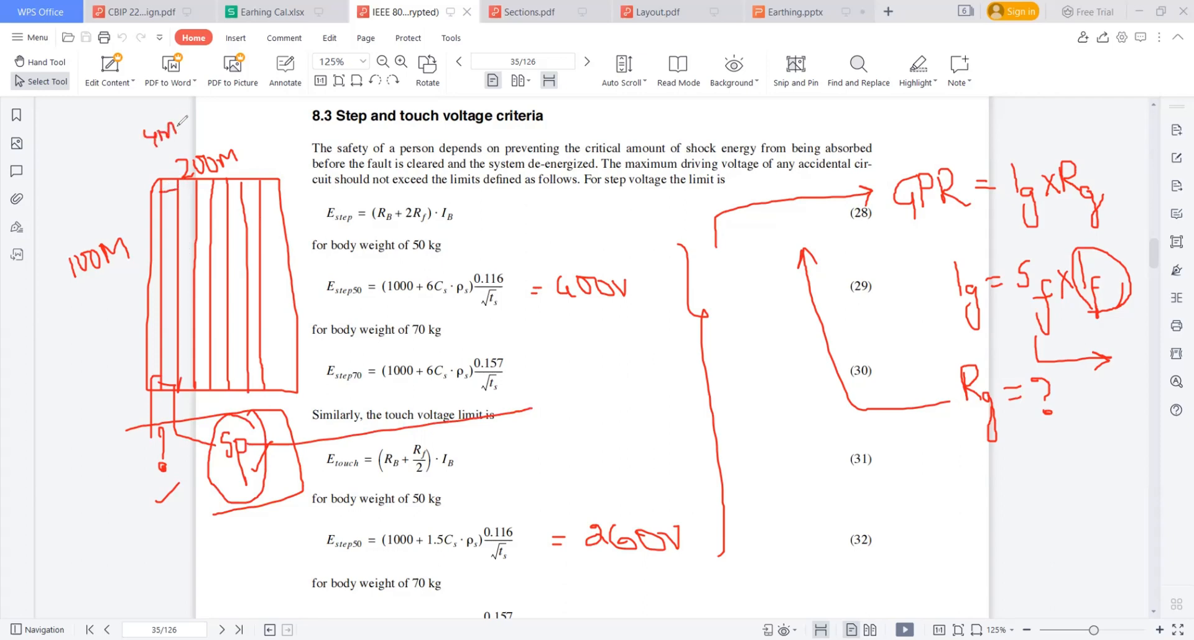
drag(175, 119, 194, 137)
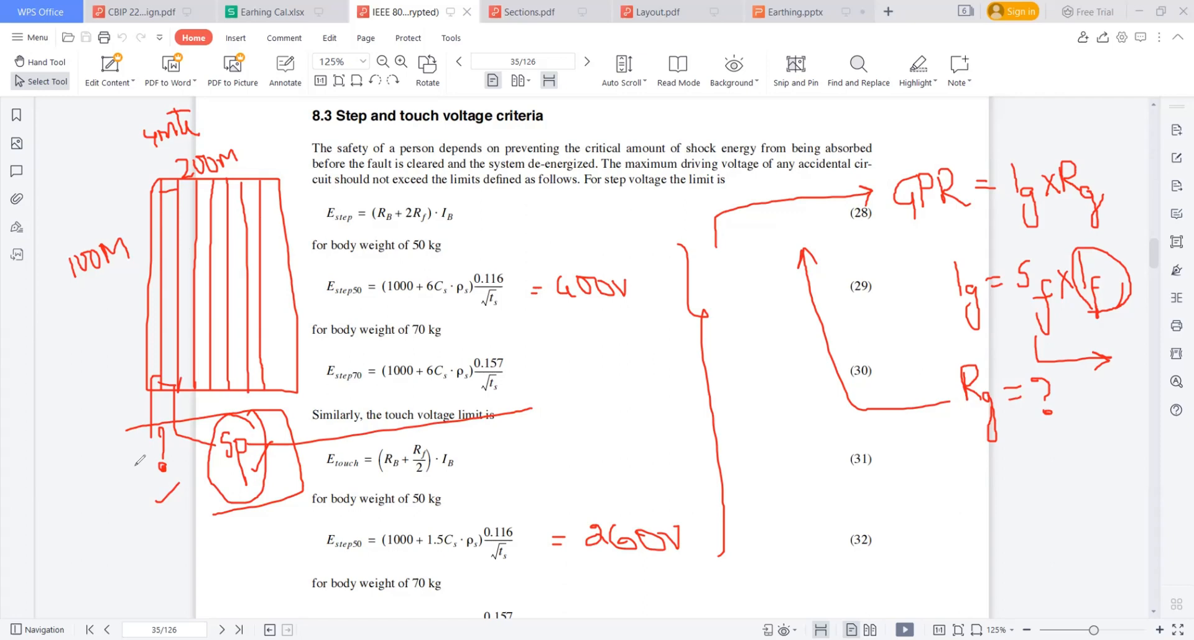
mouse_move(108, 454)
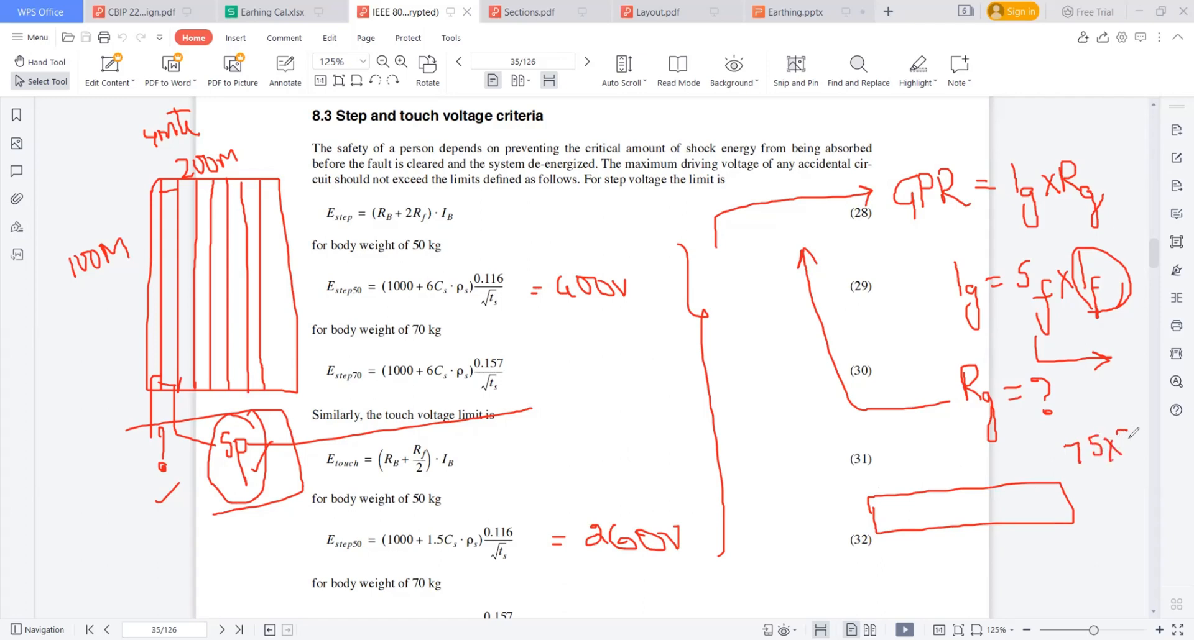
Step: Ink a dimension stroke on the flat strip sketch under Rg = ?
drag(1119, 438, 1139, 437)
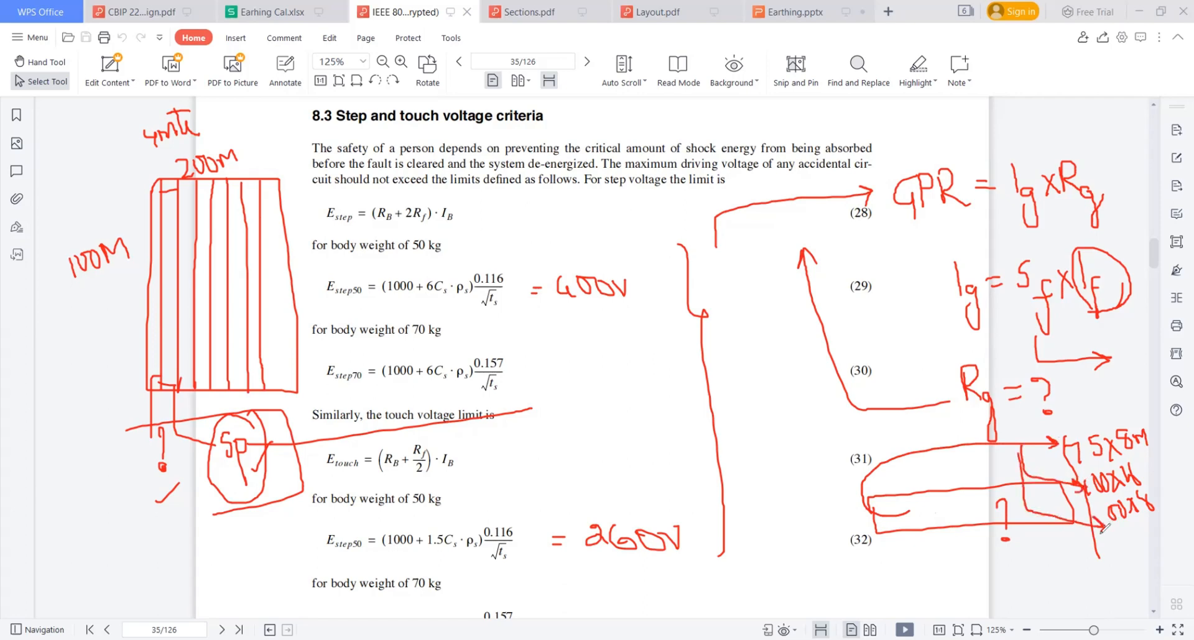
mouse_move(187, 155)
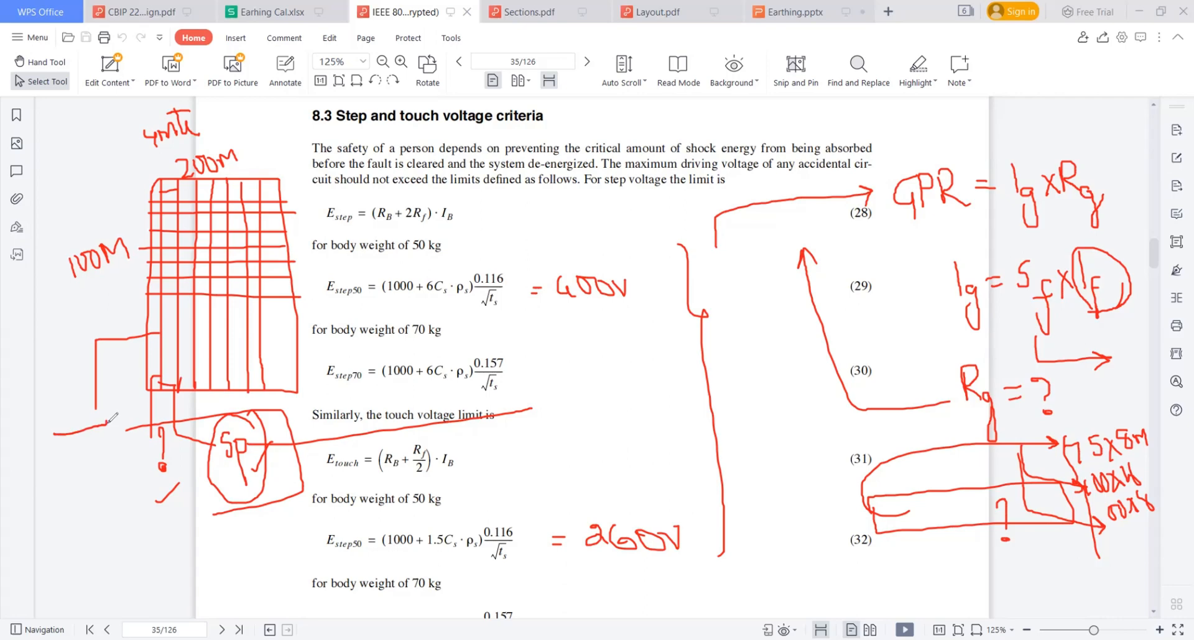
Step: Draw a small flat strip off the grid sketch's lower left corner
drag(53, 423, 122, 438)
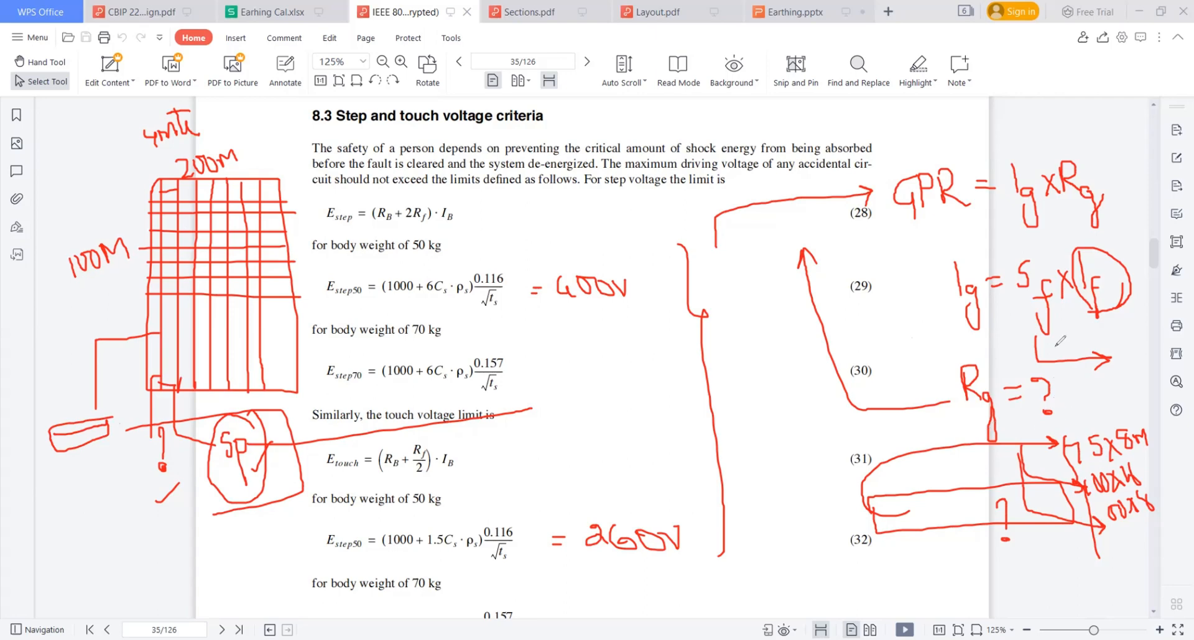
mouse_move(964, 350)
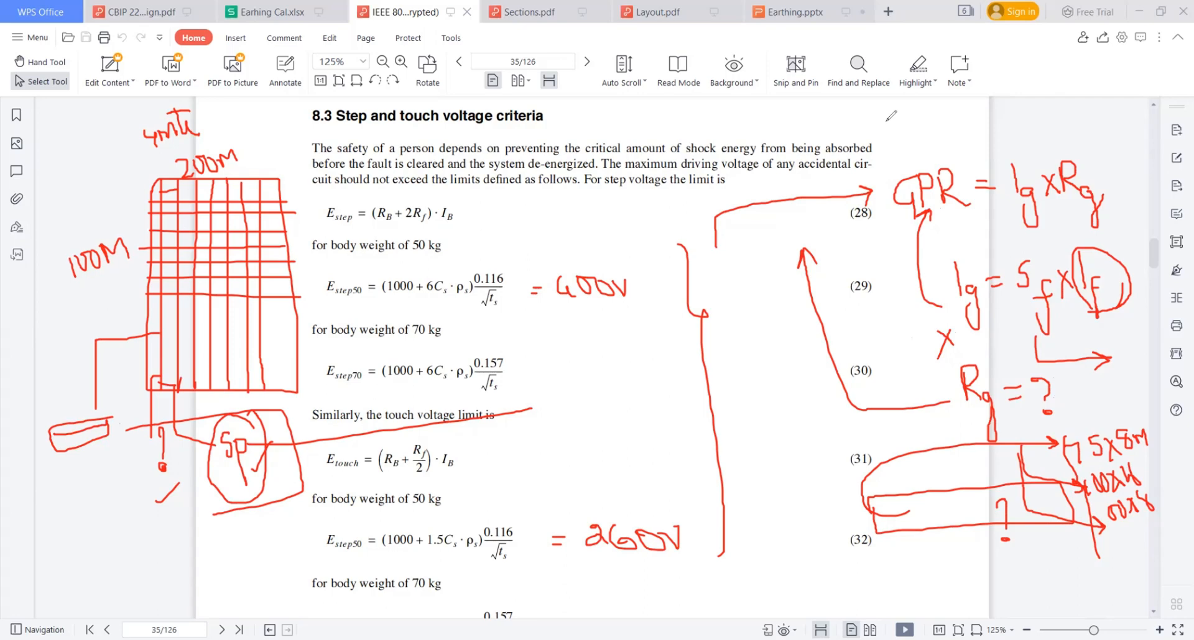
mouse_move(895, 193)
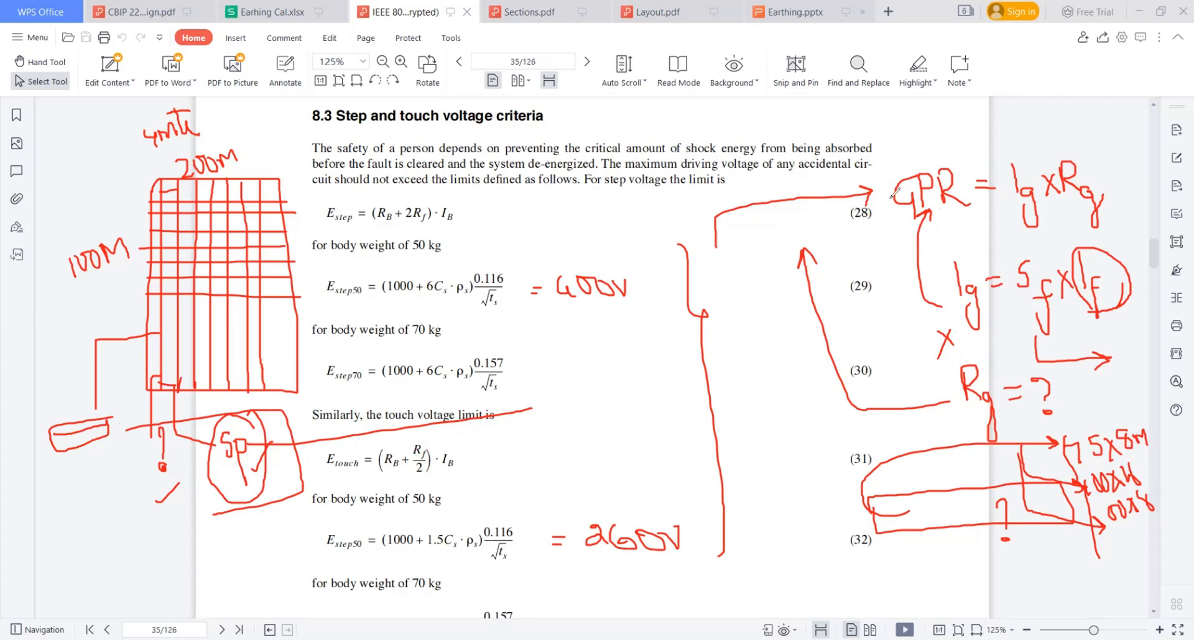
mouse_move(973, 118)
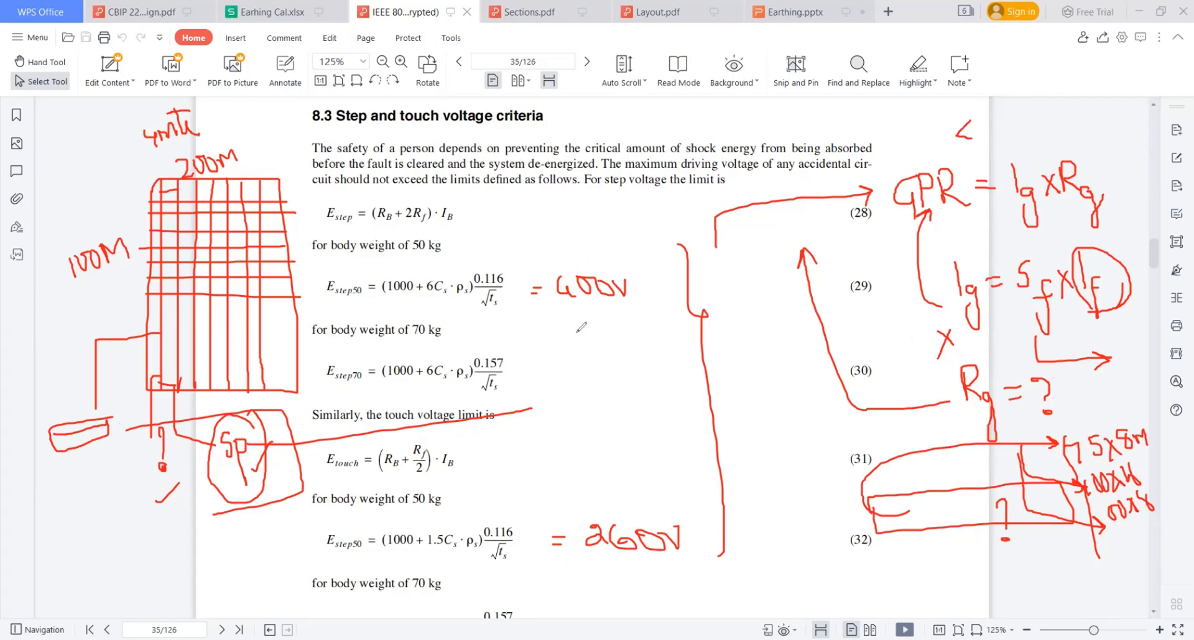
Step: Handwrite a 'Step vol' note at the top right of the page
drag(998, 118, 1009, 109)
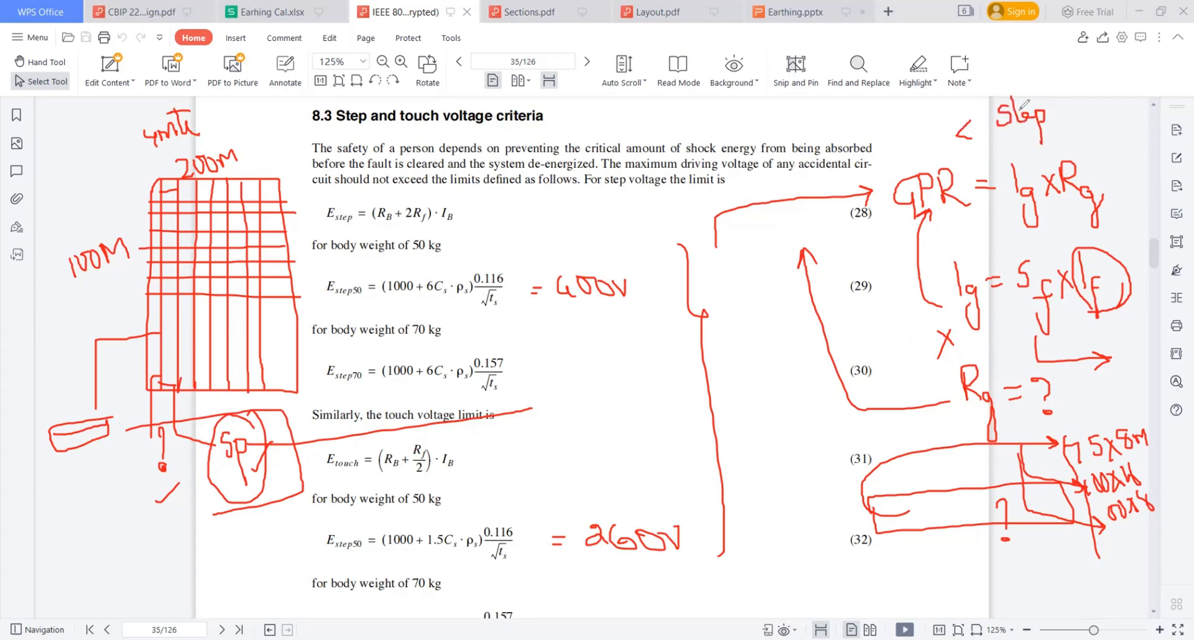
drag(1054, 122, 1082, 118)
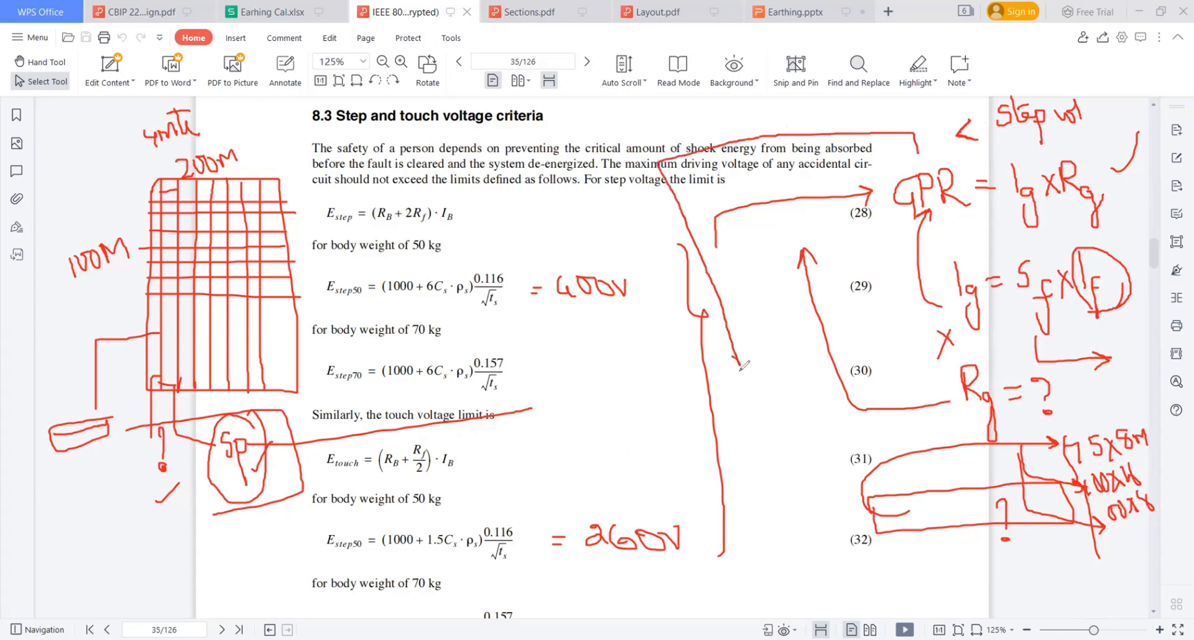
mouse_move(722, 390)
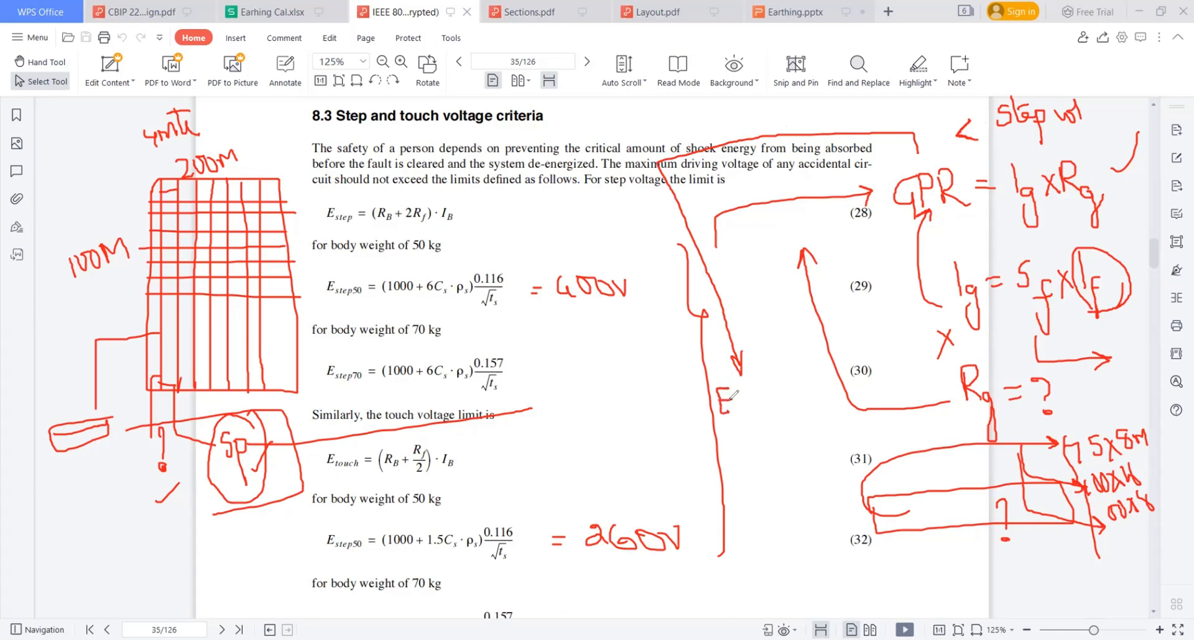
Step: Handwrite 'E att' beside equation (30)
drag(732, 404, 742, 415)
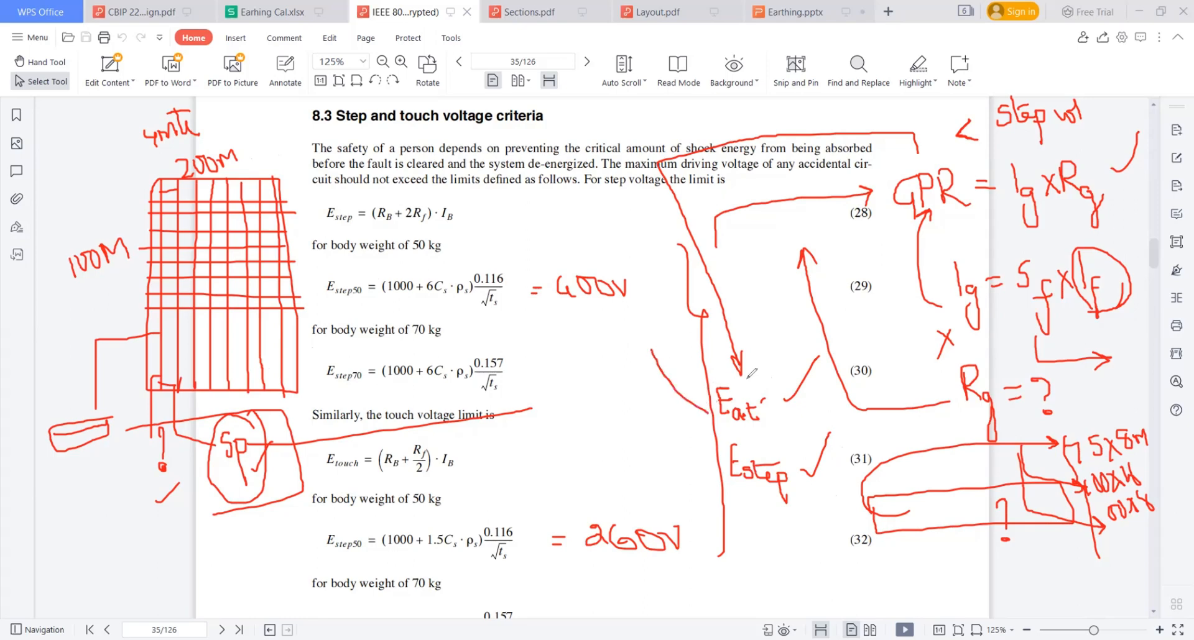
mouse_move(621, 326)
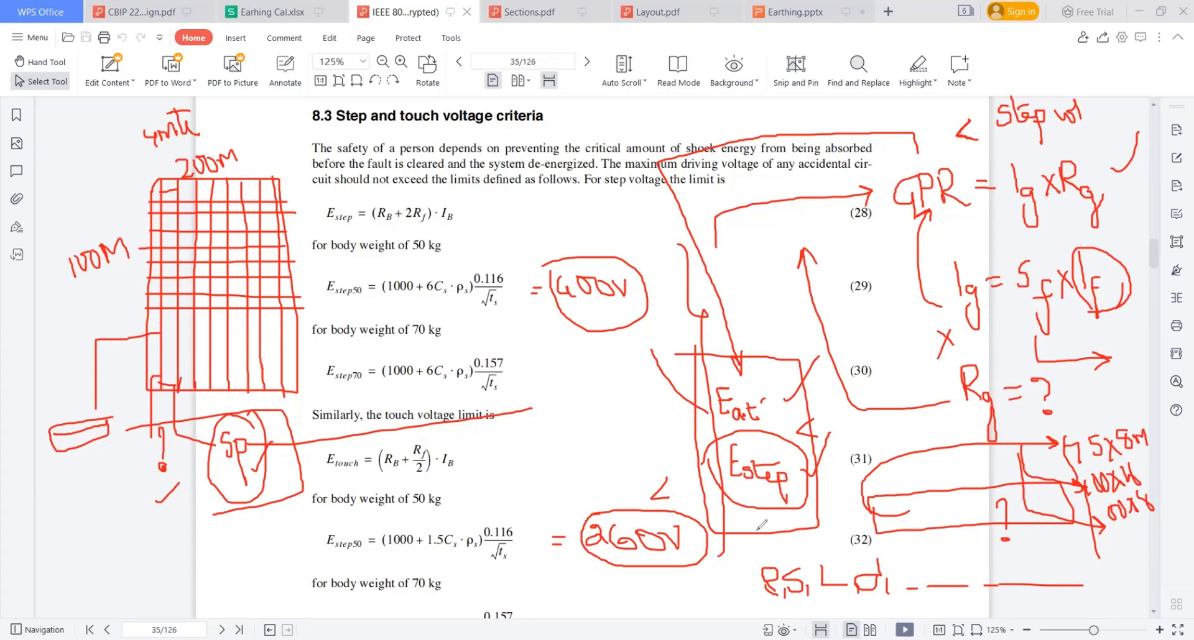
mouse_move(152, 323)
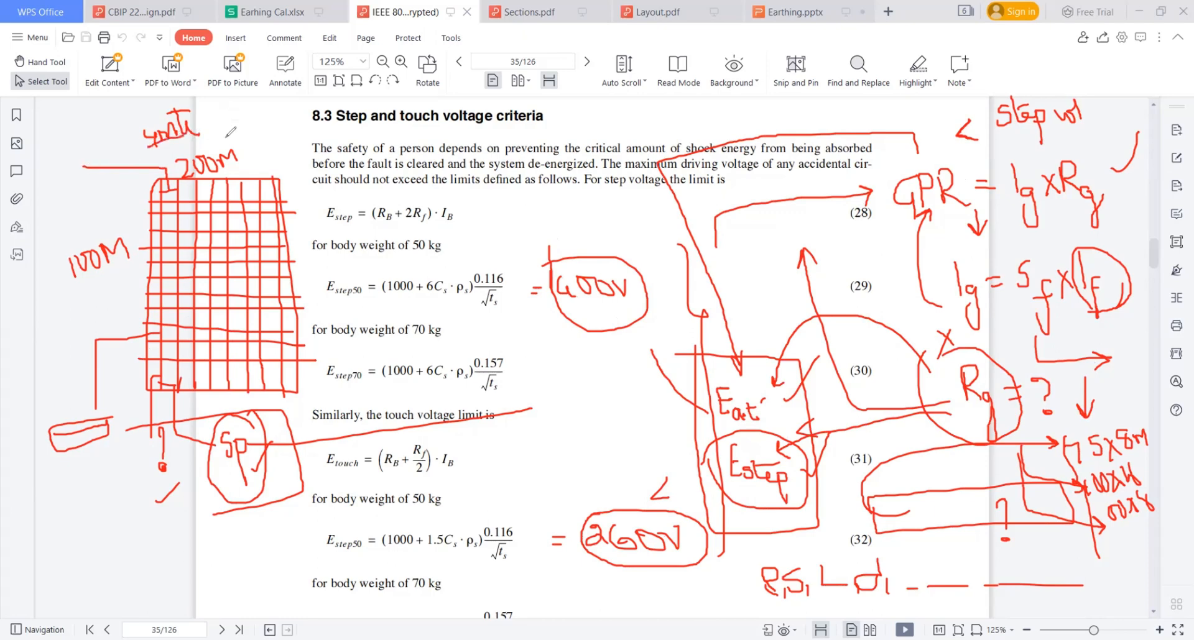
Step: Write a 6-5-4-3-2-1 count above the grid and draw a red arrow right of circled h
drag(219, 141, 228, 115)
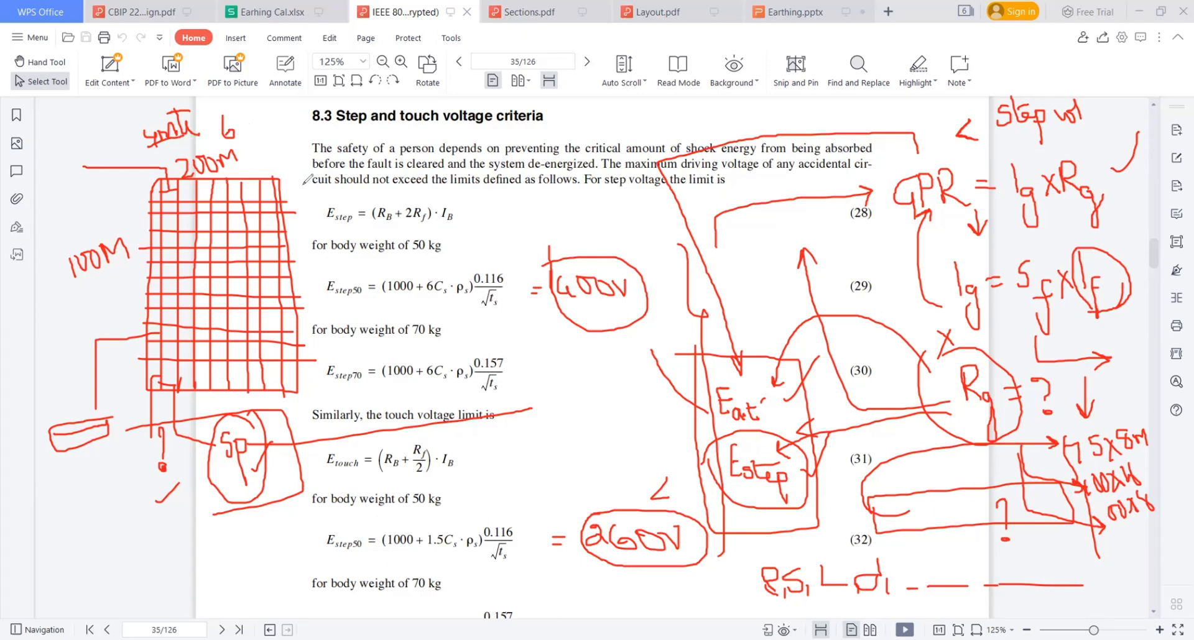
drag(248, 128, 268, 137)
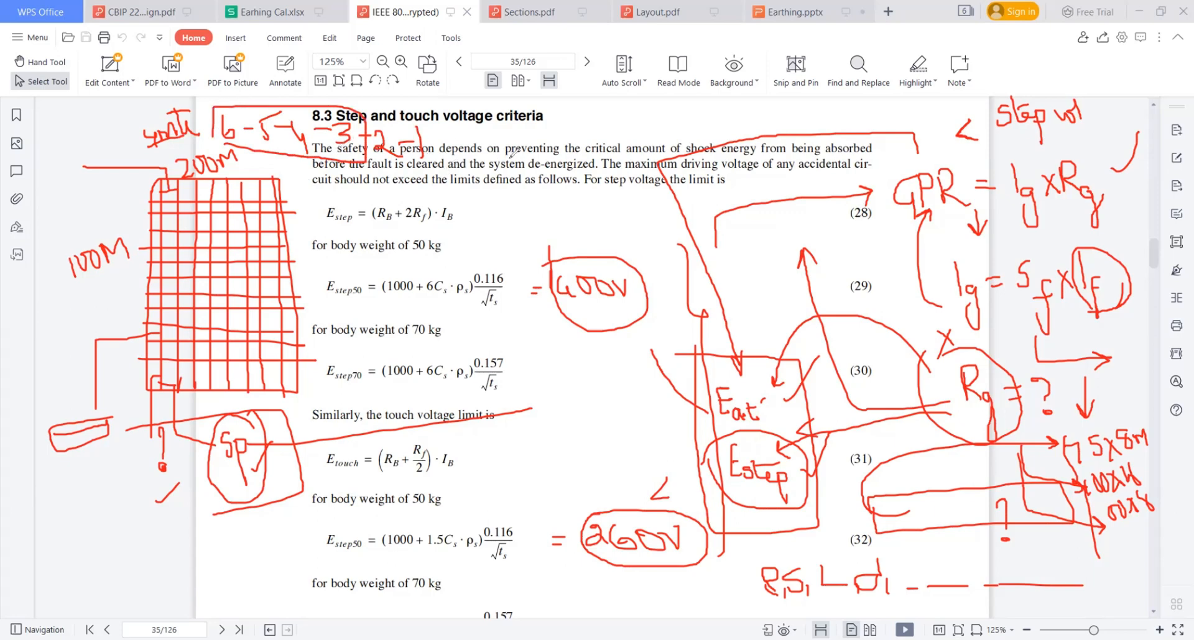
mouse_move(657, 297)
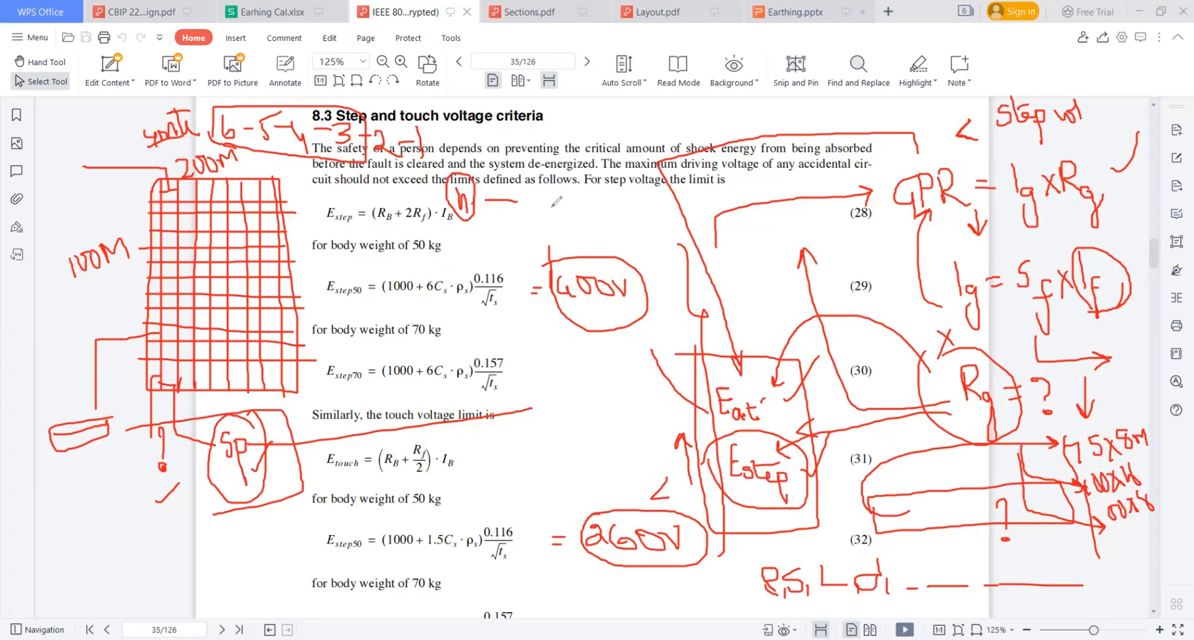
drag(510, 204, 552, 207)
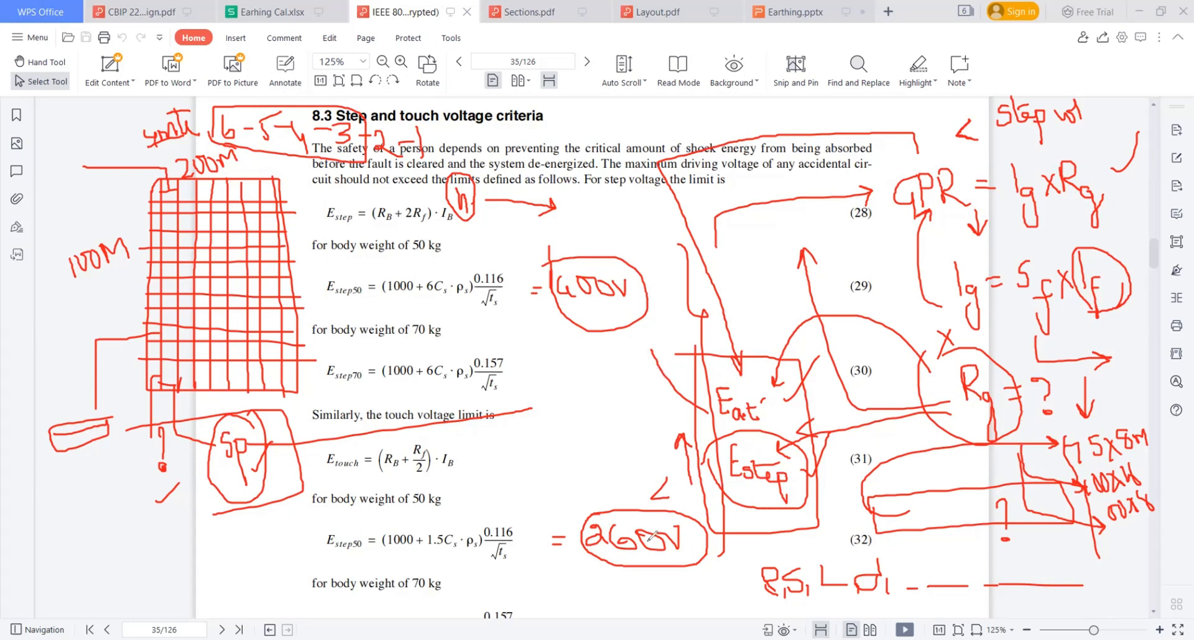
mouse_move(853, 502)
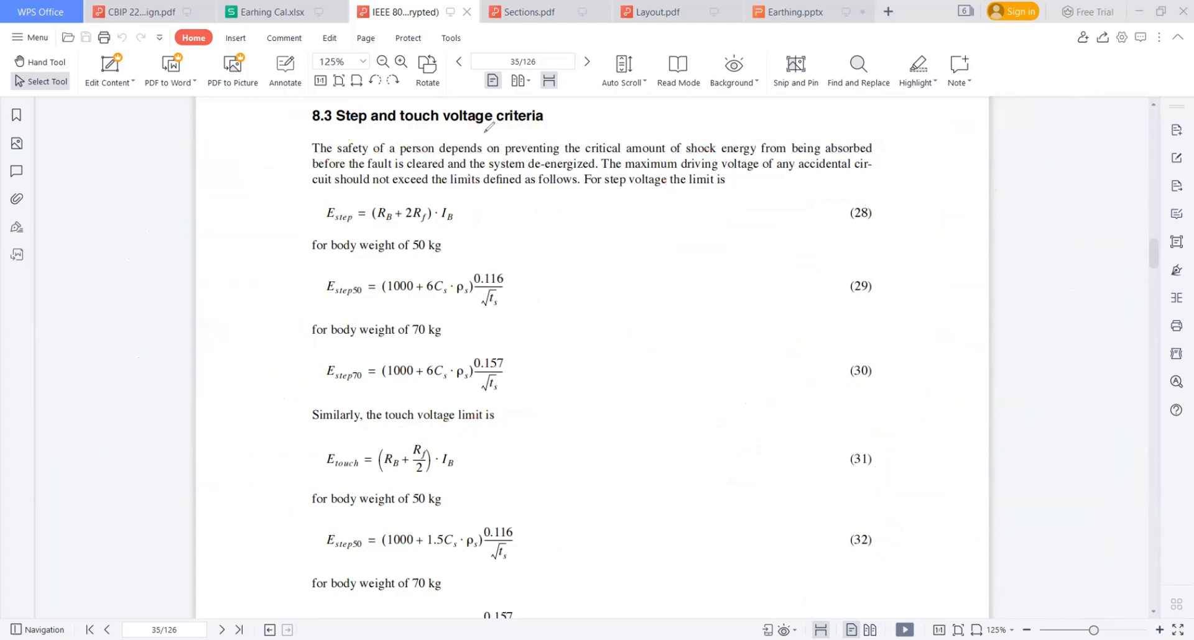
mouse_move(770, 203)
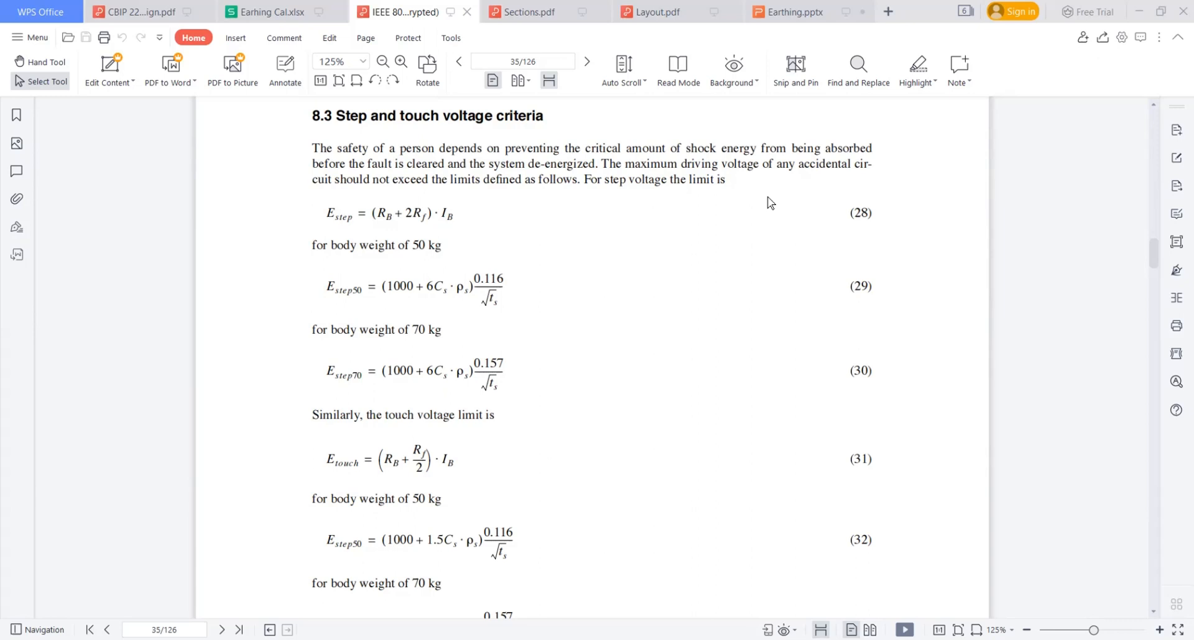
mouse_move(694, 257)
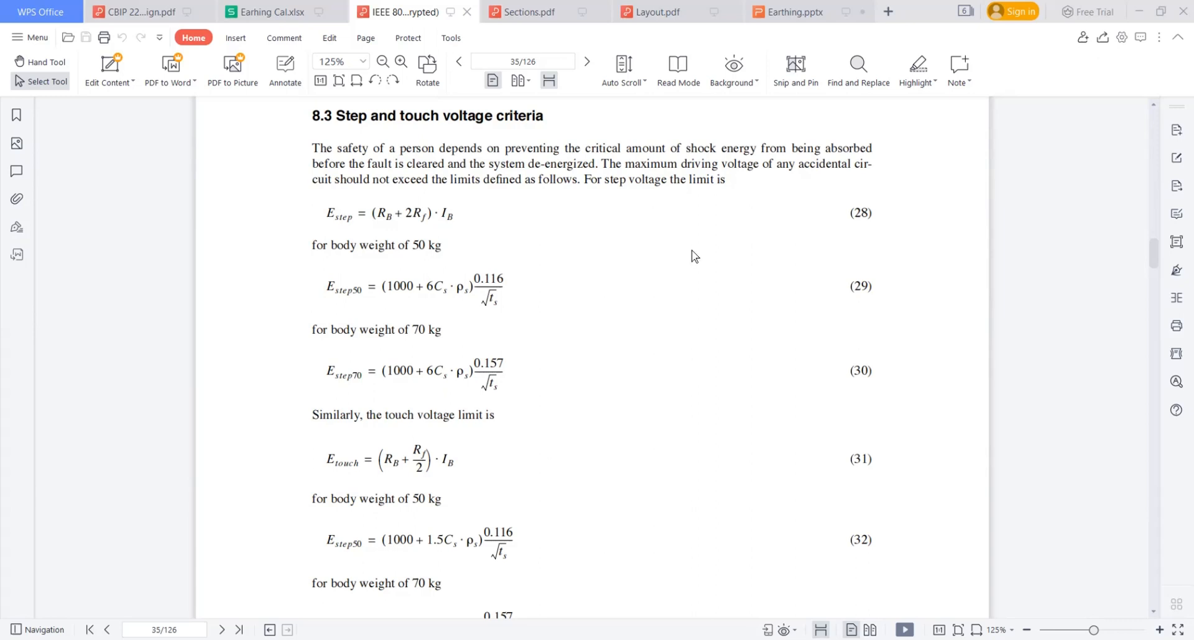
mouse_move(803, 288)
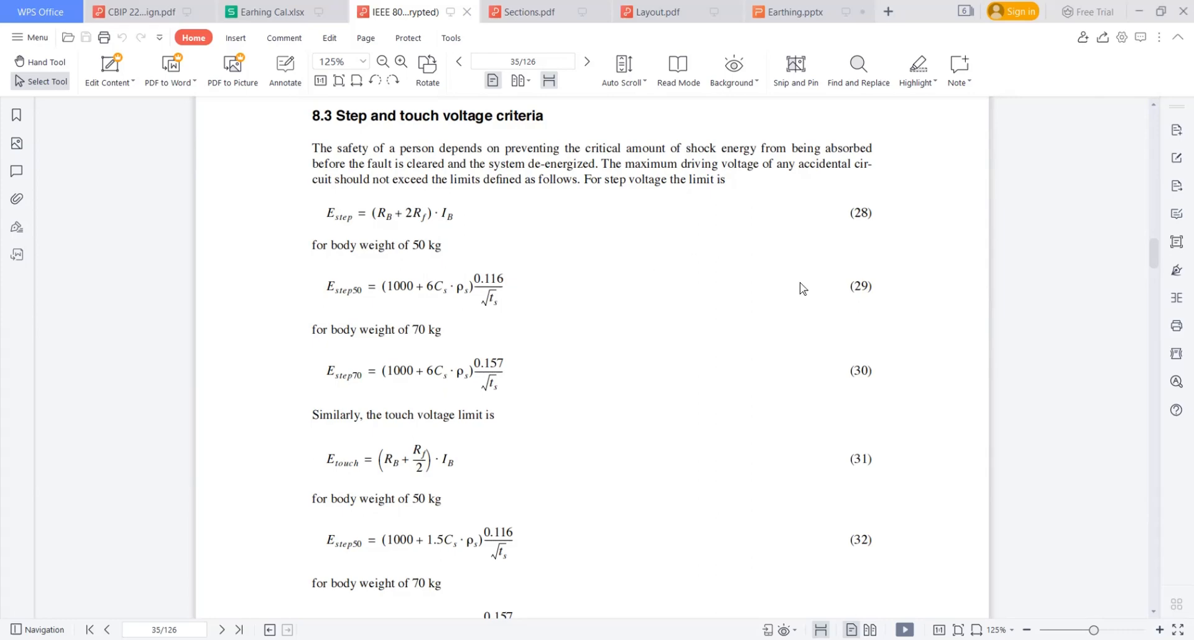
Step: Scroll through the PDF to Sunde's graphical-method example on page 66
scroll(down, 3)
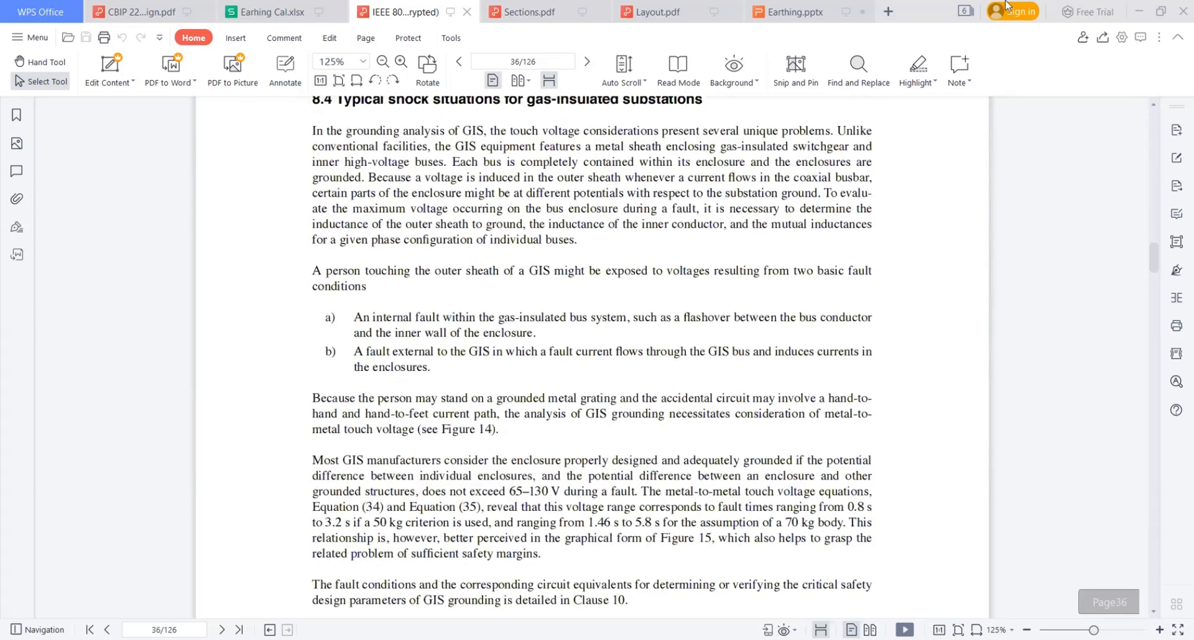
mouse_move(963, 353)
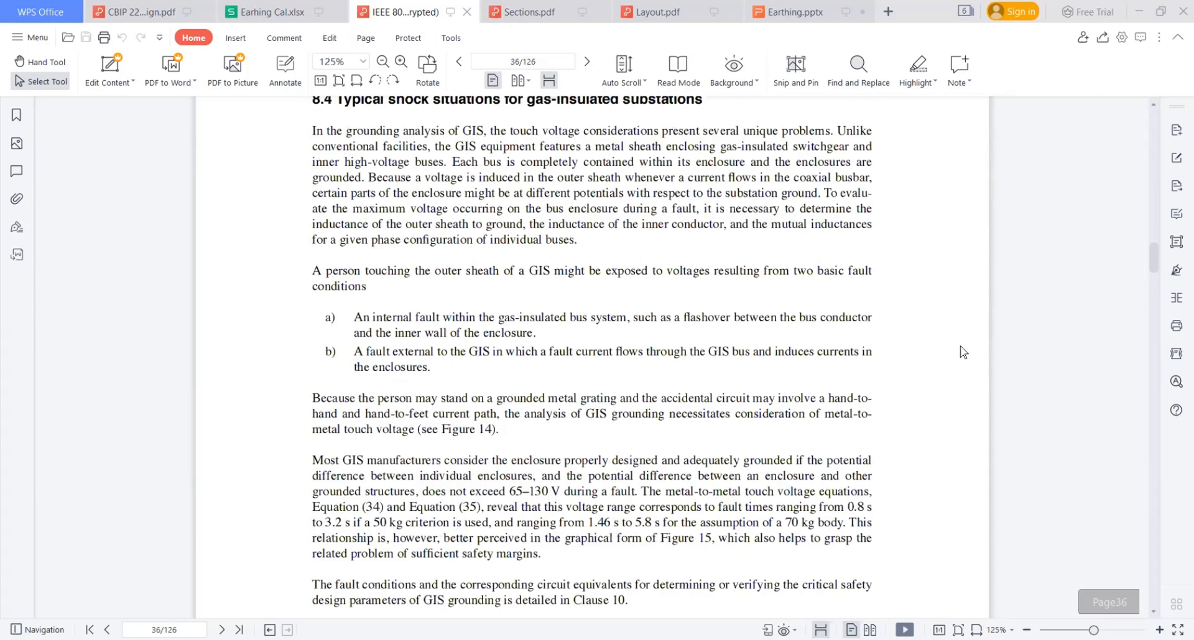
scroll(down, 3)
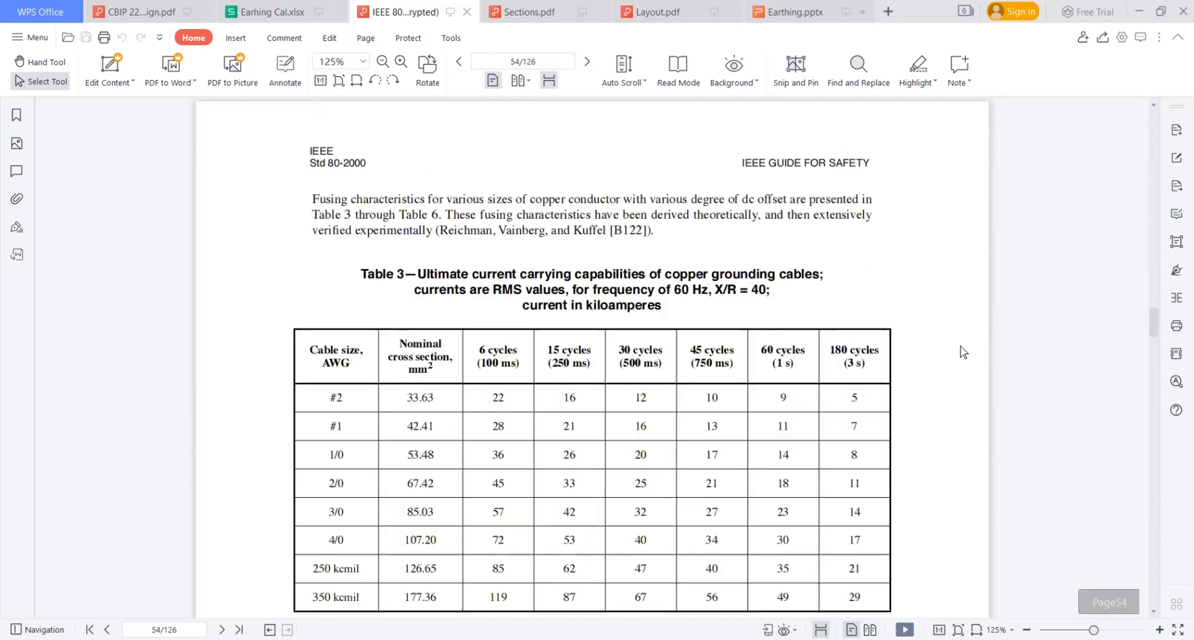
scroll(up, 3)
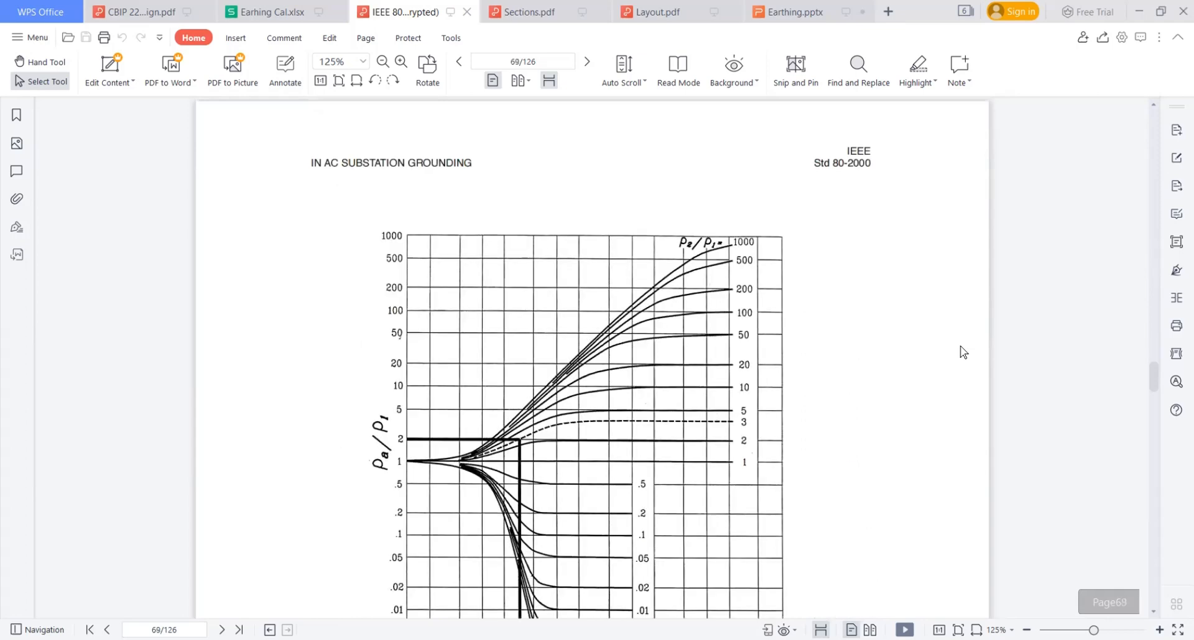
mouse_move(934, 333)
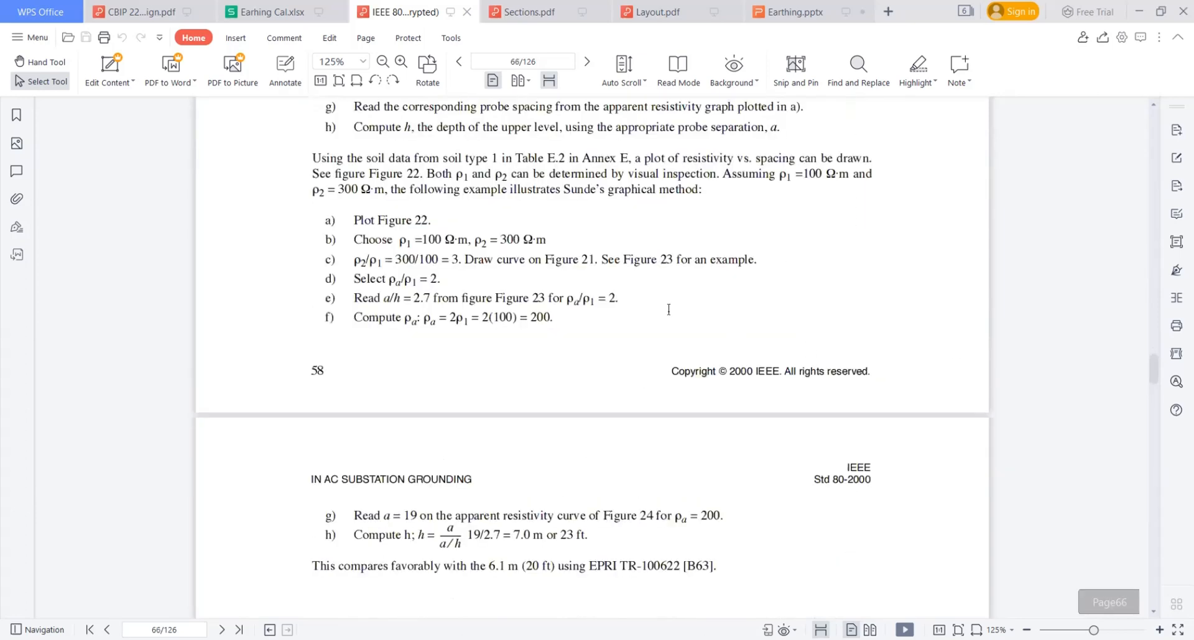
scroll(up, 3)
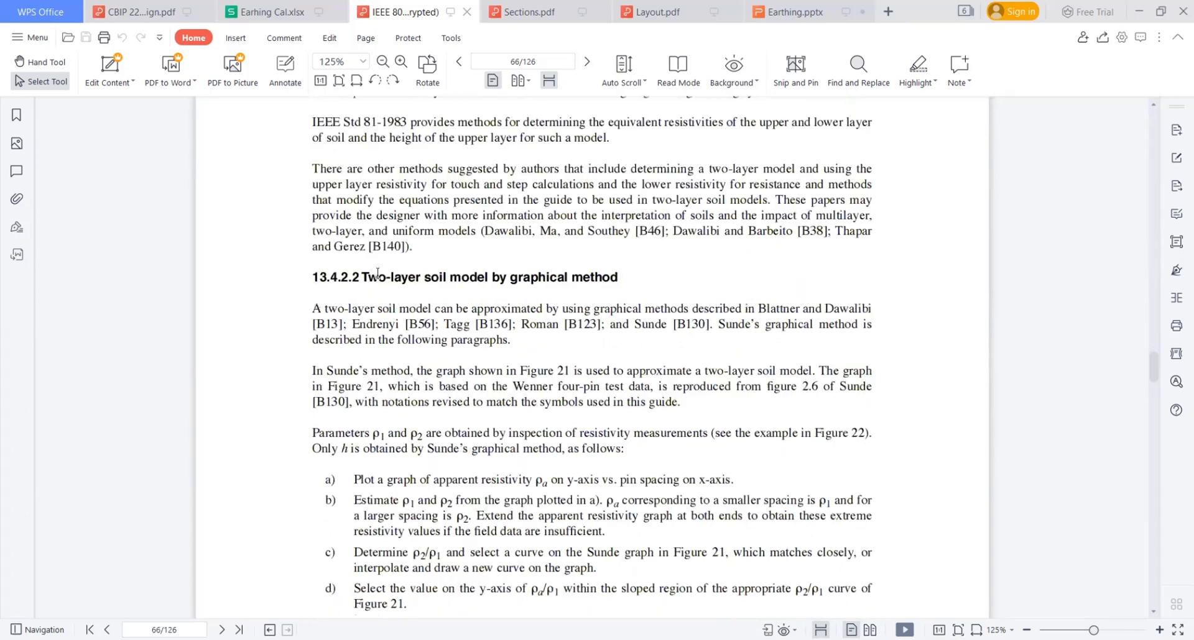
scroll(down, 3)
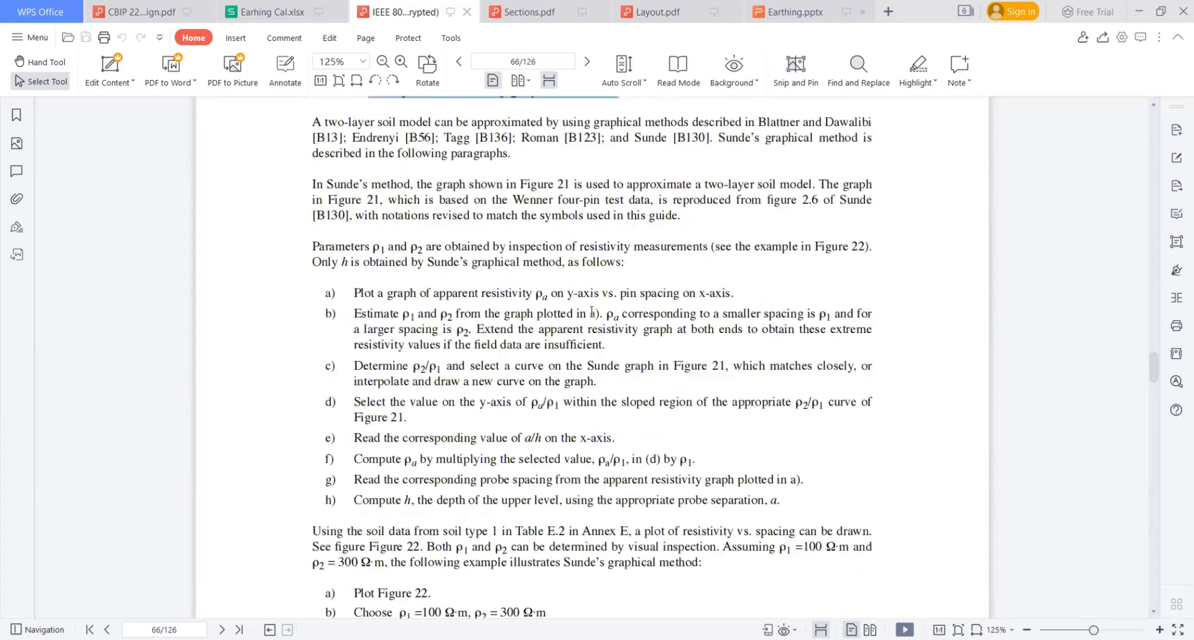
scroll(down, 3)
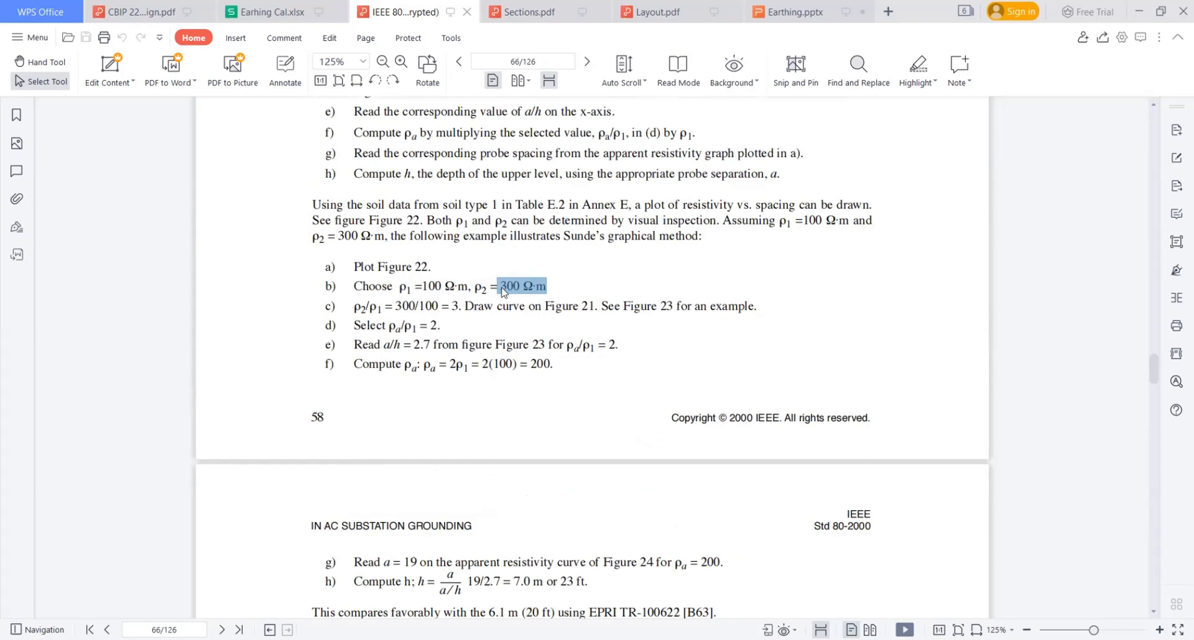
scroll(down, 3)
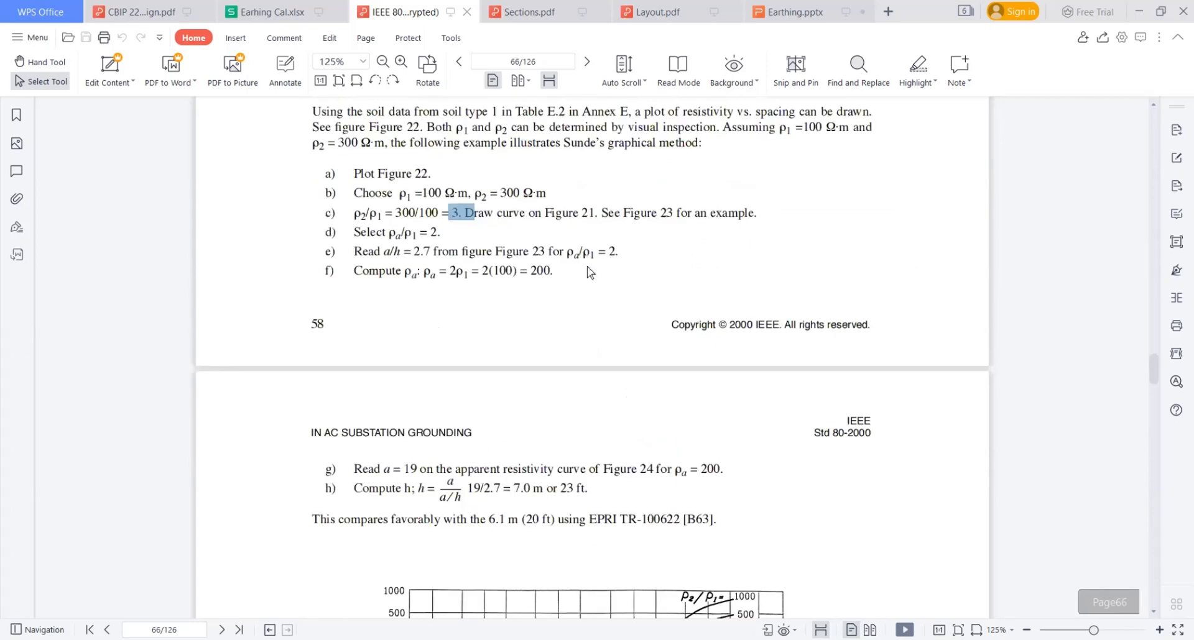
scroll(down, 3)
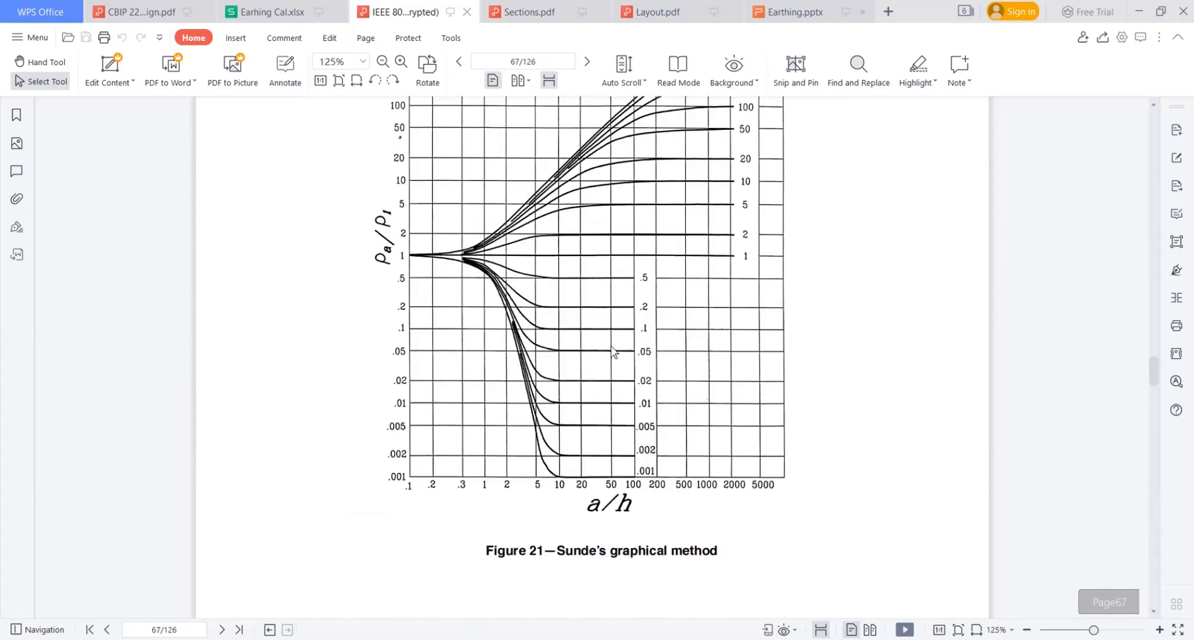
scroll(up, 3)
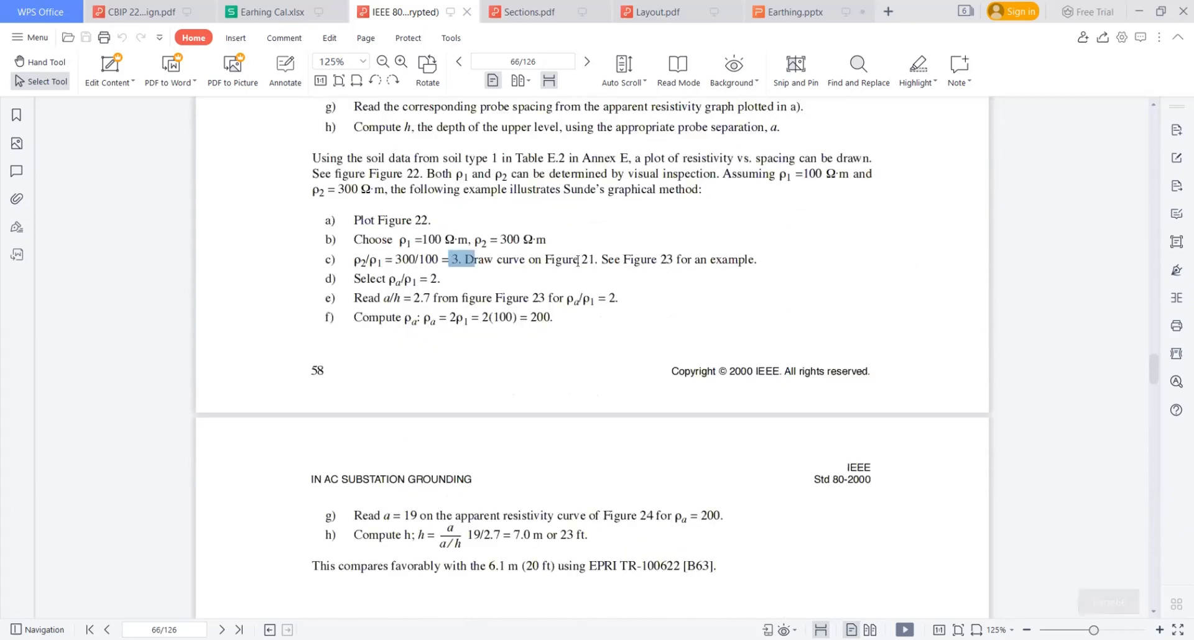
scroll(down, 3)
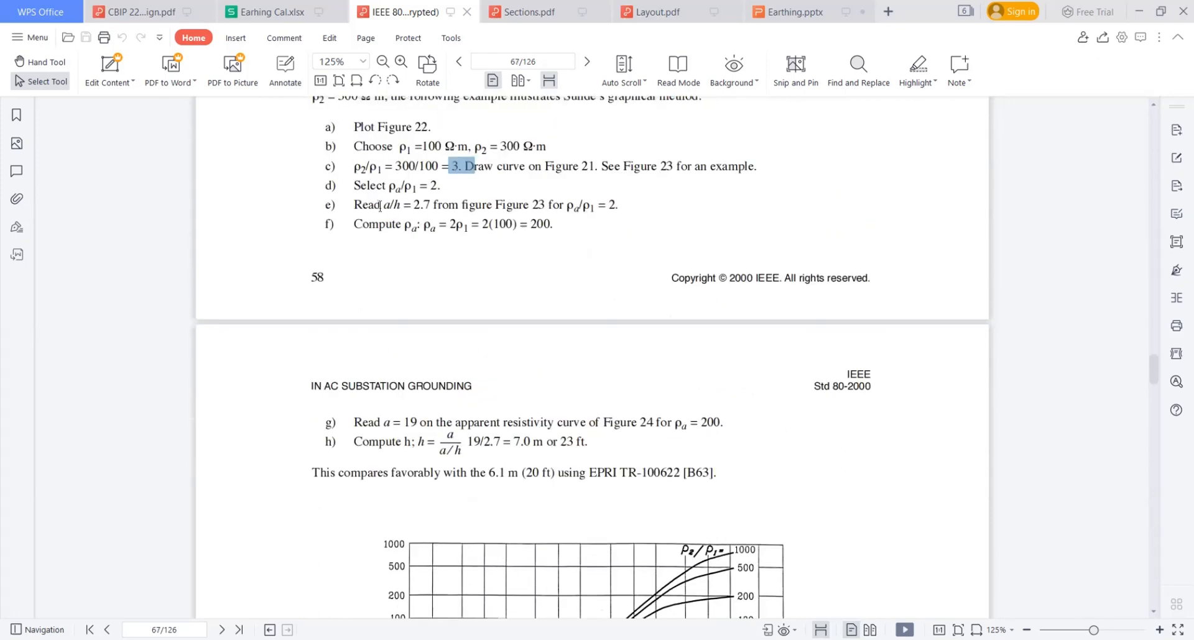
scroll(down, 3)
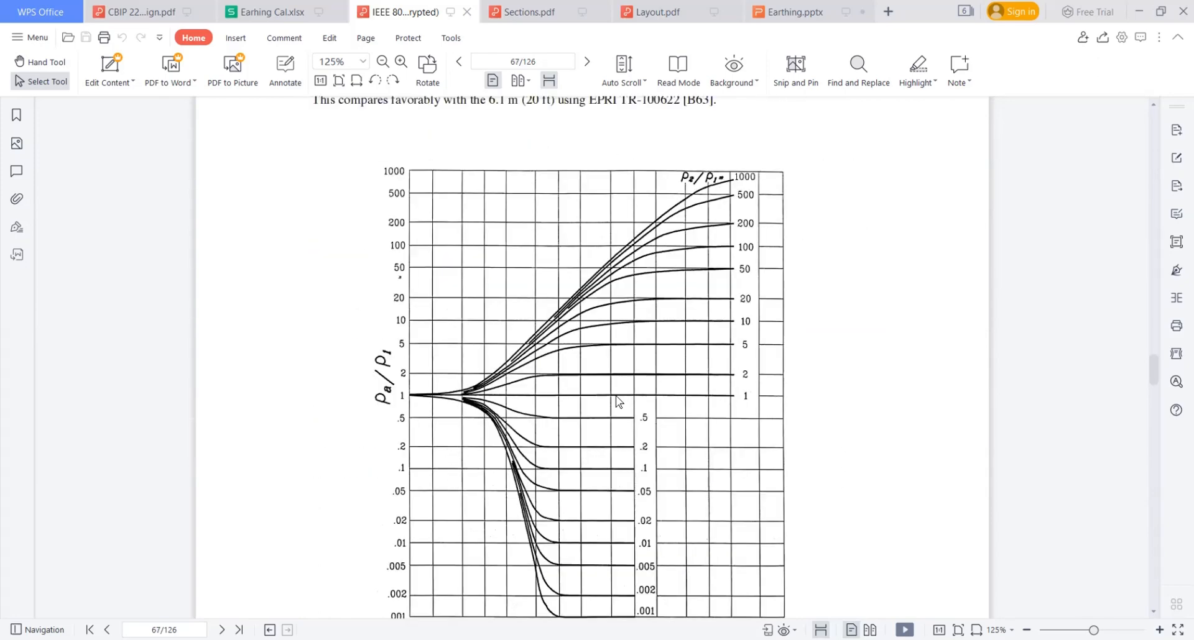
scroll(up, 3)
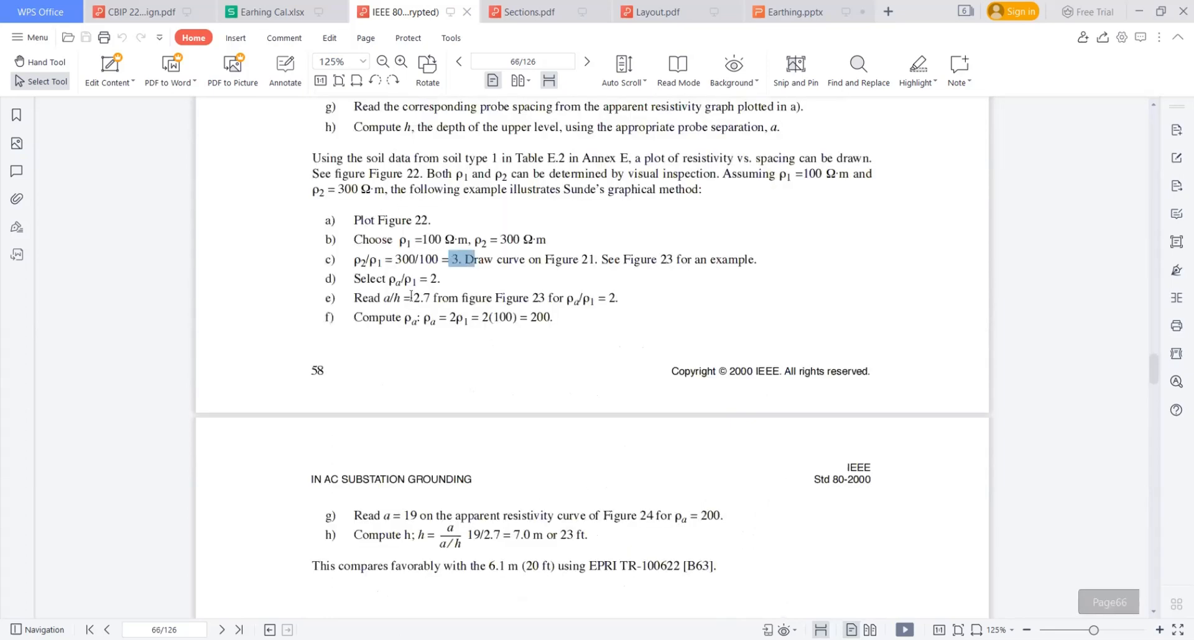
Step: Highlight example values such as 2.7 and the apparent resistivity 200 in step g
double_click(419, 298)
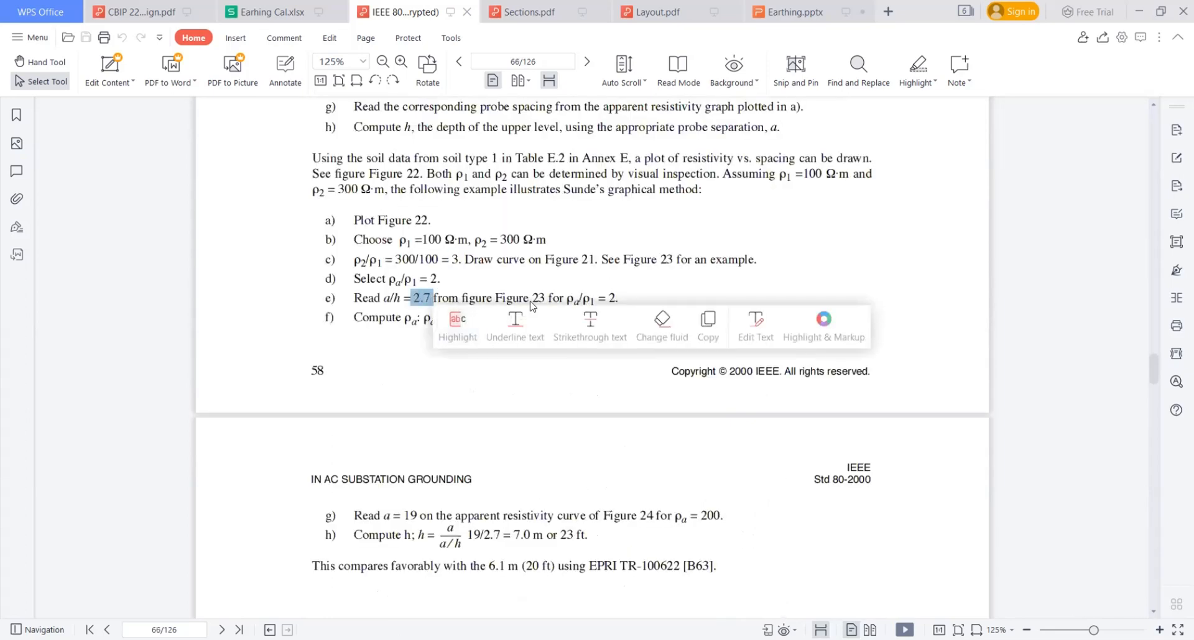
click(685, 259)
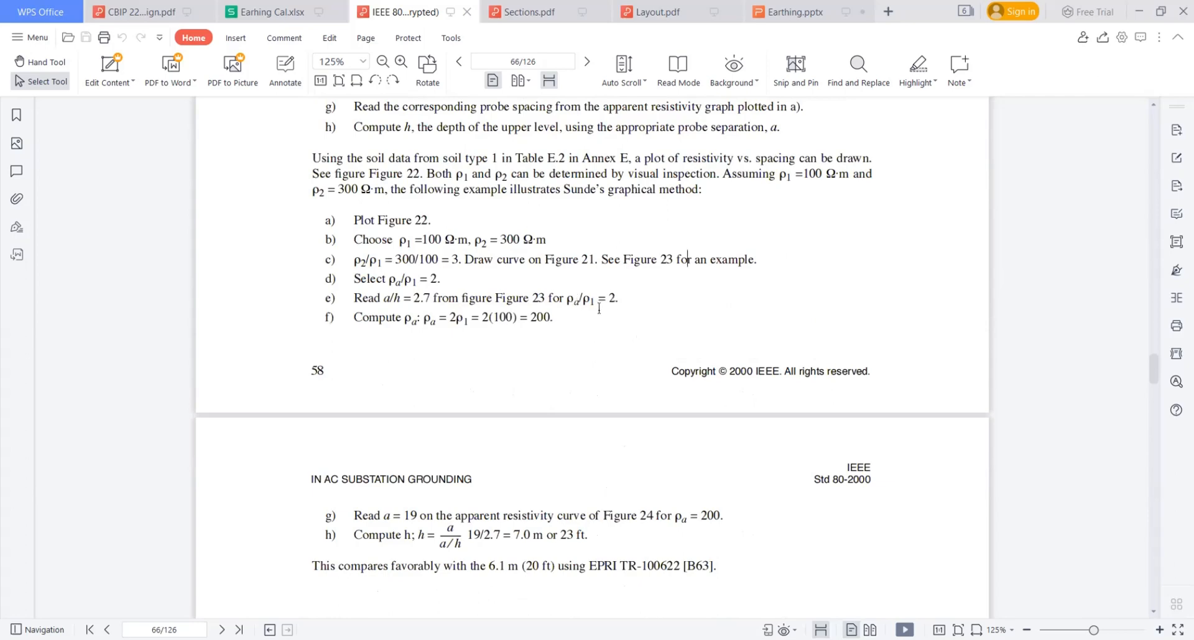
scroll(down, 3)
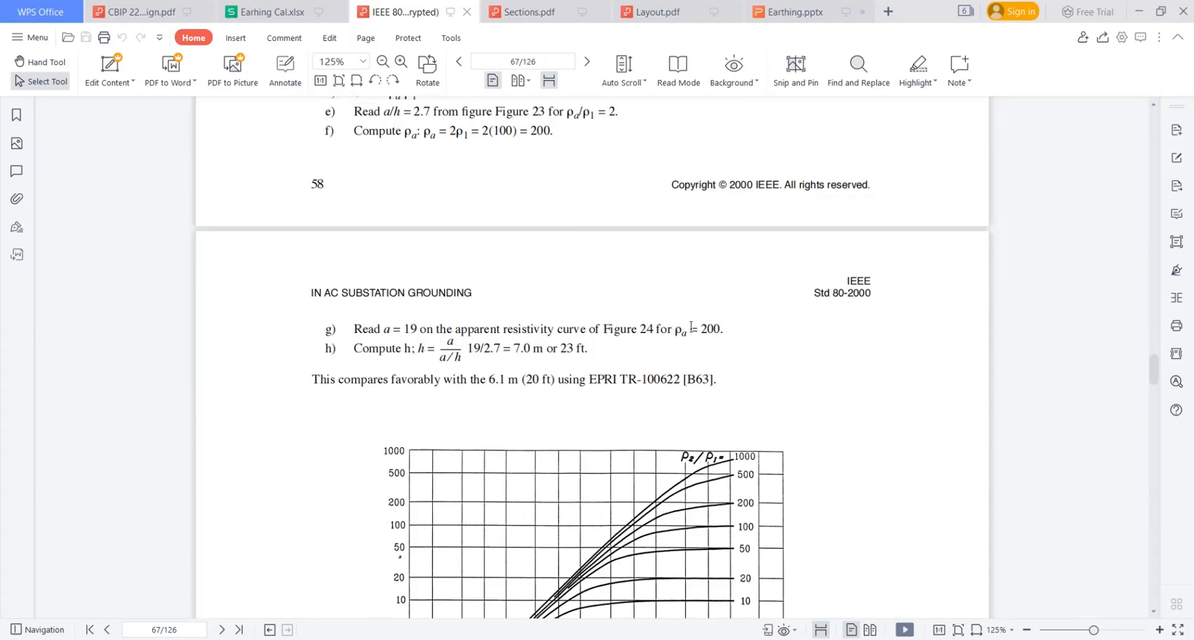
double_click(677, 328)
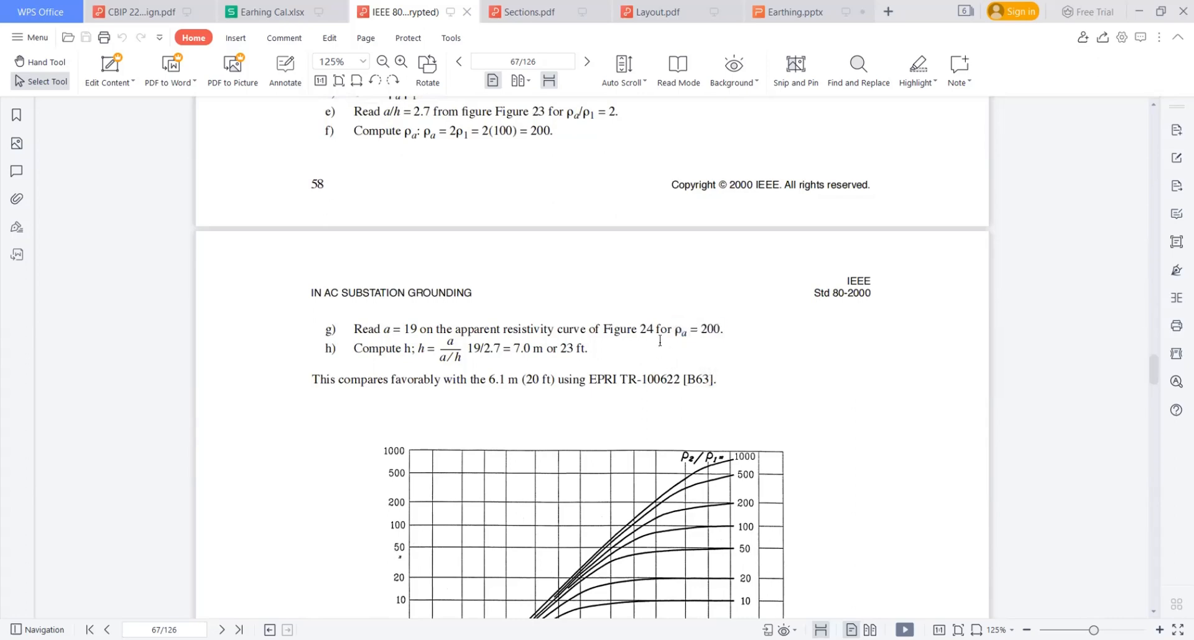
scroll(down, 3)
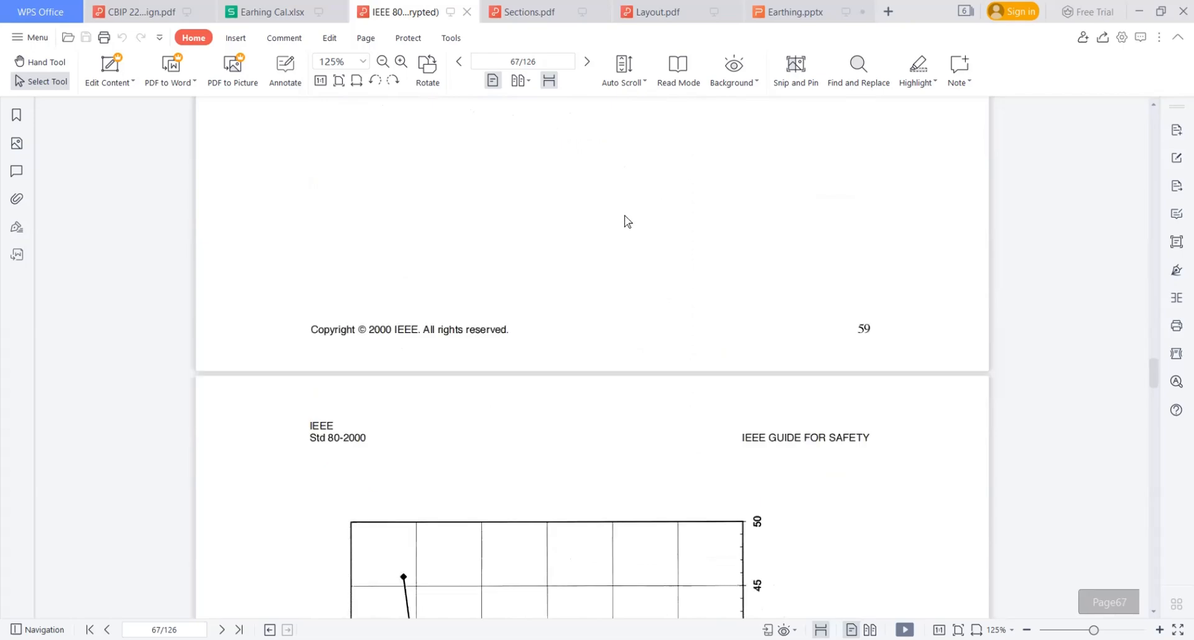
scroll(down, 3)
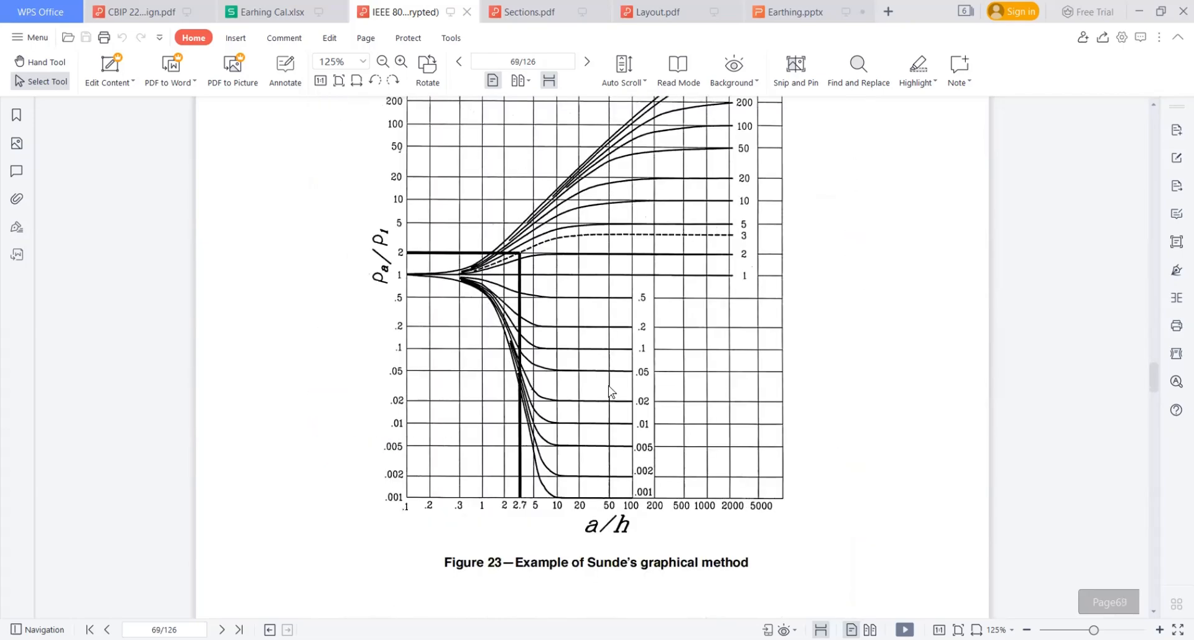
click(459, 61)
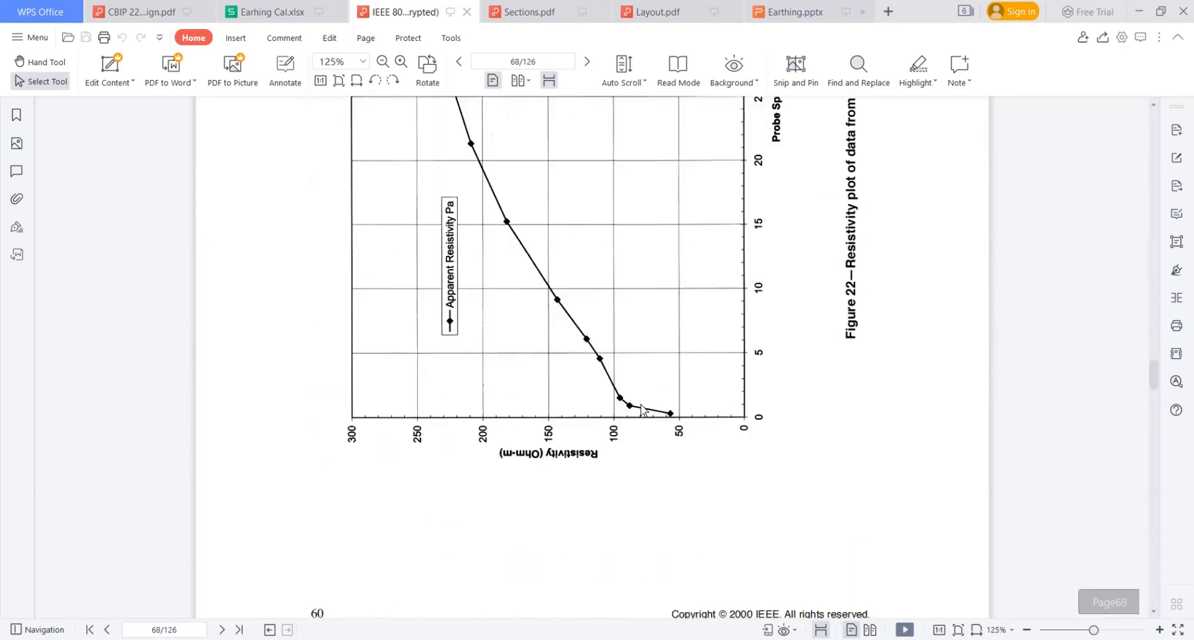
scroll(up, 3)
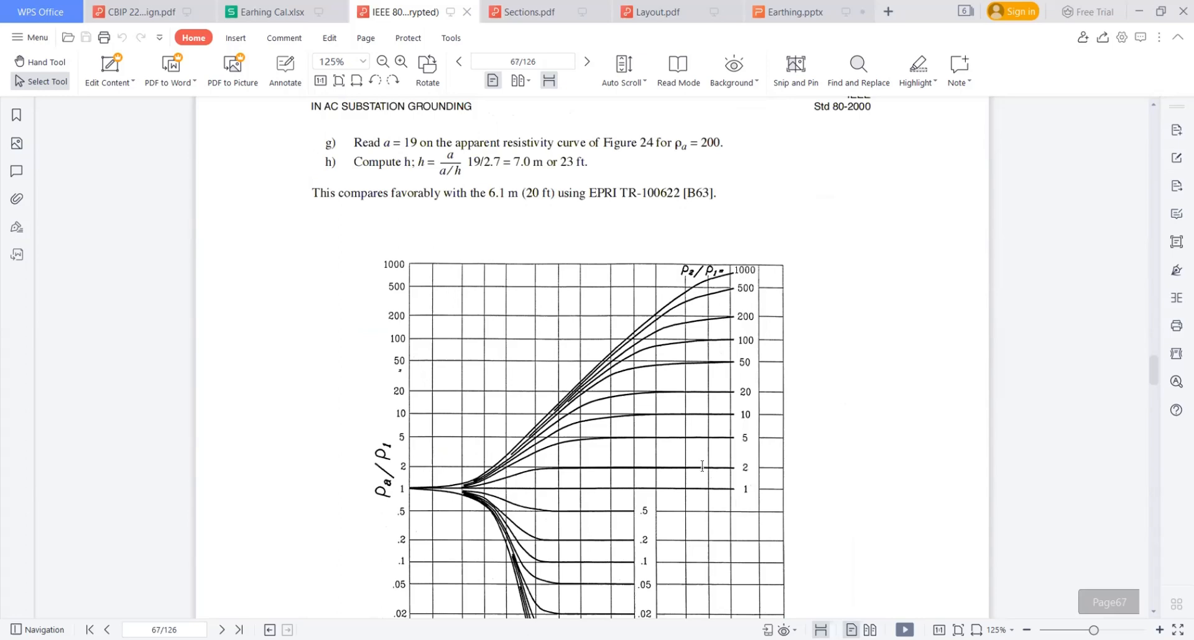
scroll(up, 3)
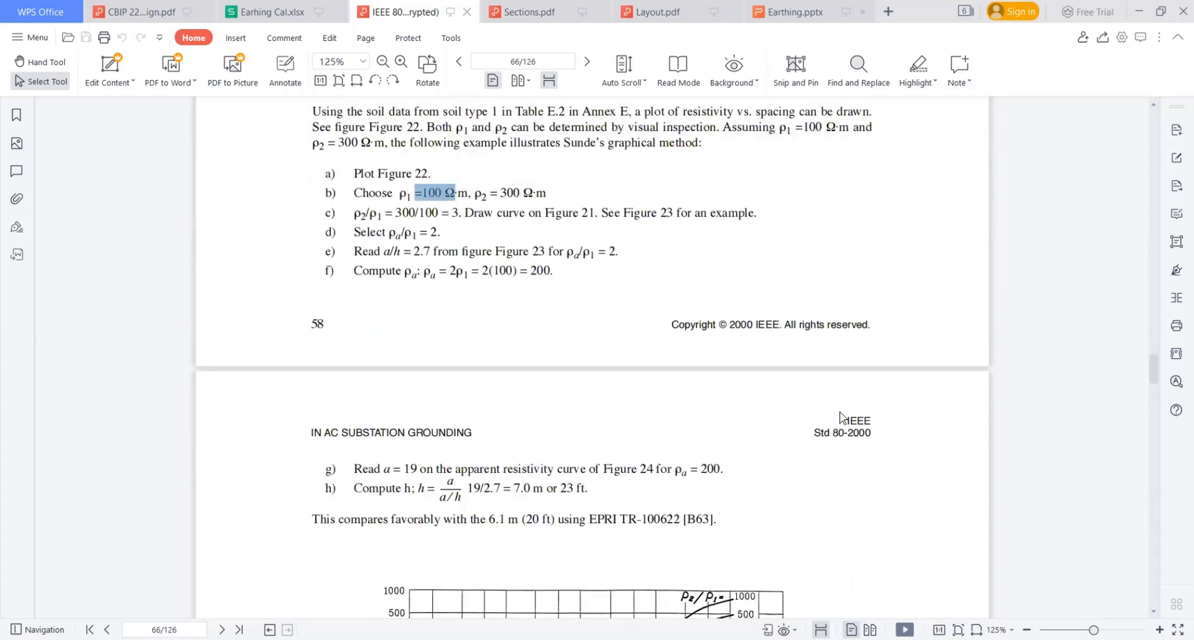
double_click(712, 468)
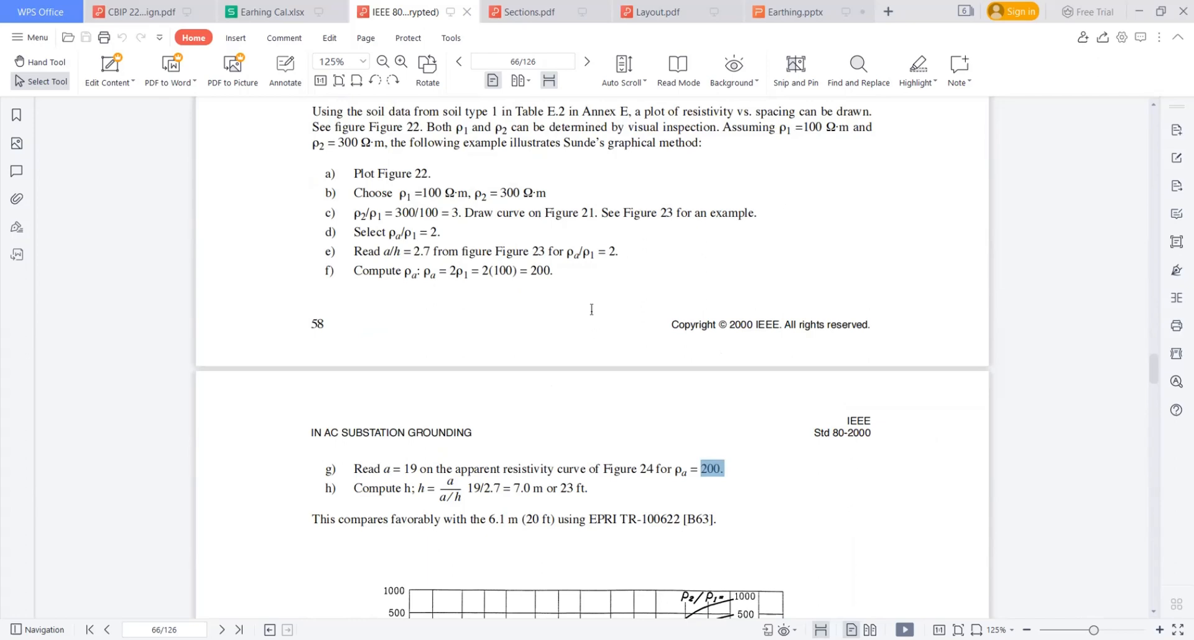
scroll(down, 3)
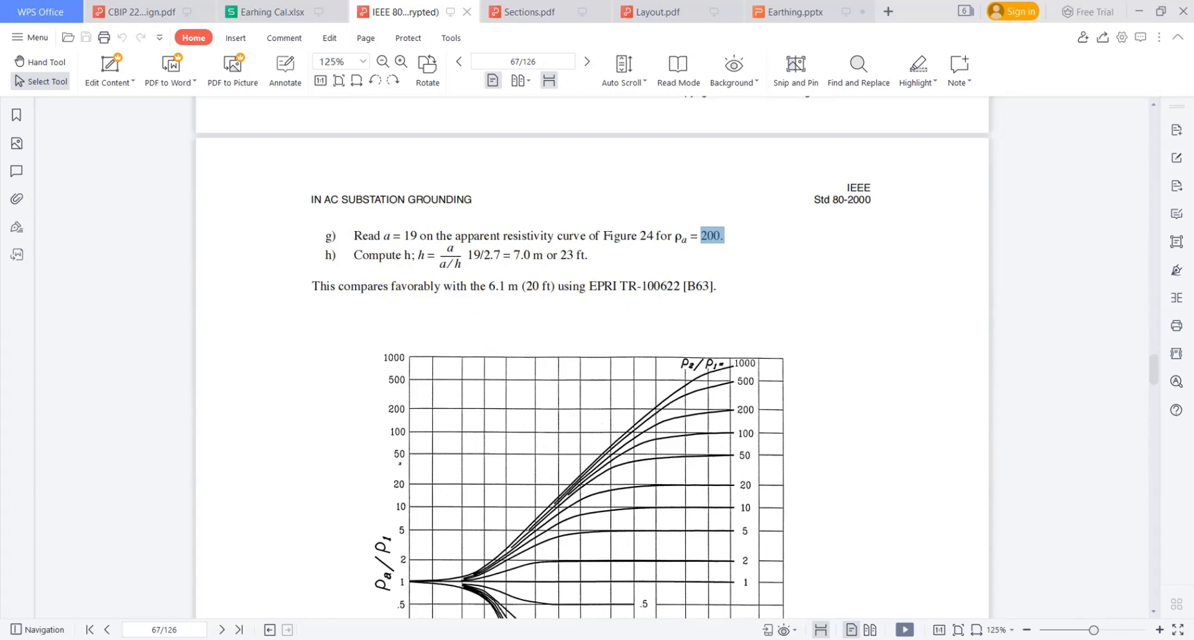
mouse_move(745, 263)
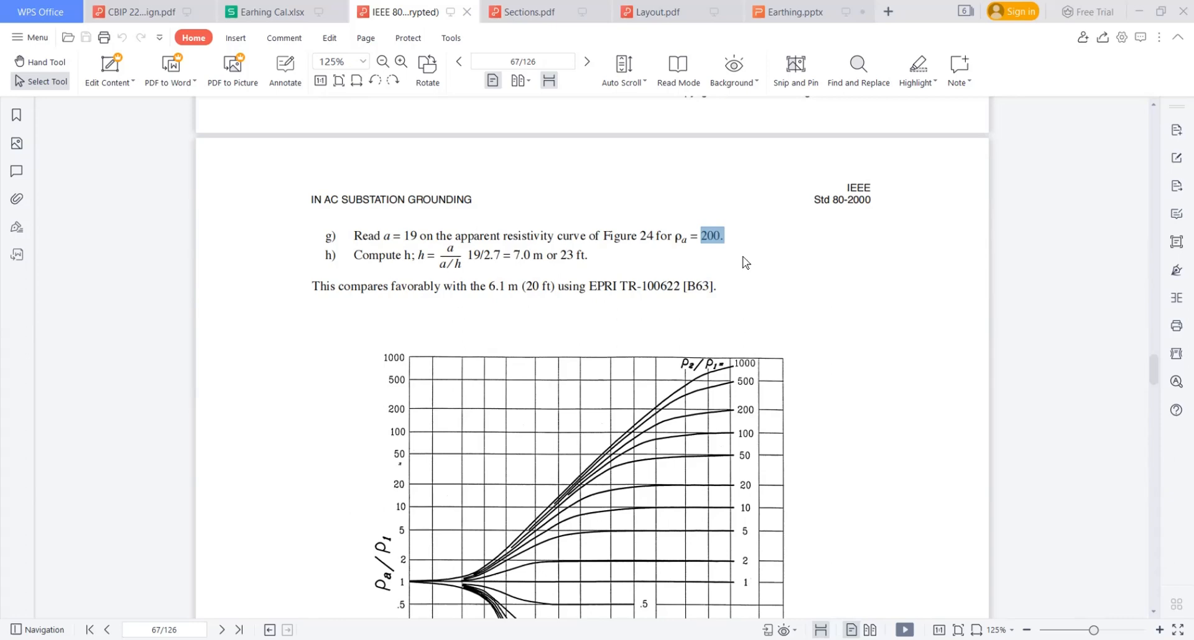
Step: Add red ground hatching under the soil box and label layer depth and resistivity
scroll(up, 3)
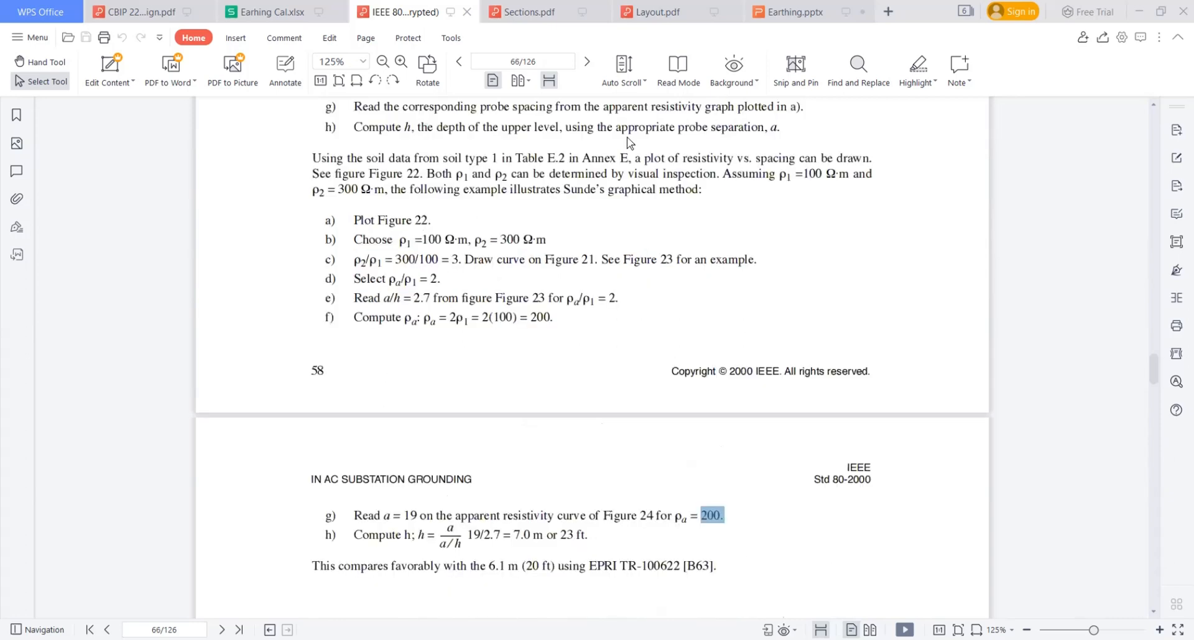
scroll(down, 3)
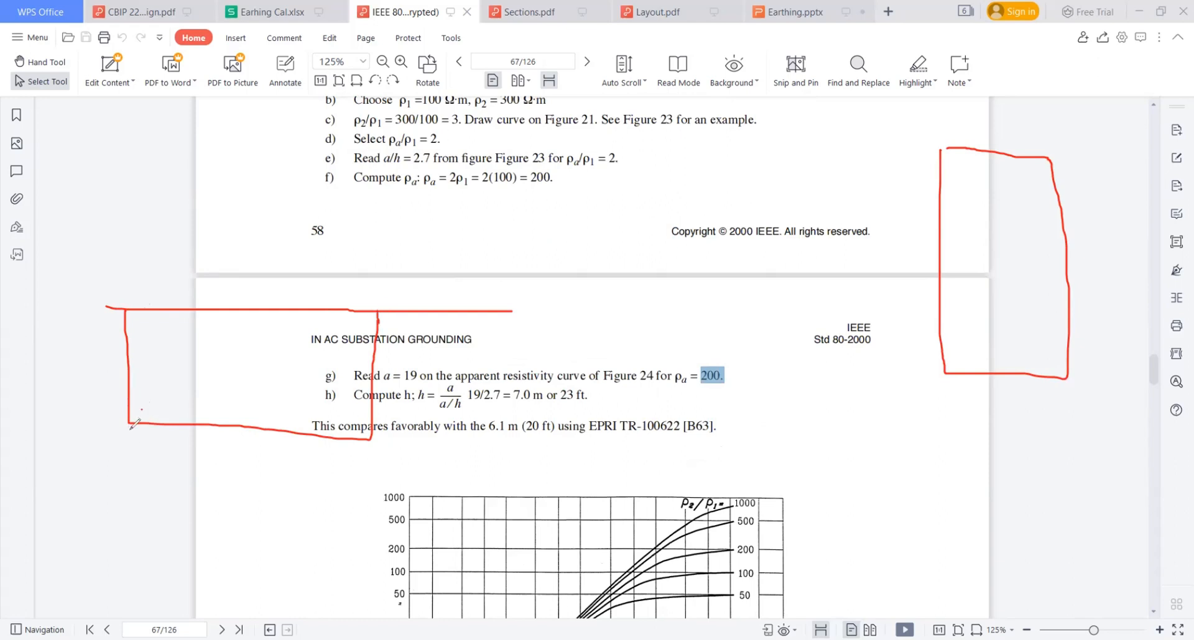
drag(126, 426, 176, 419)
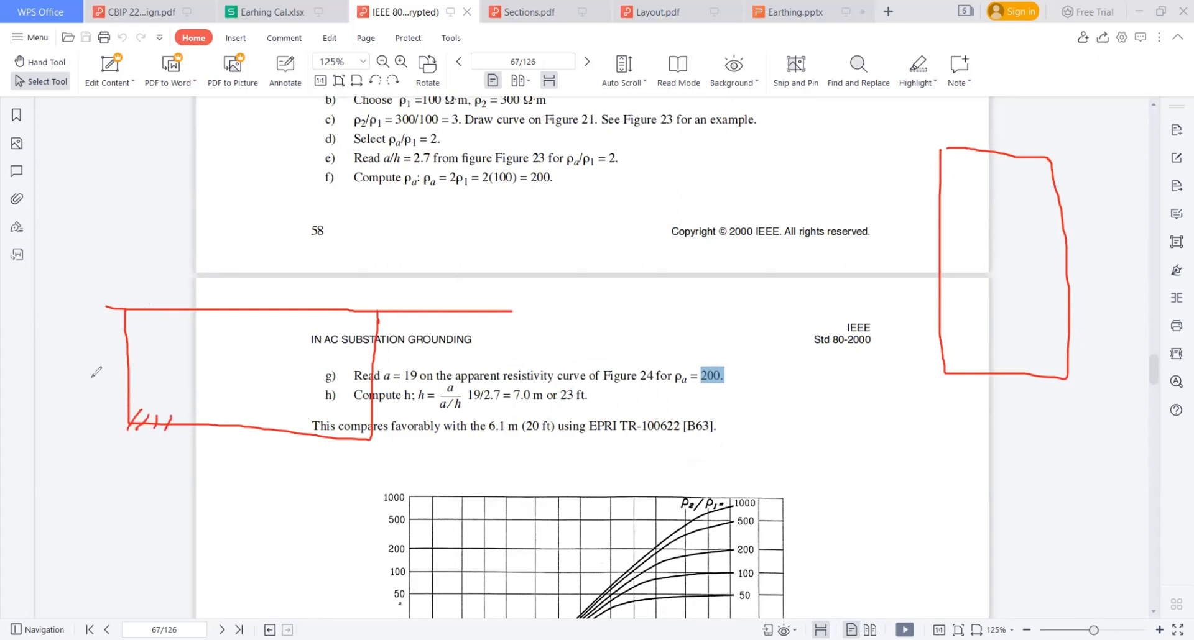
drag(61, 366, 58, 392)
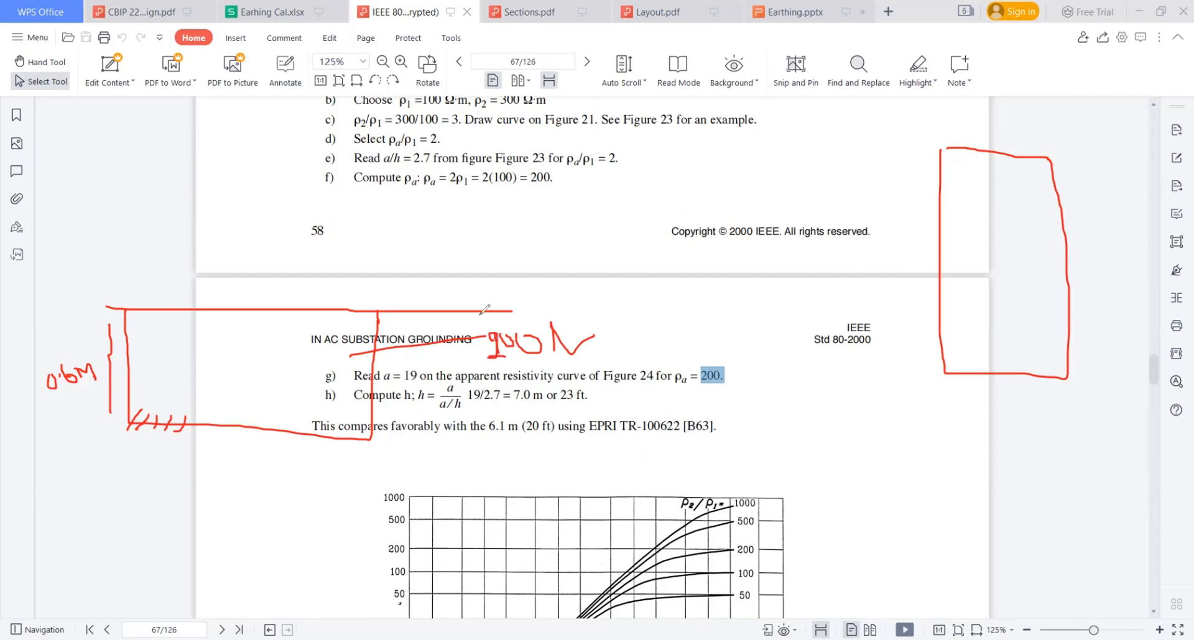
mouse_move(292, 348)
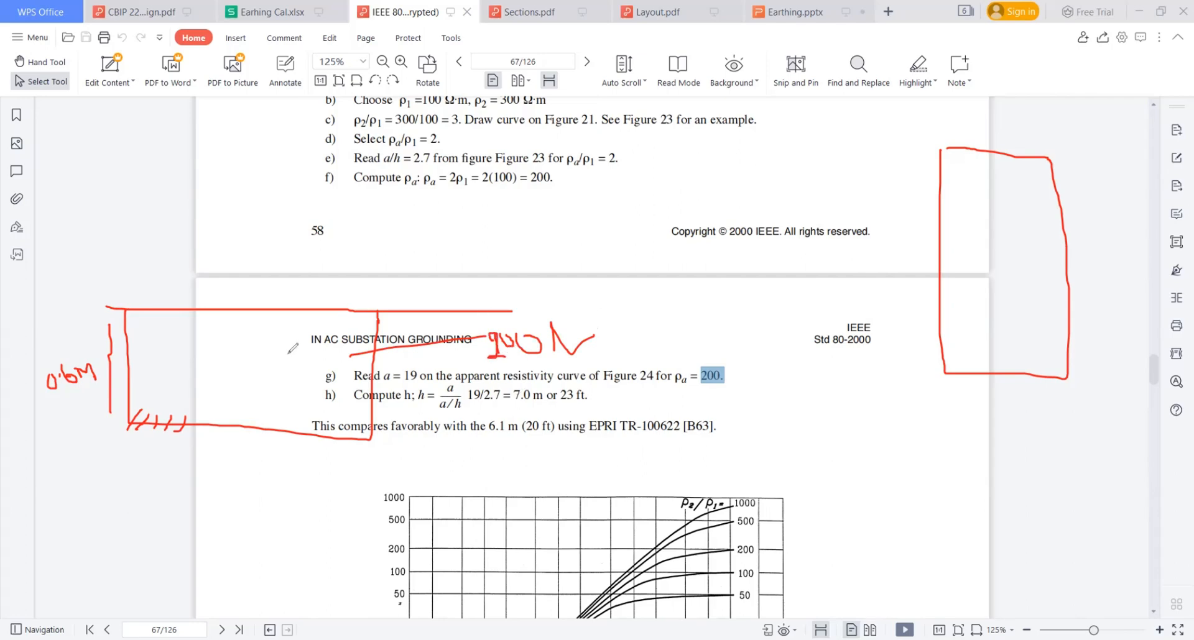
Step: Write the 'Et < Et' comparison notes in the left margin beside steps b–f
drag(112, 153, 95, 183)
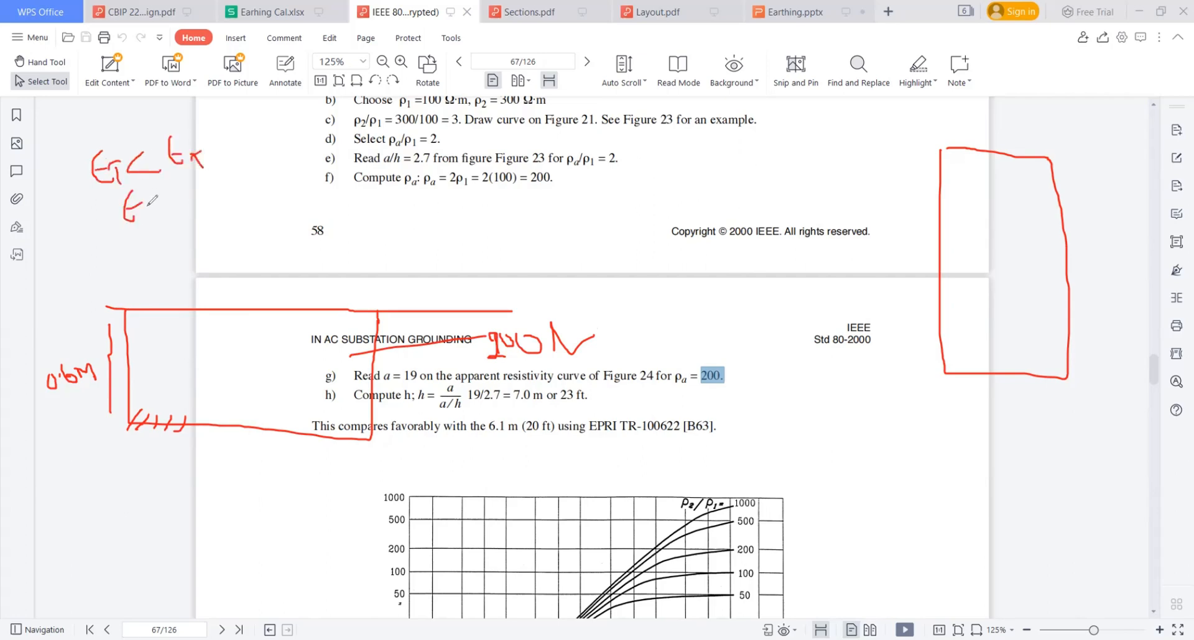
drag(163, 194, 244, 198)
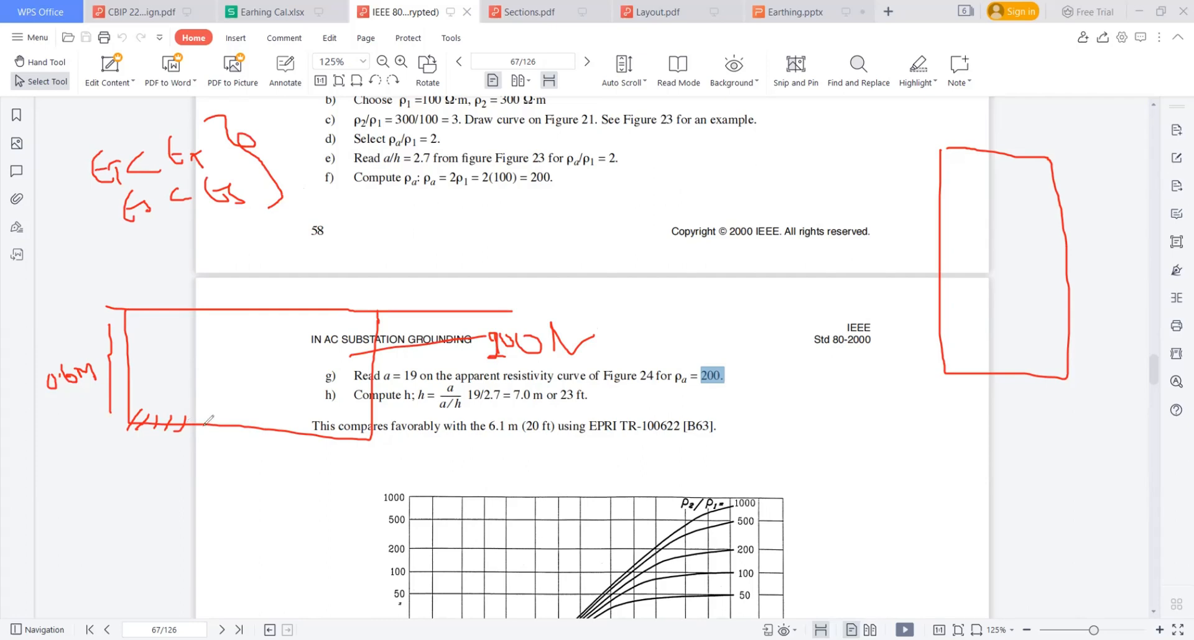
mouse_move(220, 433)
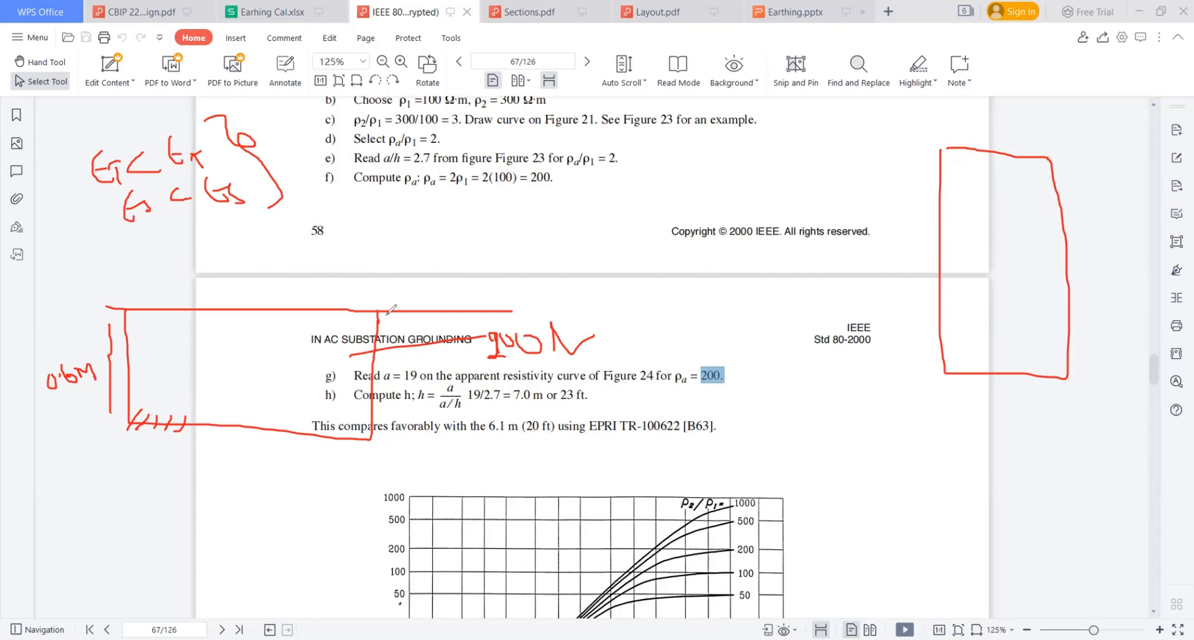
mouse_move(319, 254)
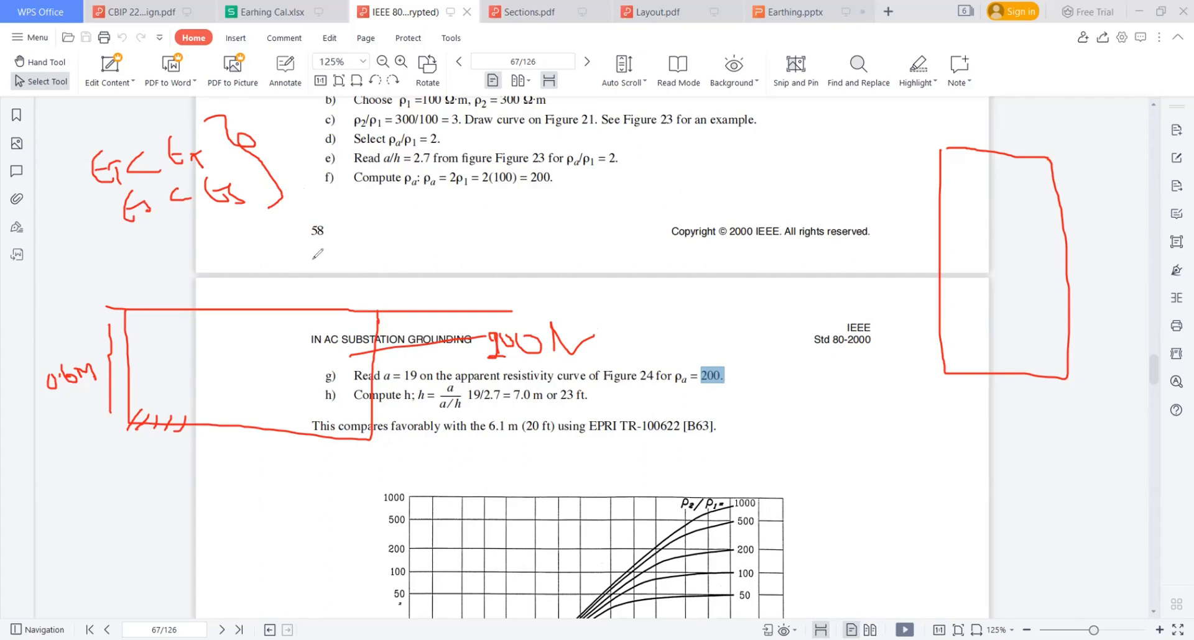
mouse_move(200, 127)
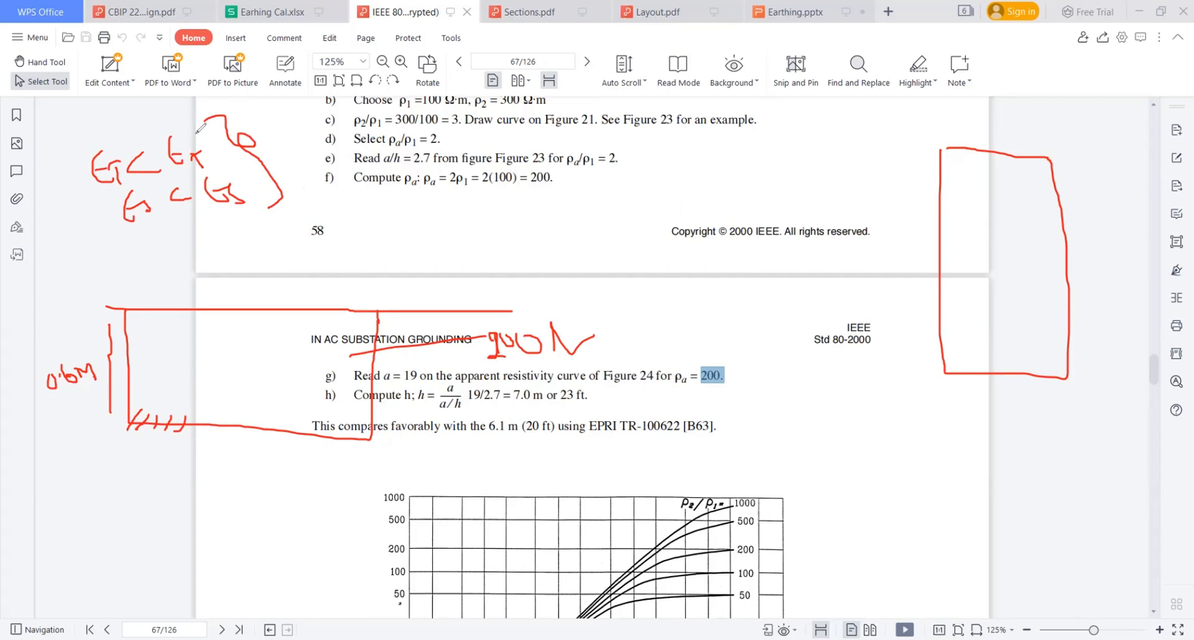
mouse_move(282, 169)
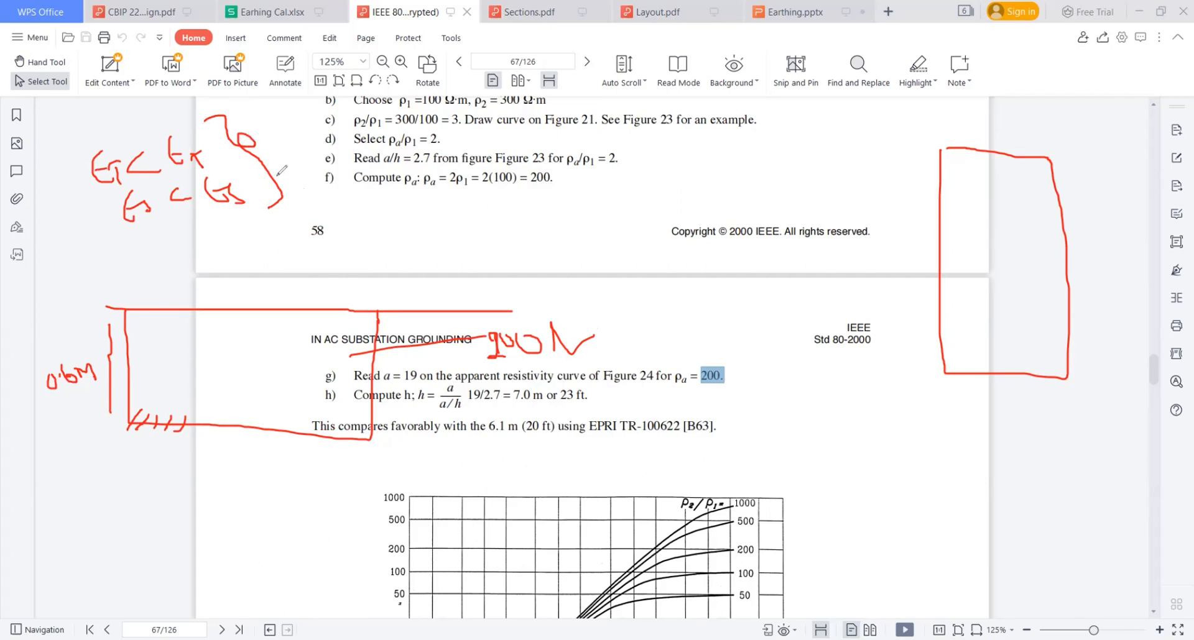
mouse_move(587, 307)
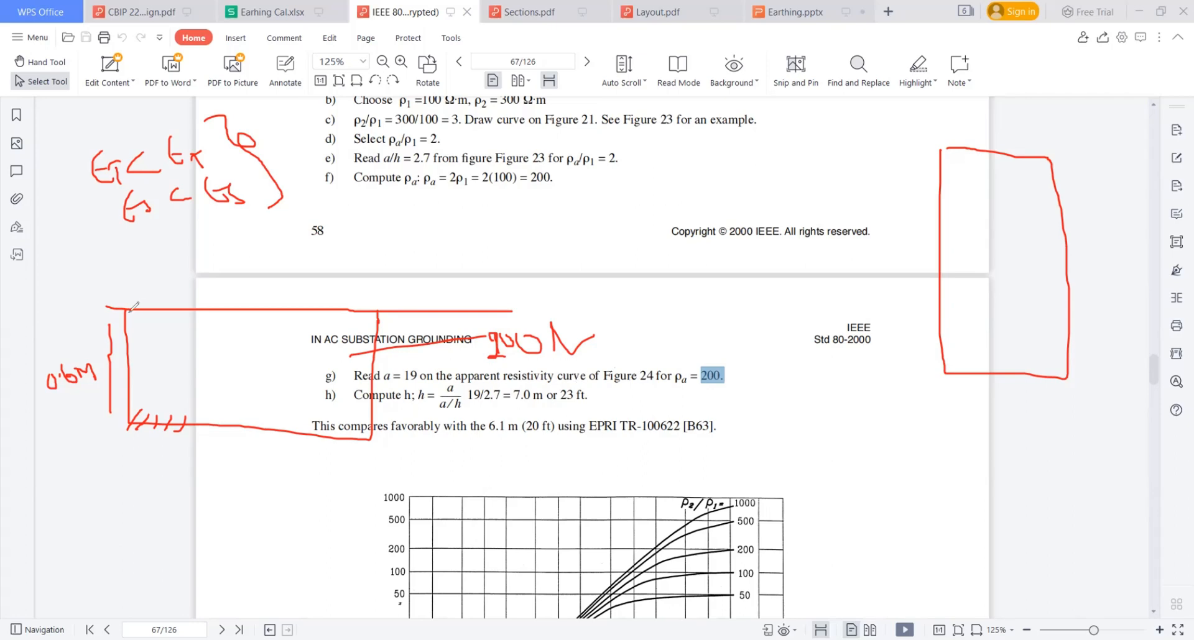
Step: Split the red soil box into two layers, dot the upper layer, add a '100Ω' note, and scroll down the page
drag(122, 312, 286, 379)
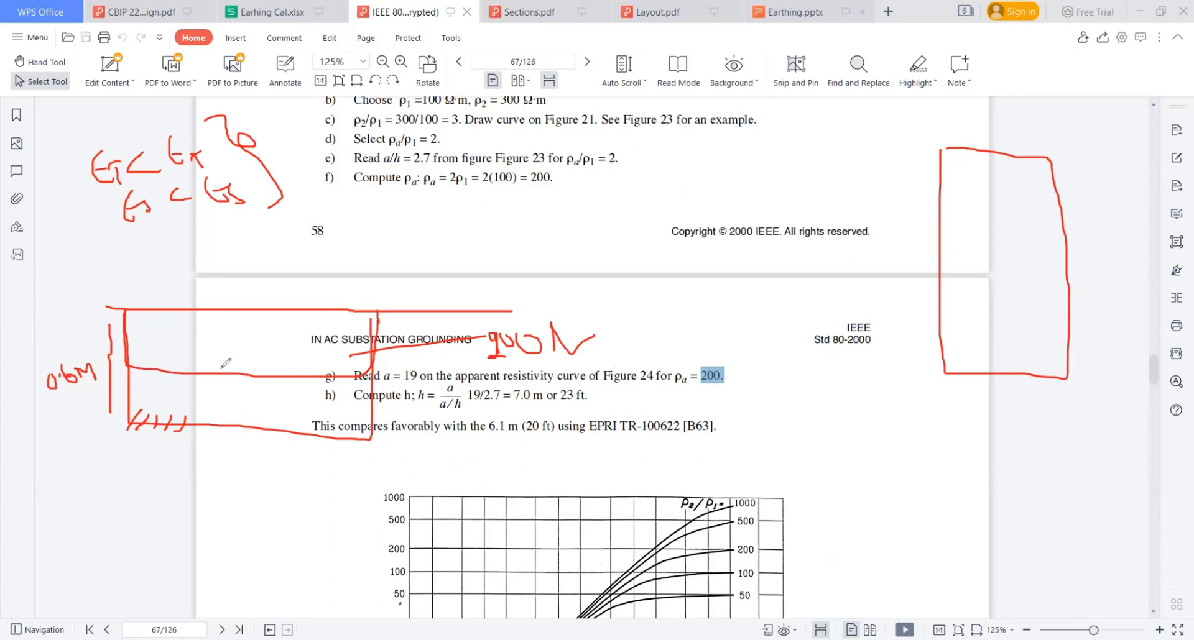
mouse_move(152, 314)
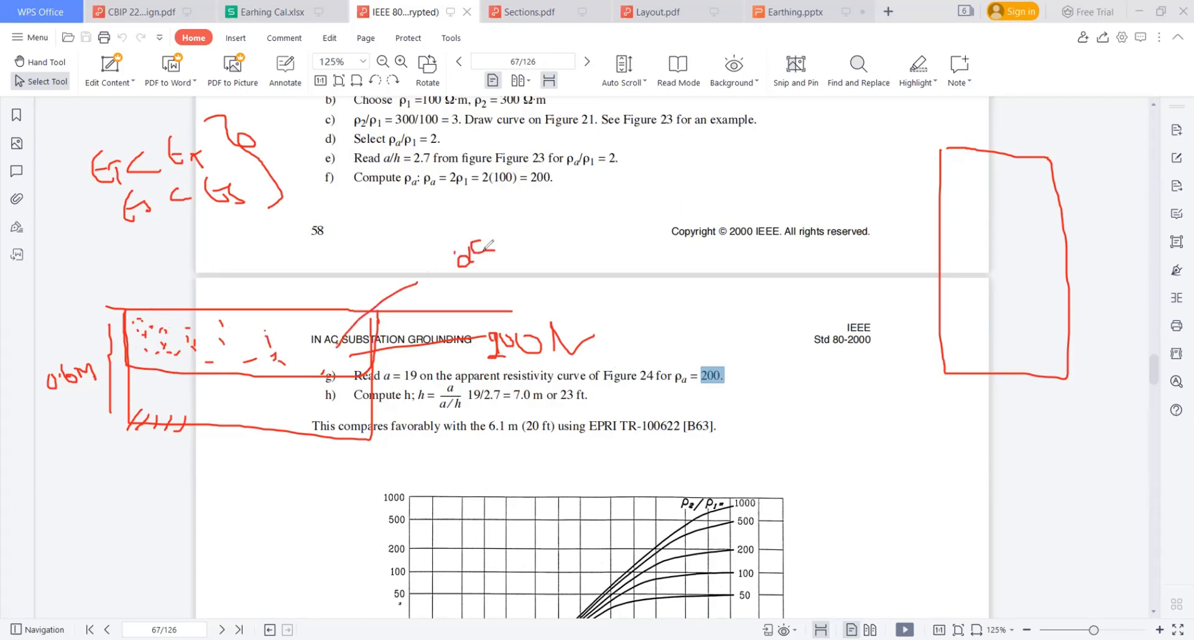
drag(480, 251, 537, 233)
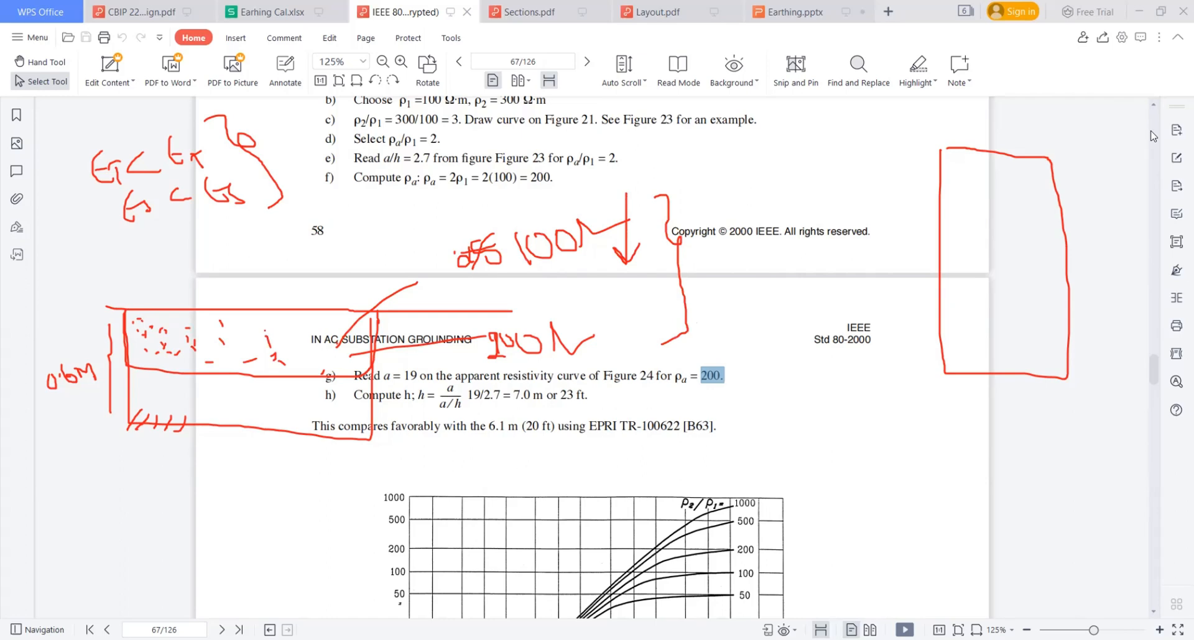
scroll(down, 3)
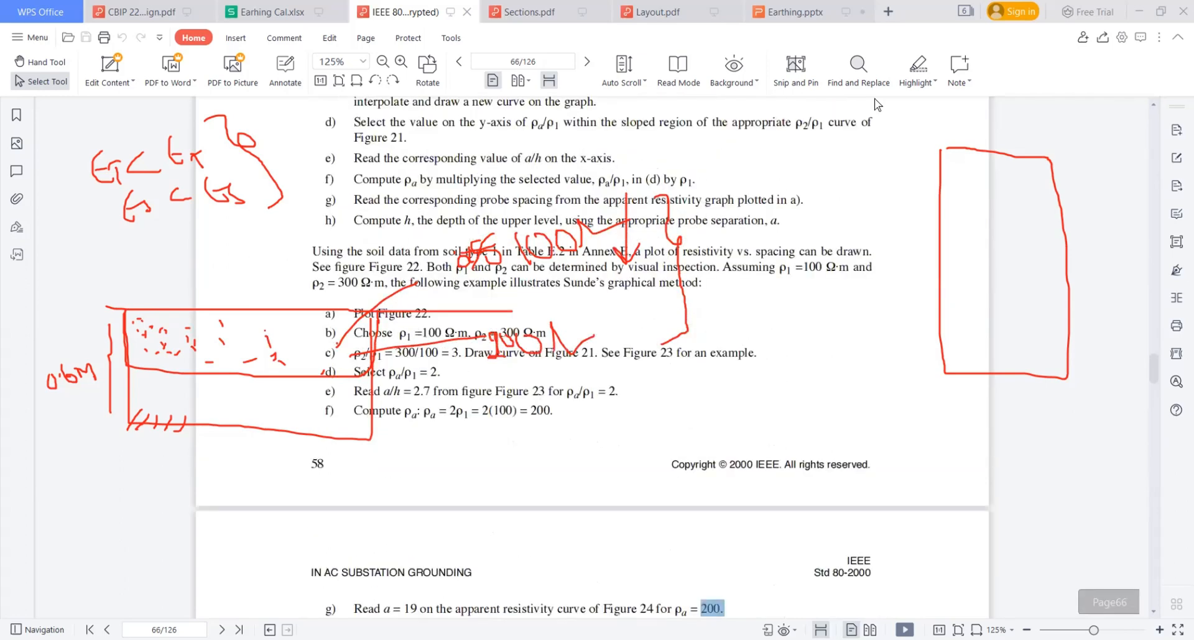
mouse_move(455, 323)
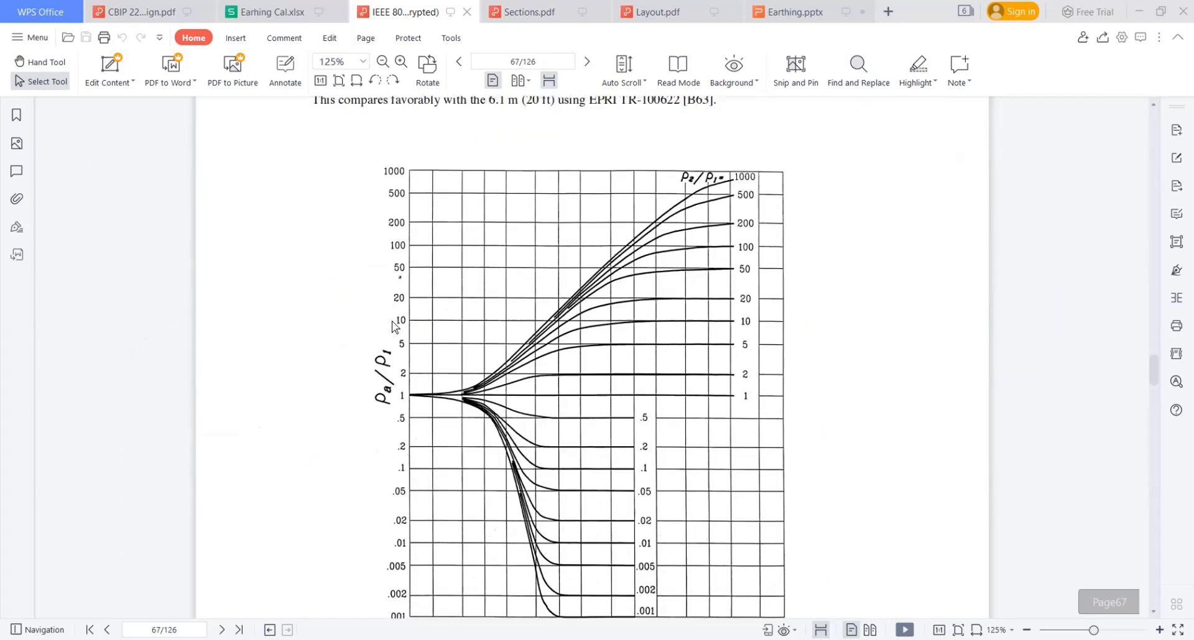
Step: Scroll through Figure 21's curves for Sunde's graphical method
scroll(up, 3)
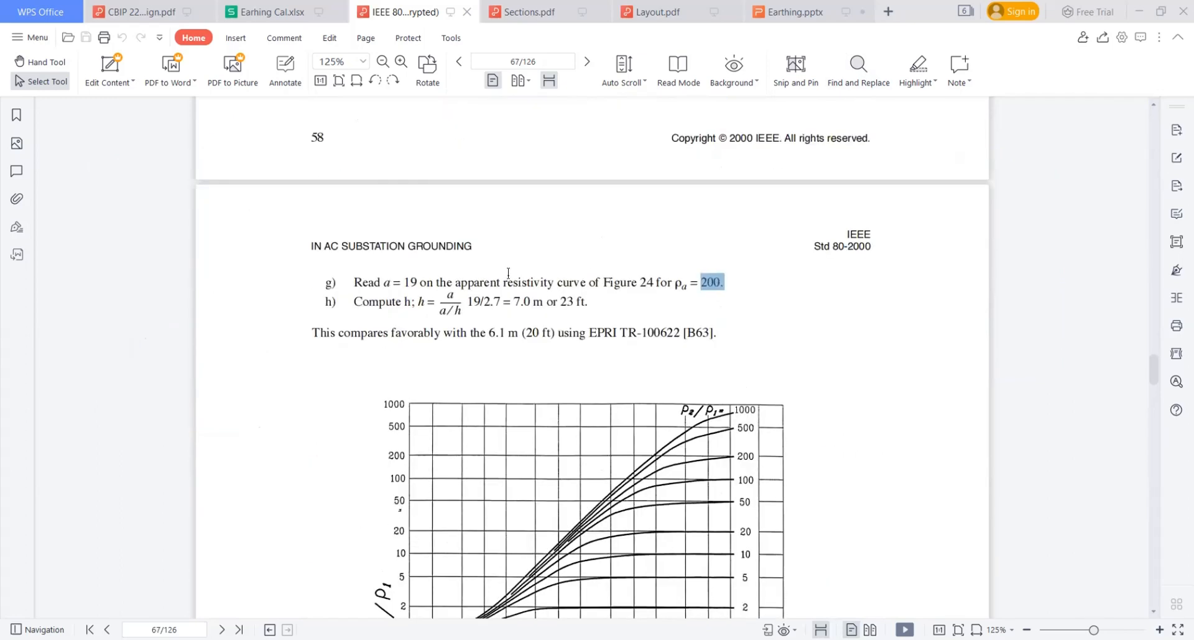
scroll(up, 3)
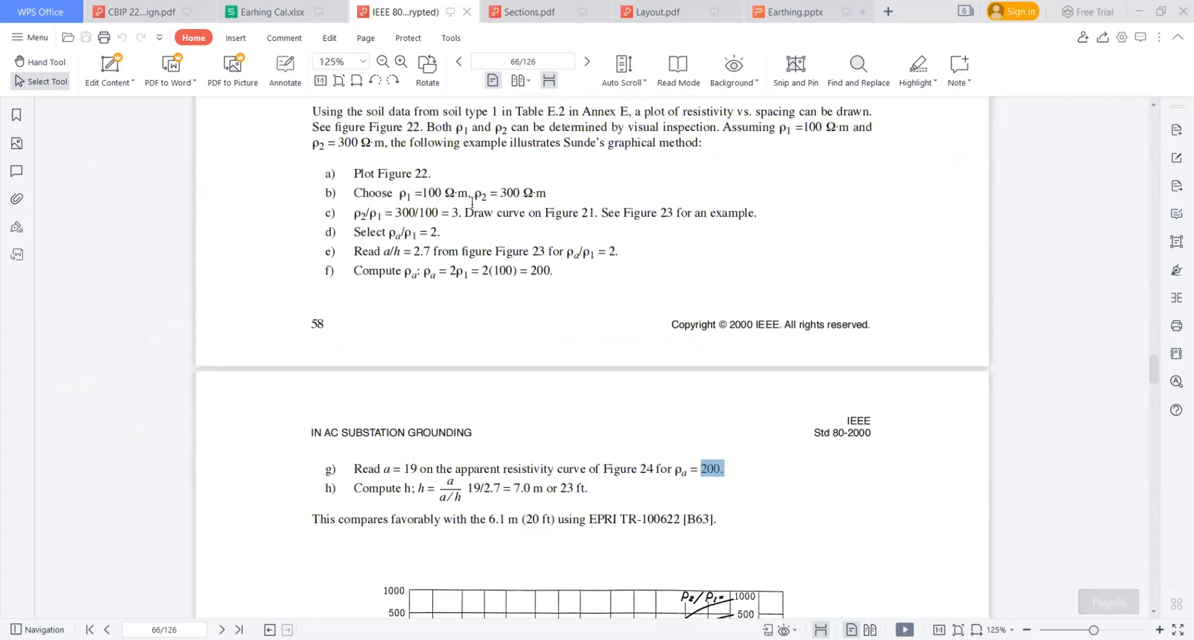
scroll(down, 3)
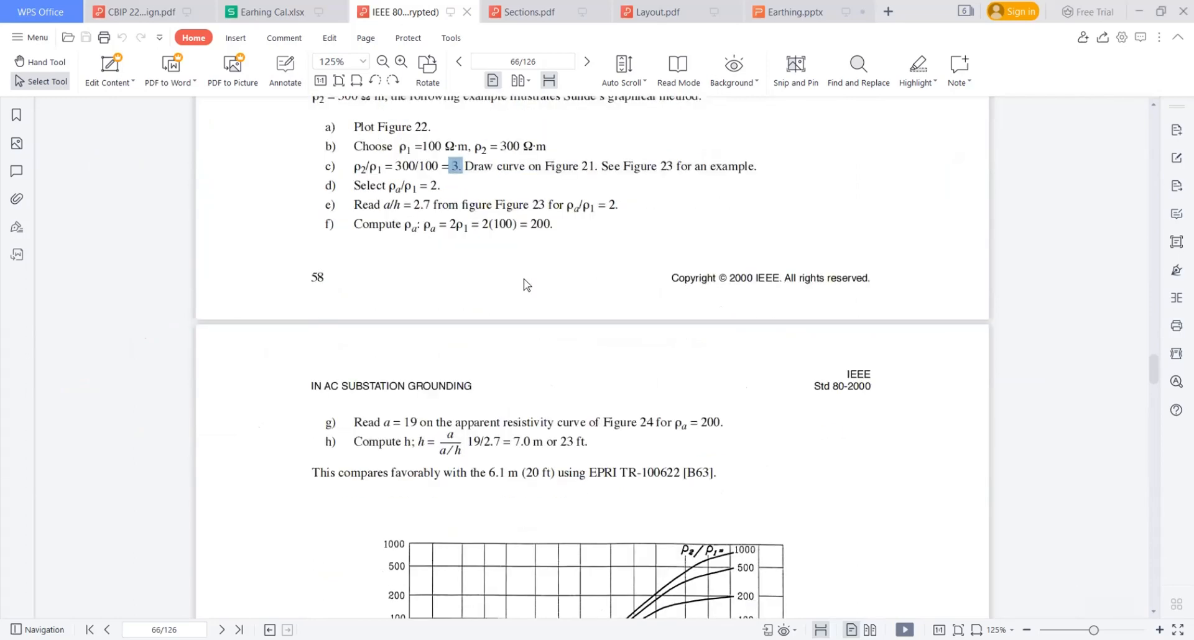
scroll(down, 3)
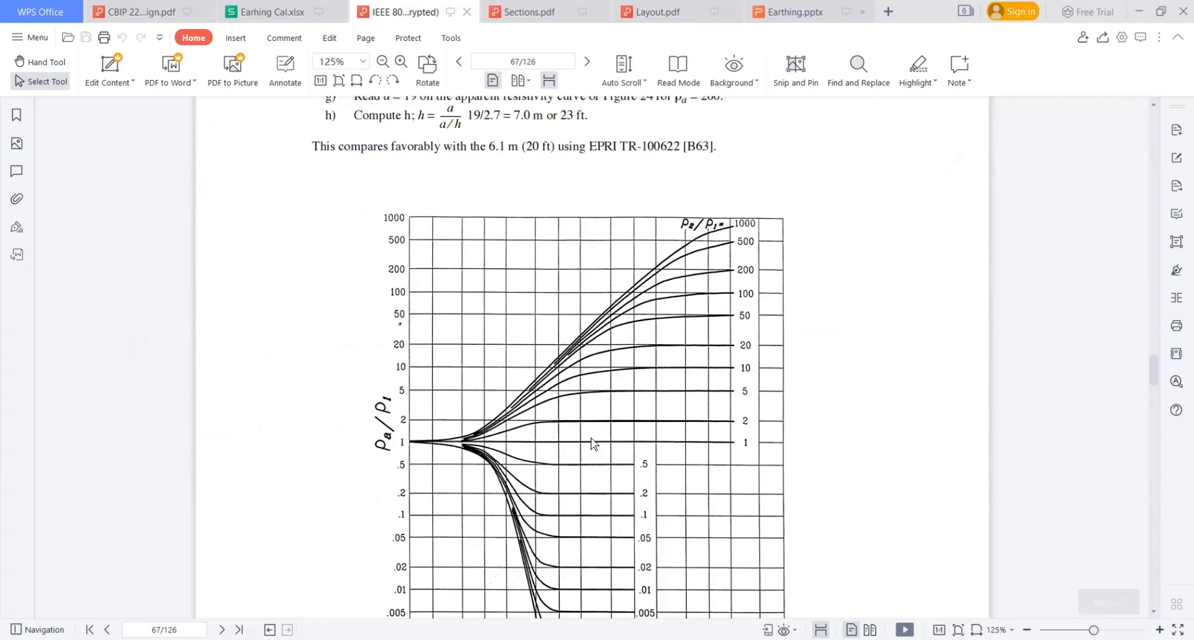
scroll(down, 3)
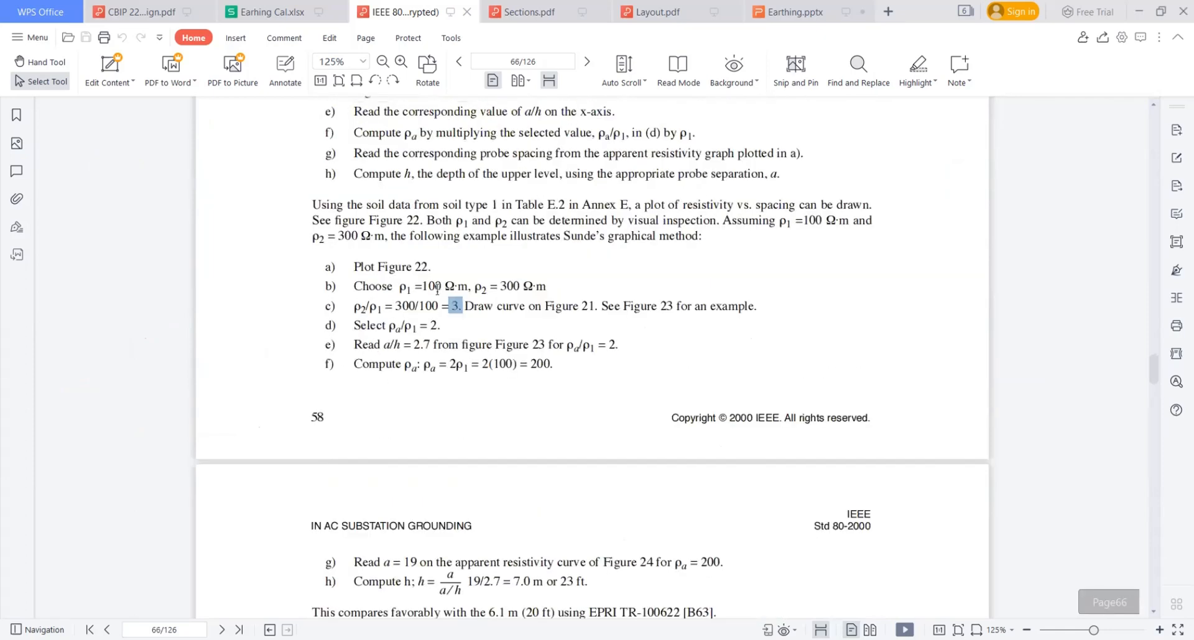
scroll(down, 3)
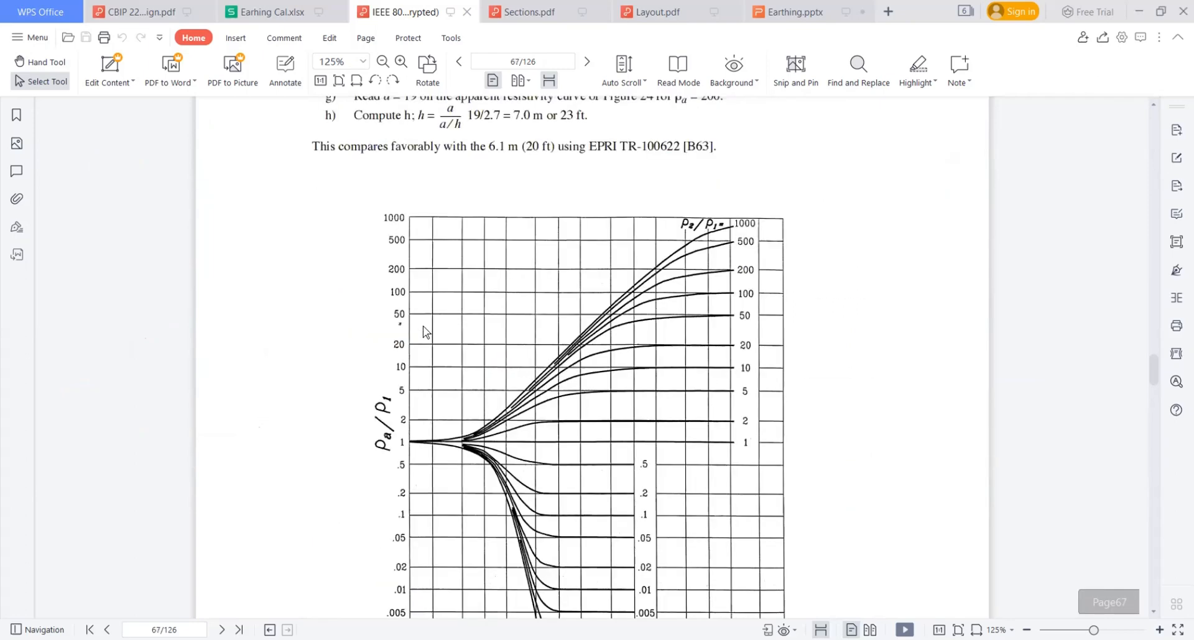
scroll(down, 3)
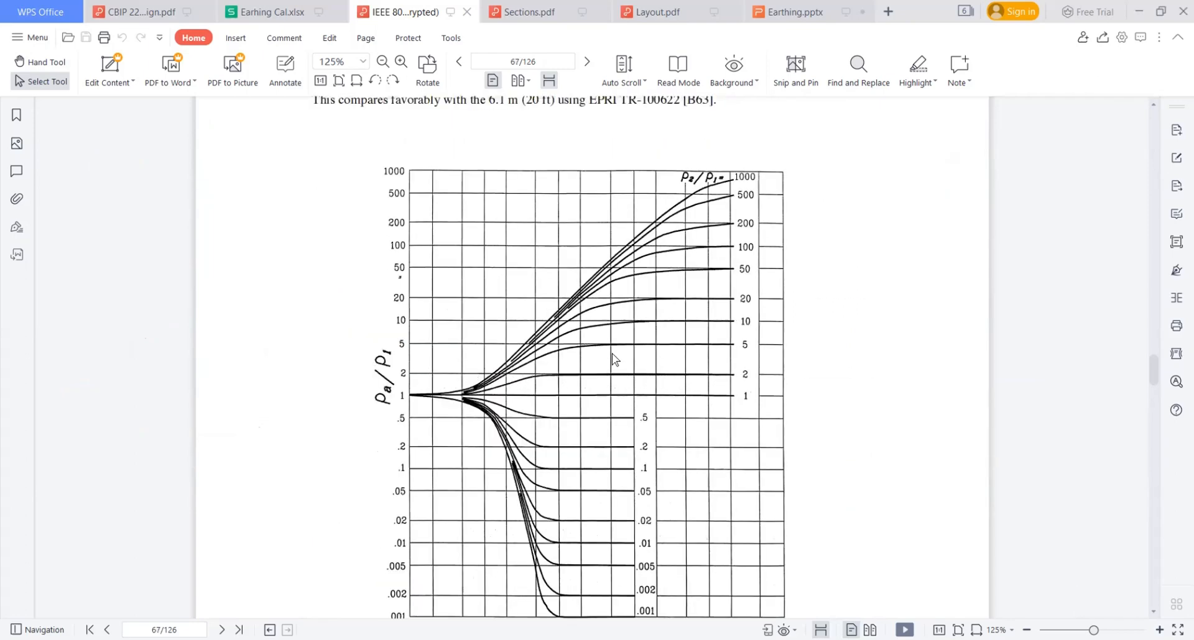
Step: Return up to steps g and h of Sunde's example on page 66
scroll(up, 3)
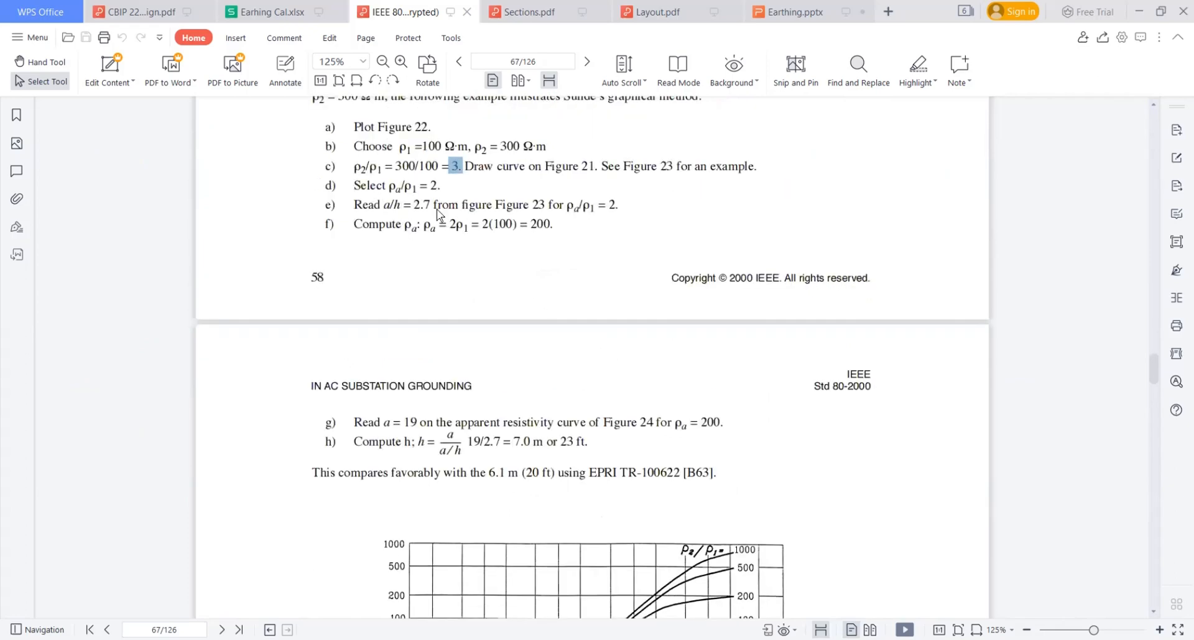
scroll(down, 3)
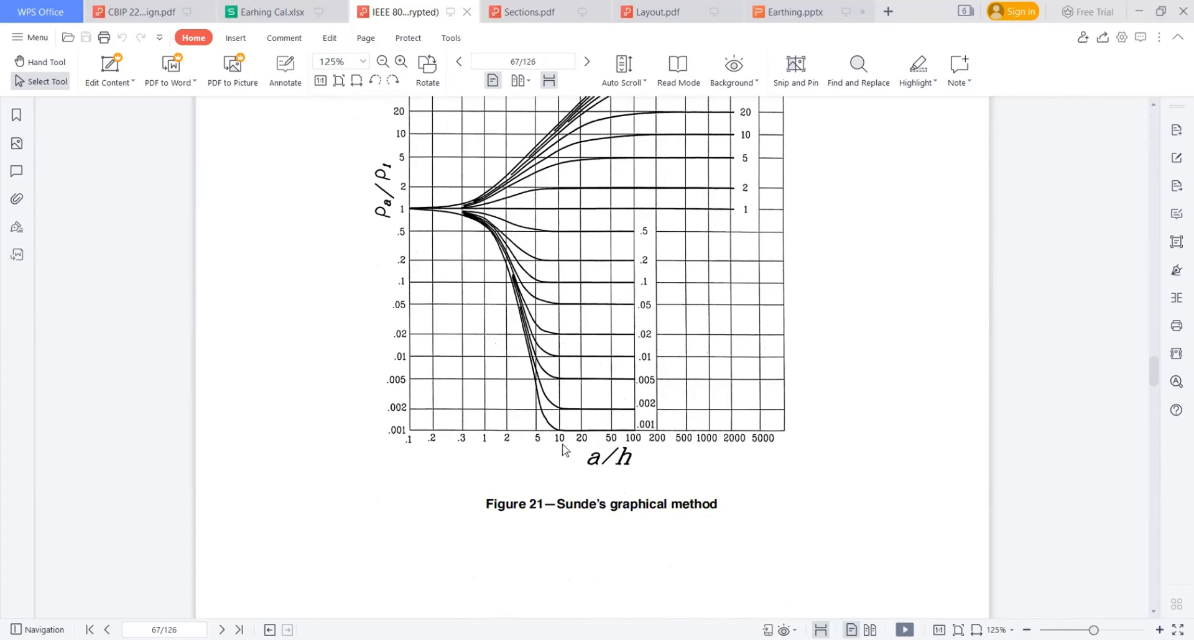
scroll(up, 3)
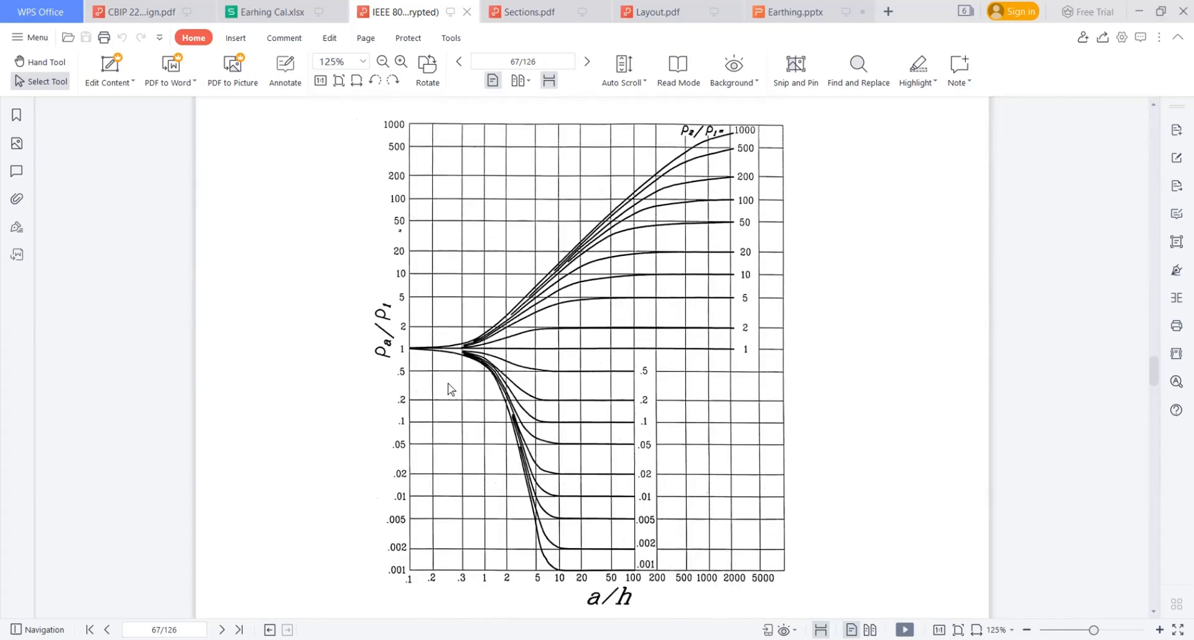
scroll(up, 3)
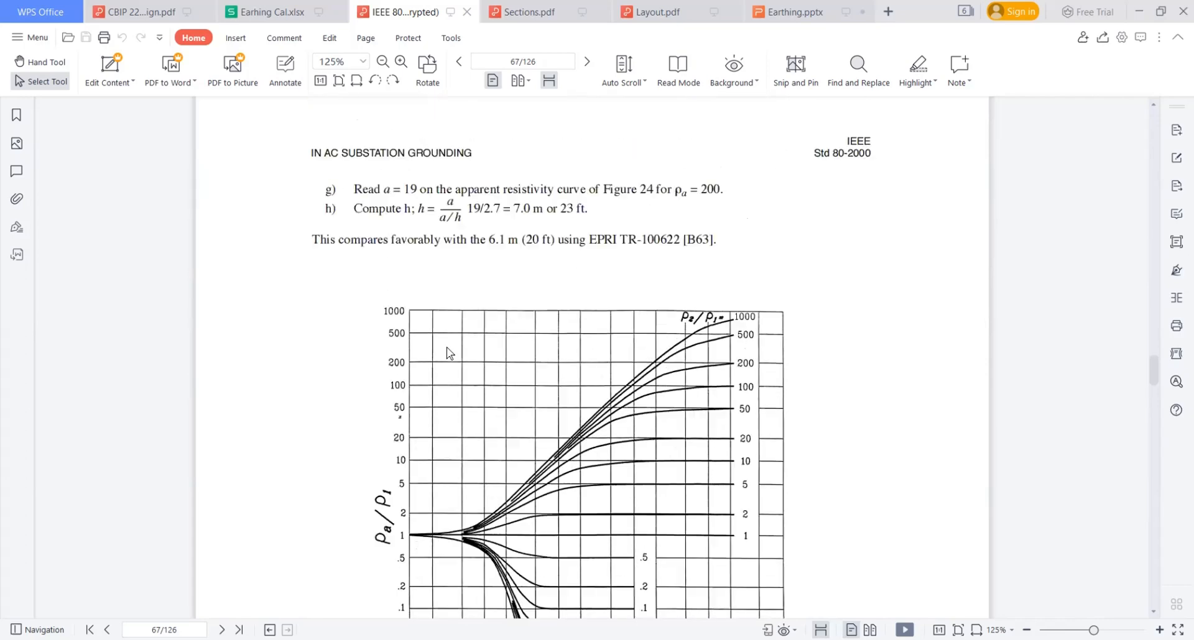
scroll(up, 3)
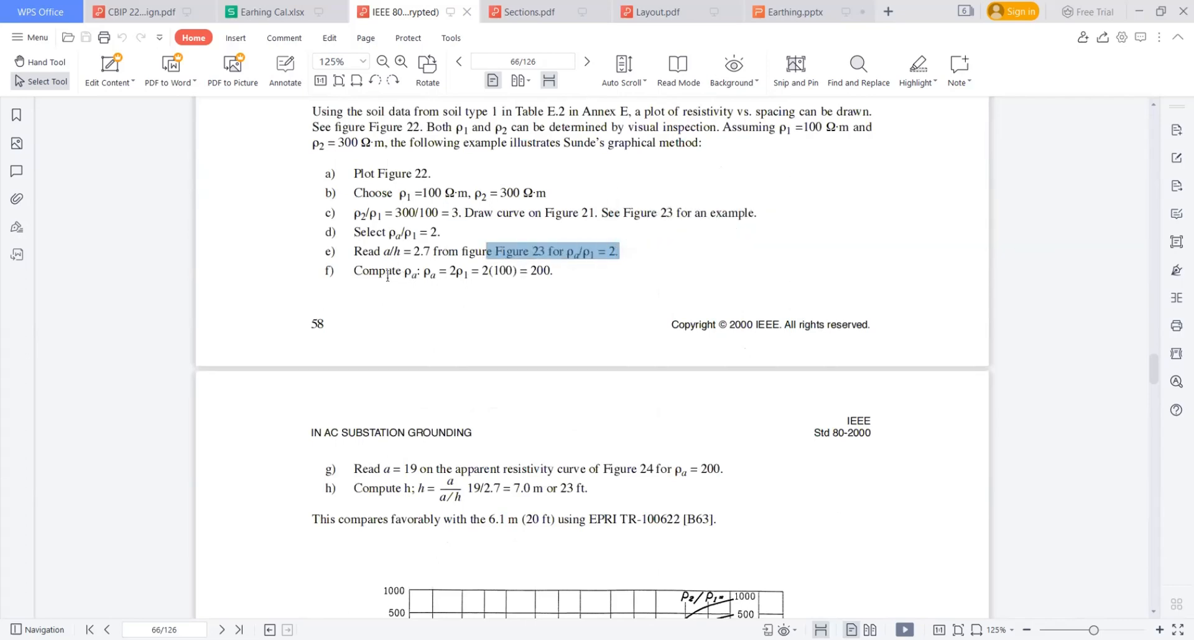
Step: Glance at the Figure 24 apparent resistivity chart, then return to the example steps
scroll(down, 3)
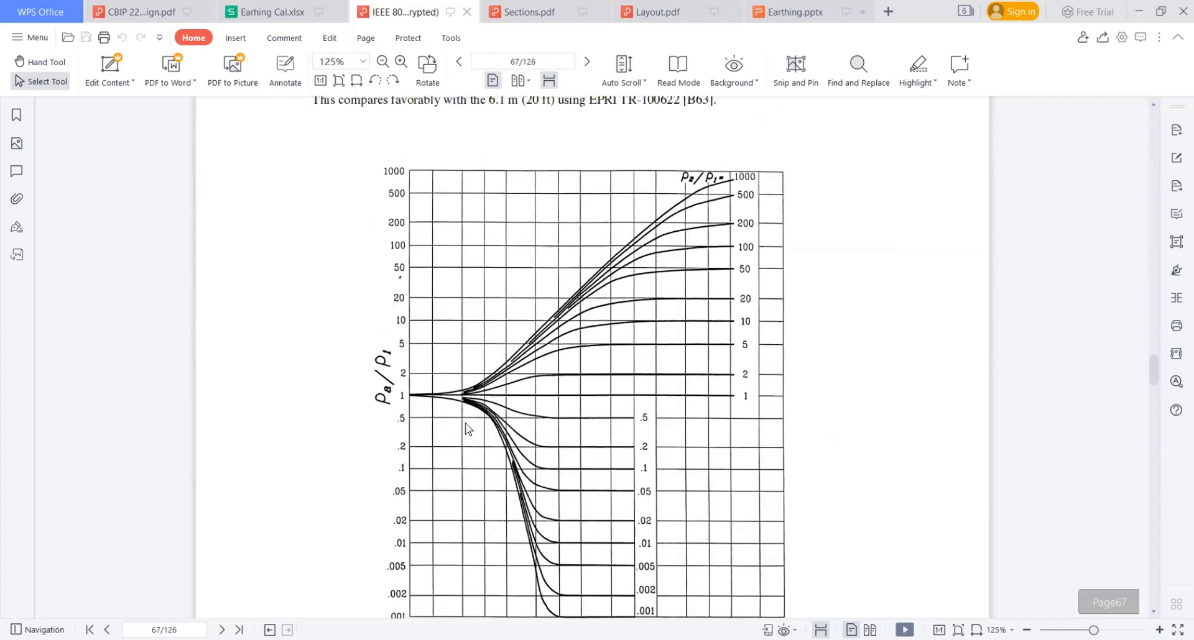
mouse_move(478, 389)
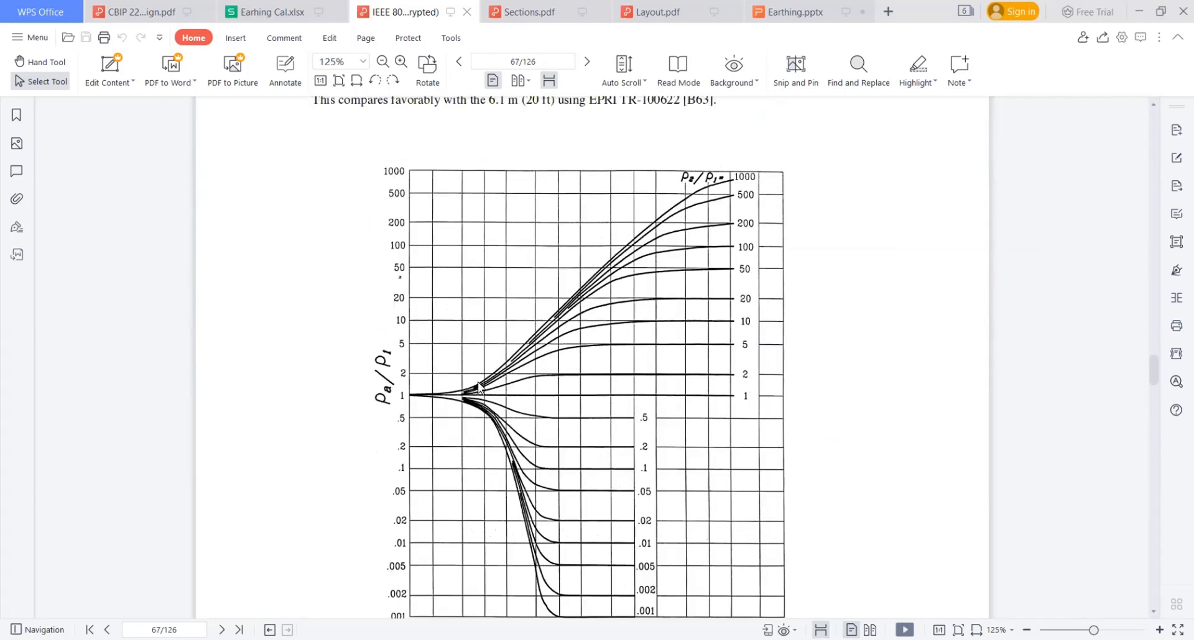
mouse_move(617, 277)
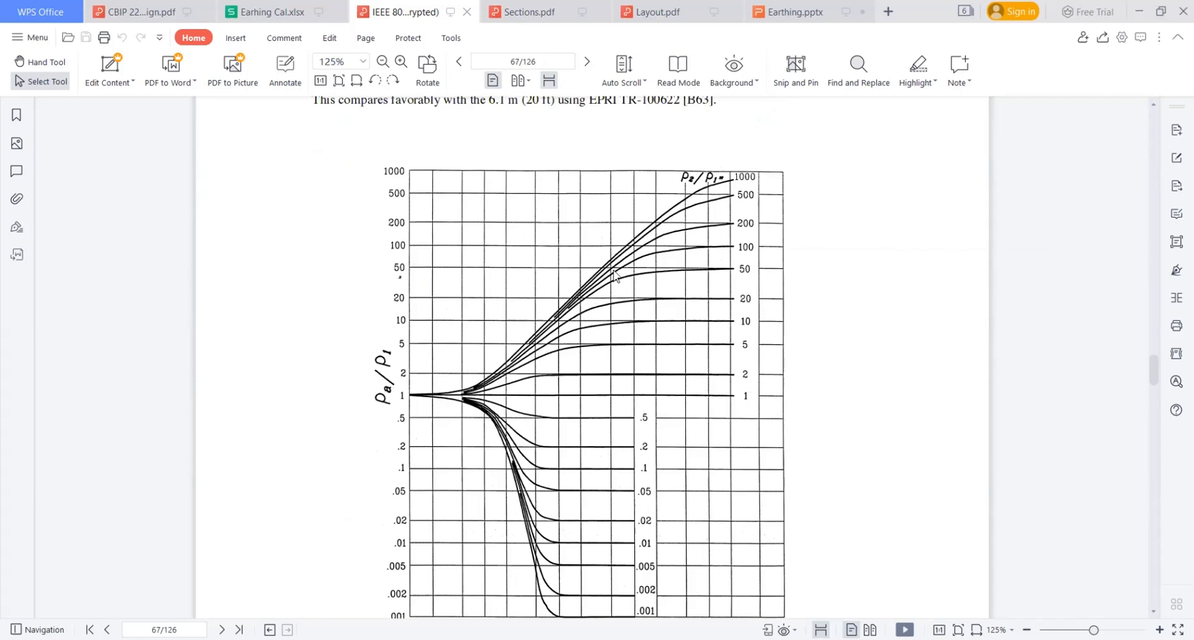
mouse_move(658, 244)
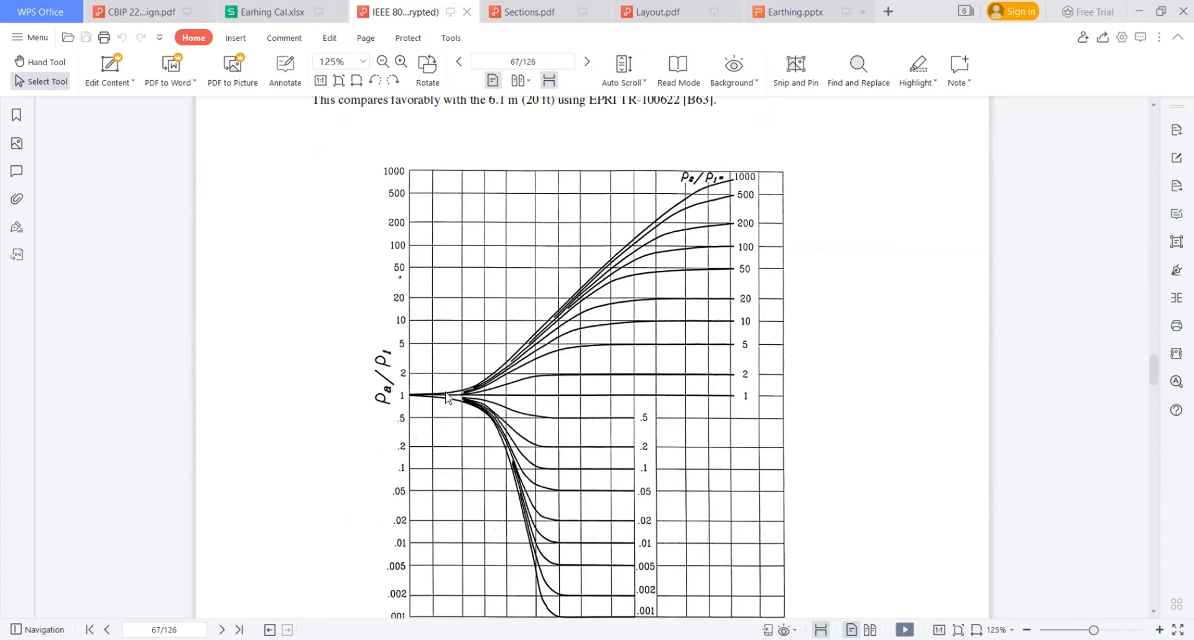
scroll(up, 3)
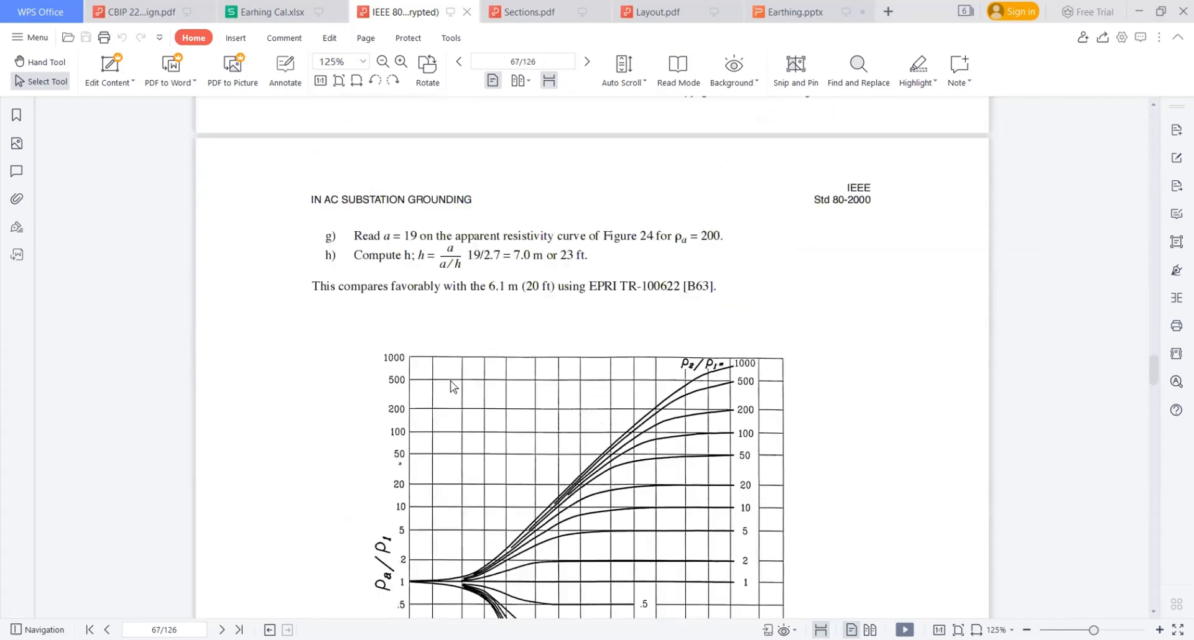
scroll(up, 3)
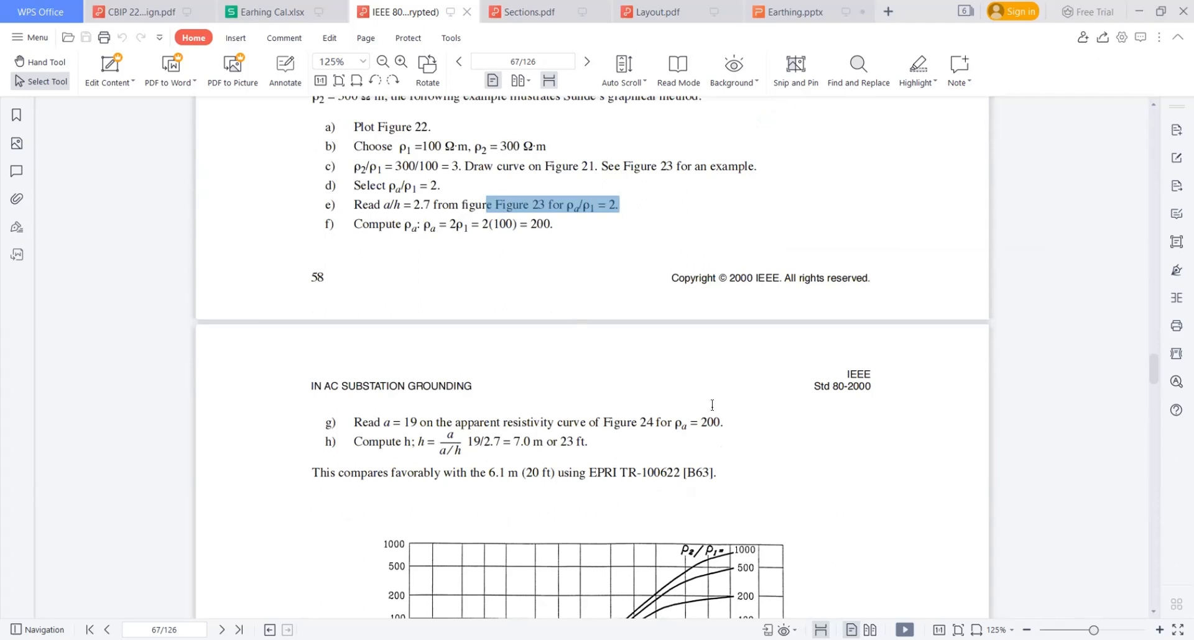
mouse_move(716, 451)
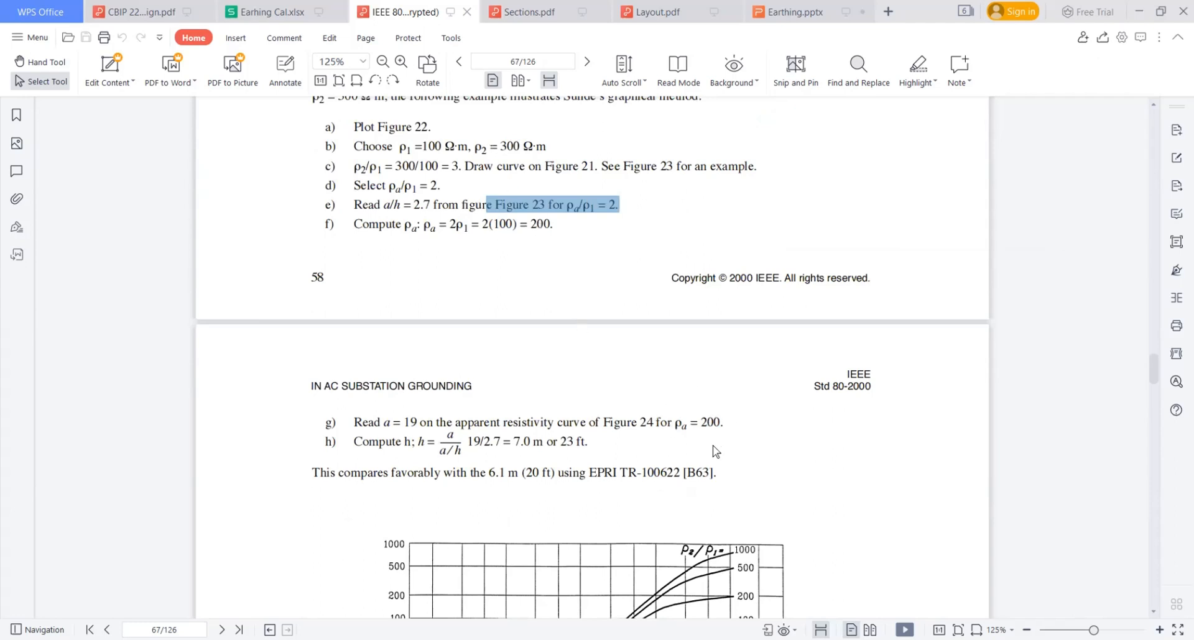
mouse_move(716, 395)
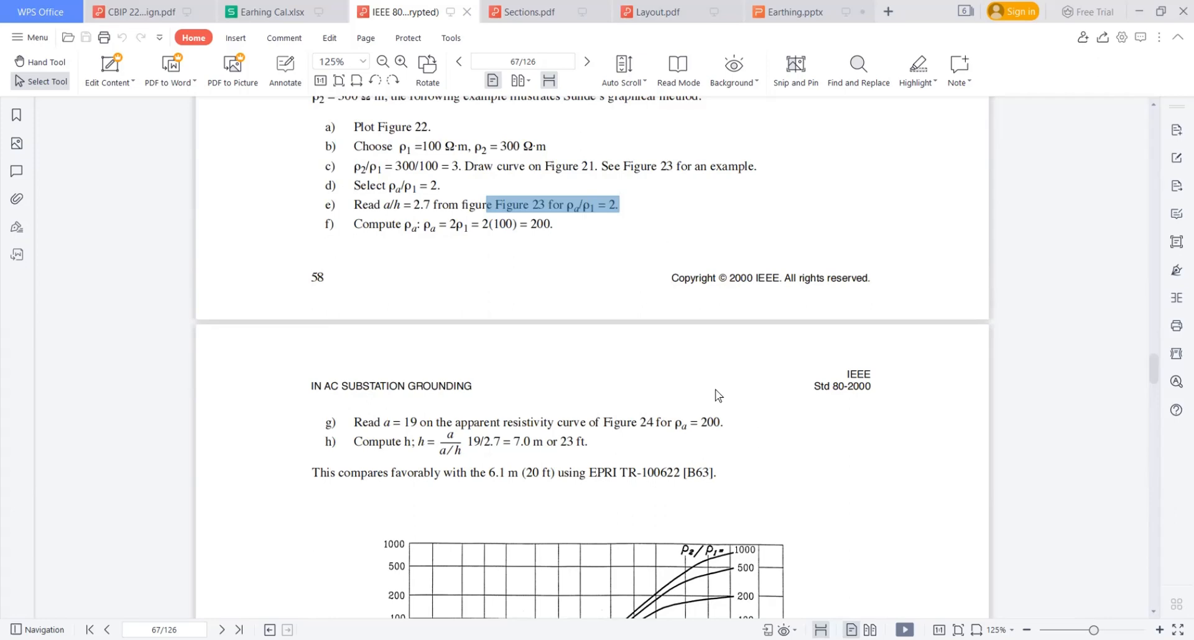
mouse_move(745, 450)
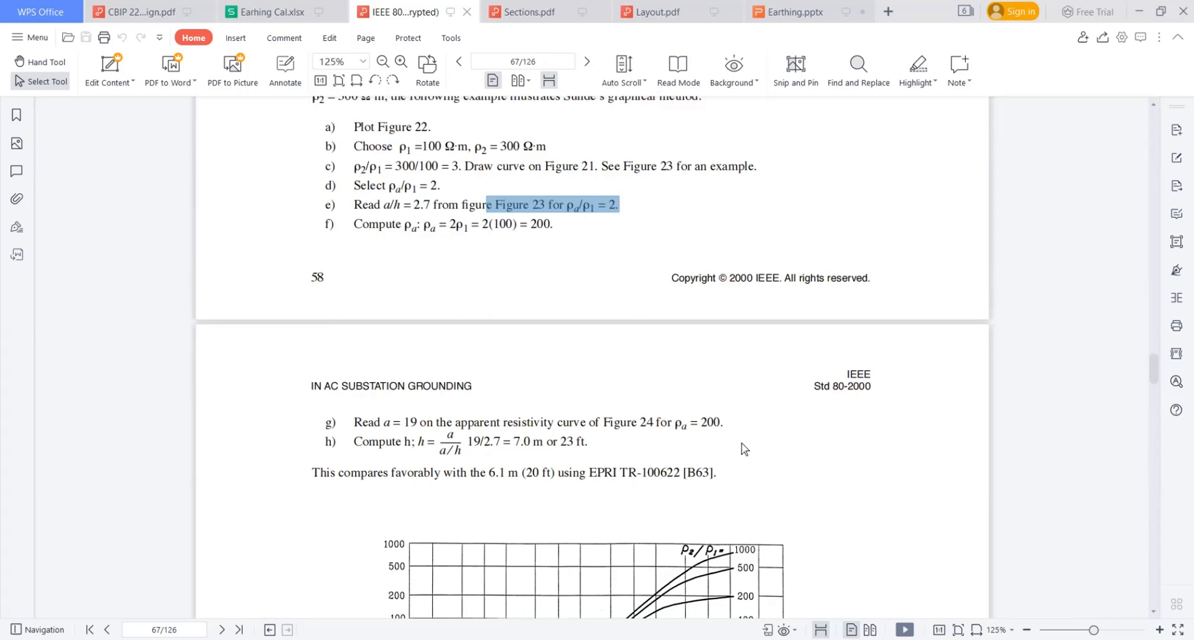
Step: Scroll on to Figure 23's resistivity-ratio curves on page 69
scroll(down, 3)
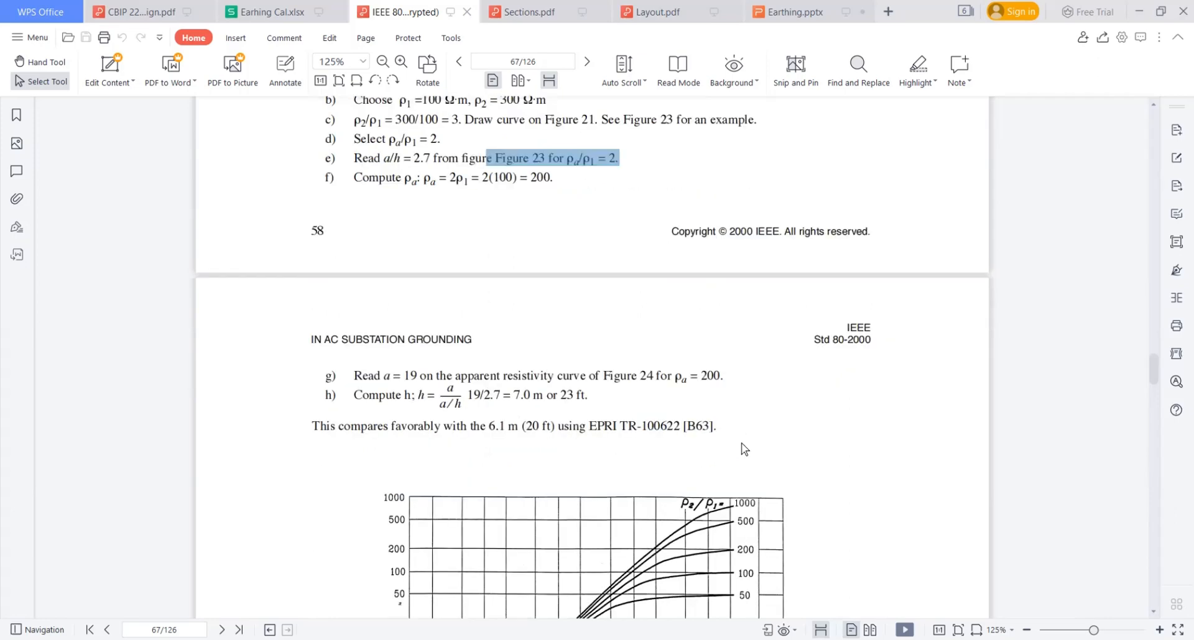
scroll(down, 3)
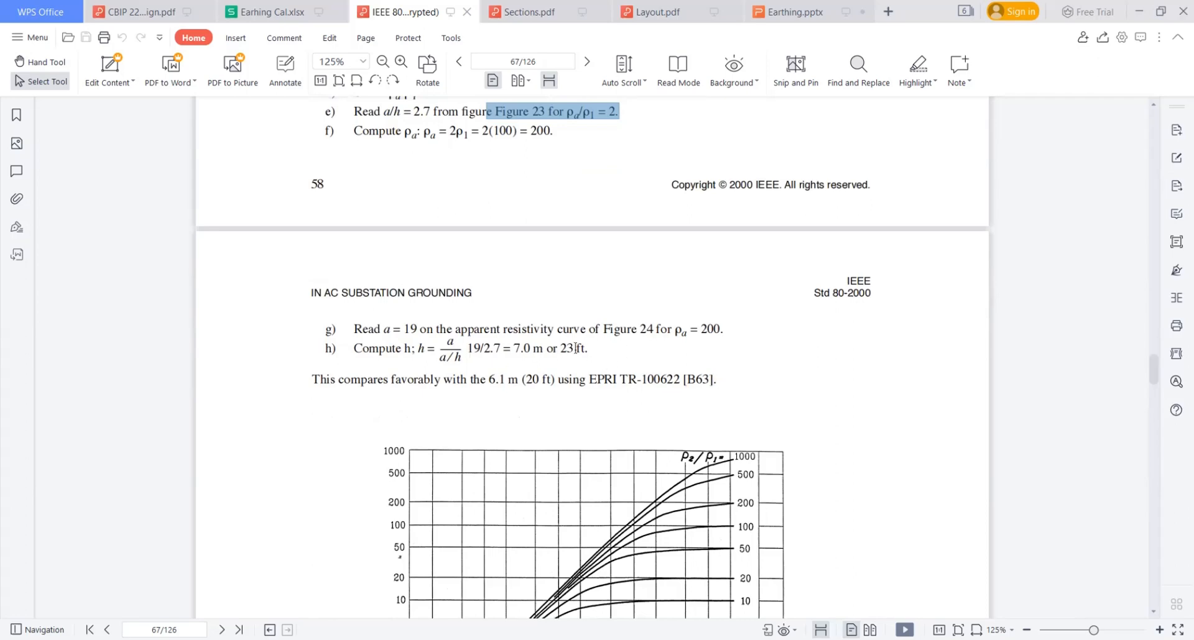
scroll(down, 3)
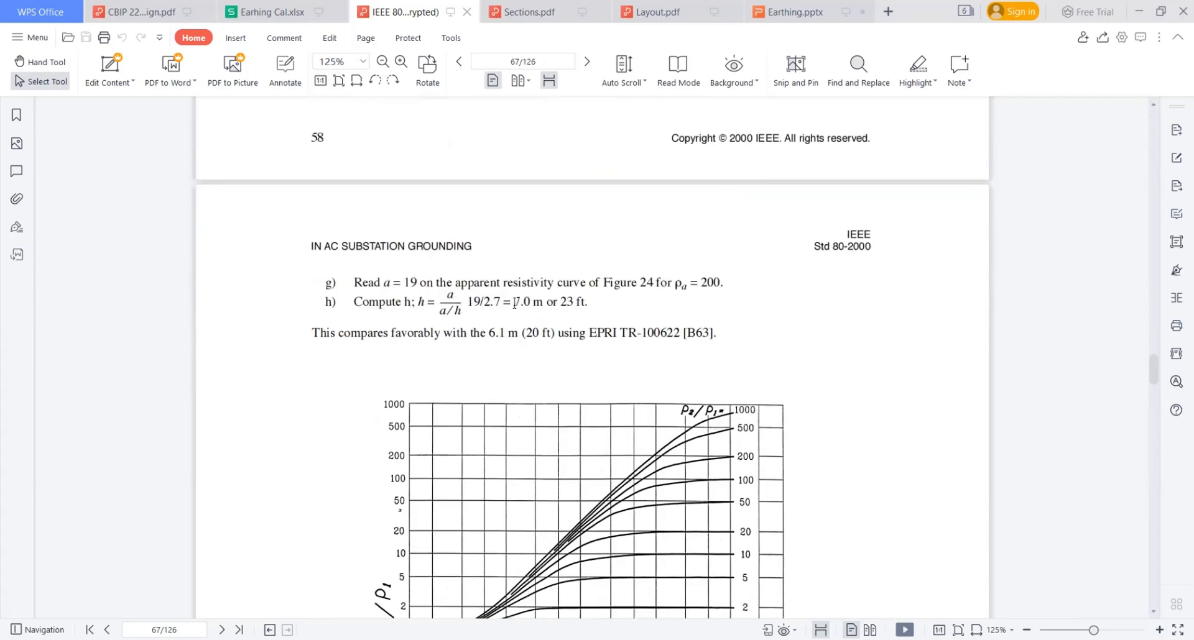
scroll(down, 3)
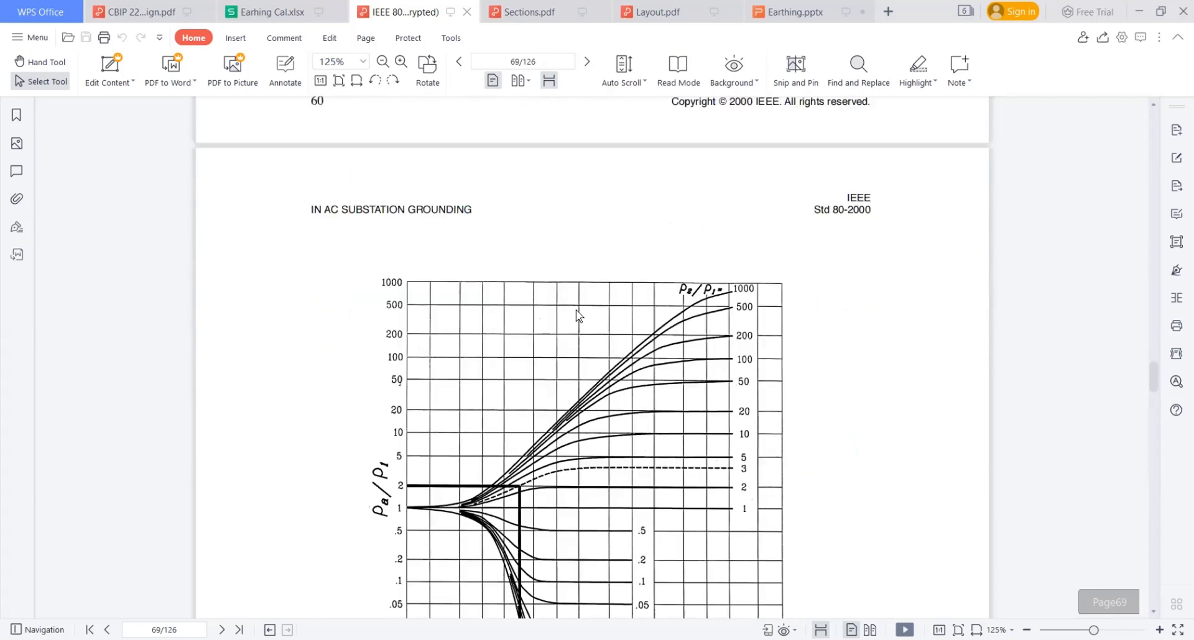
Step: Read section 13.4.2.3 on pages 71–72, stopping just above section 14
scroll(down, 3)
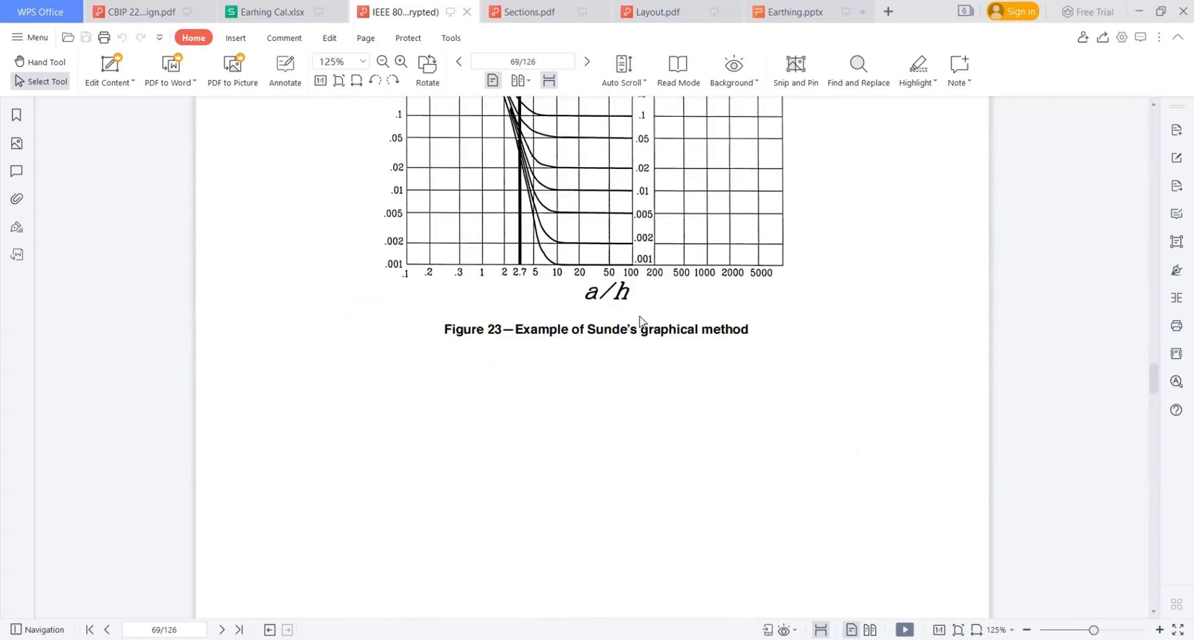
scroll(down, 3)
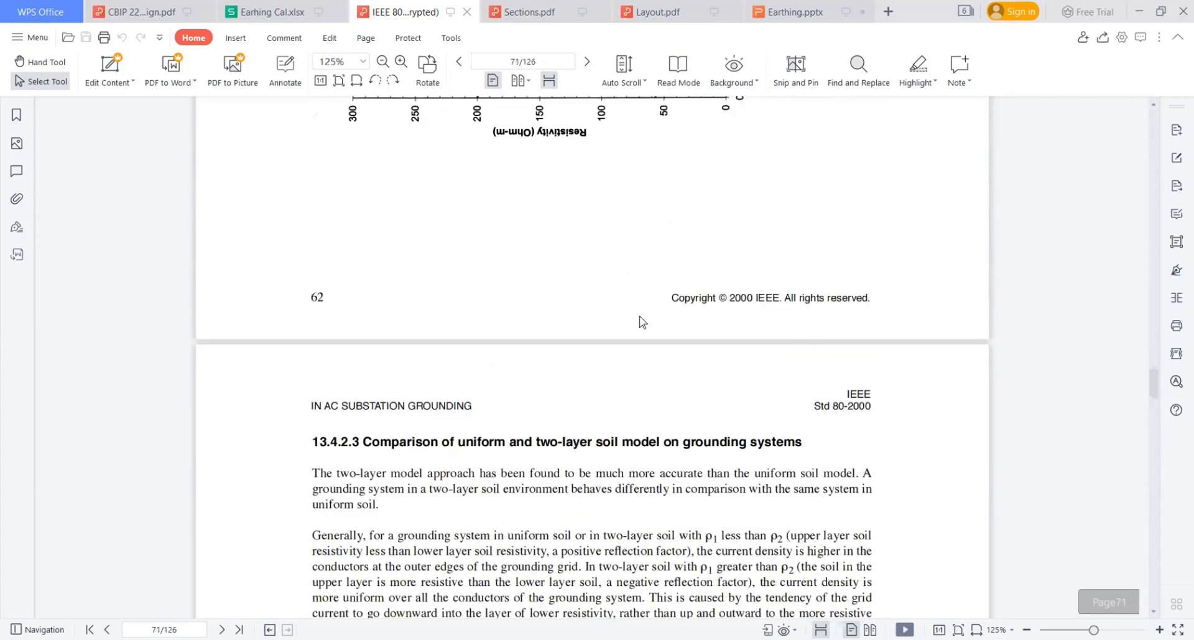
scroll(down, 3)
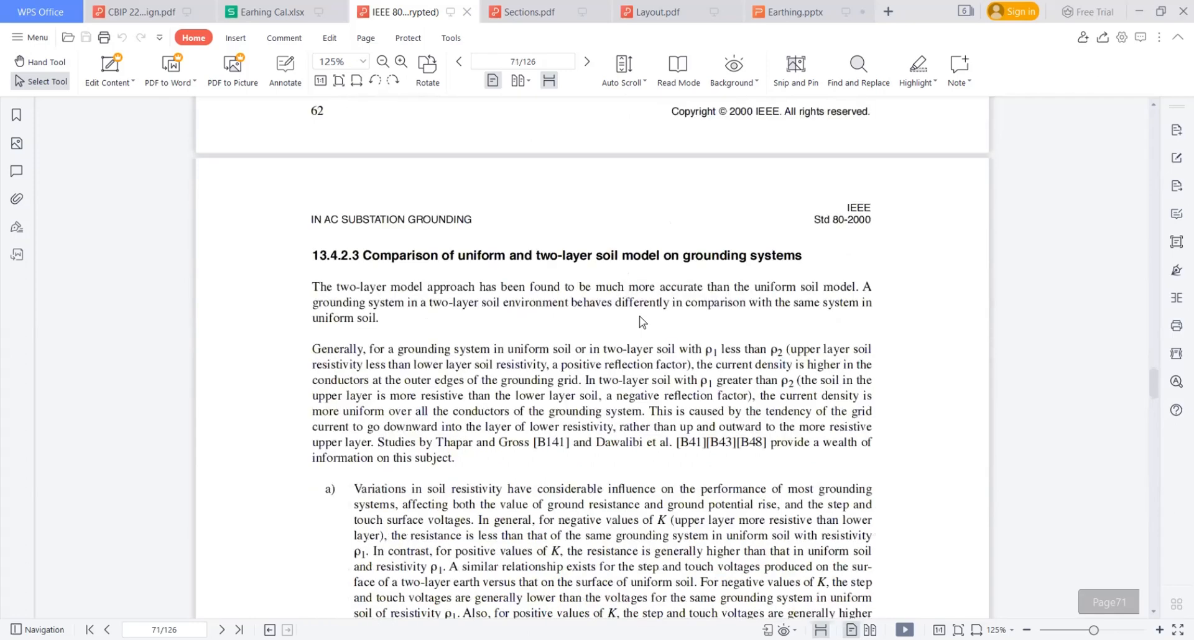
scroll(down, 3)
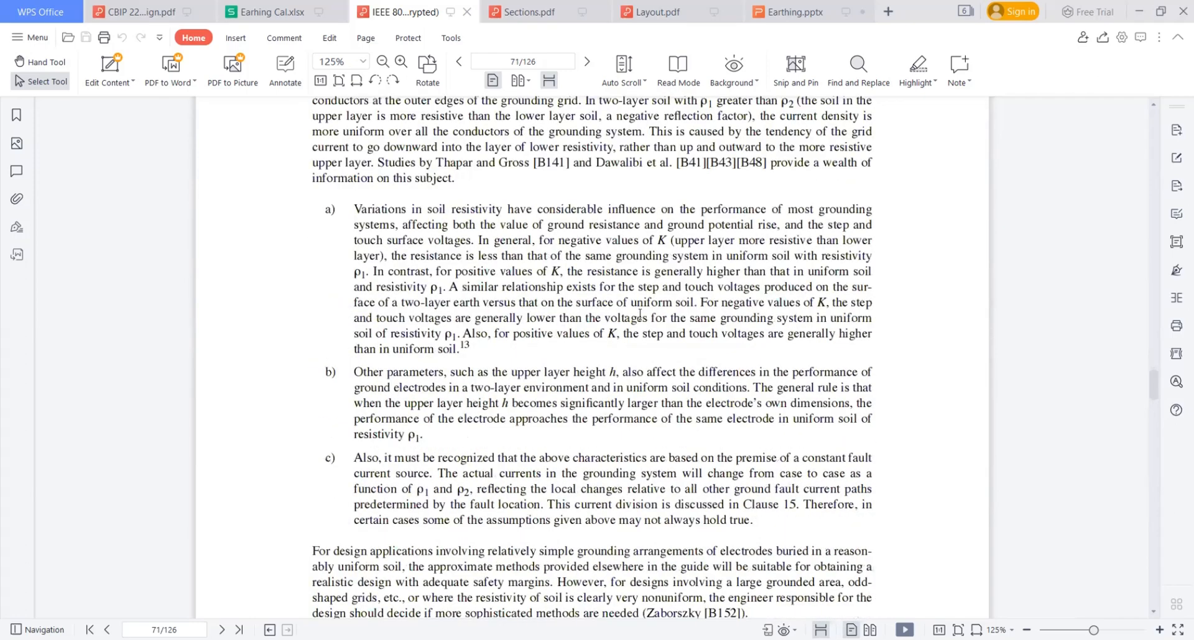
scroll(down, 3)
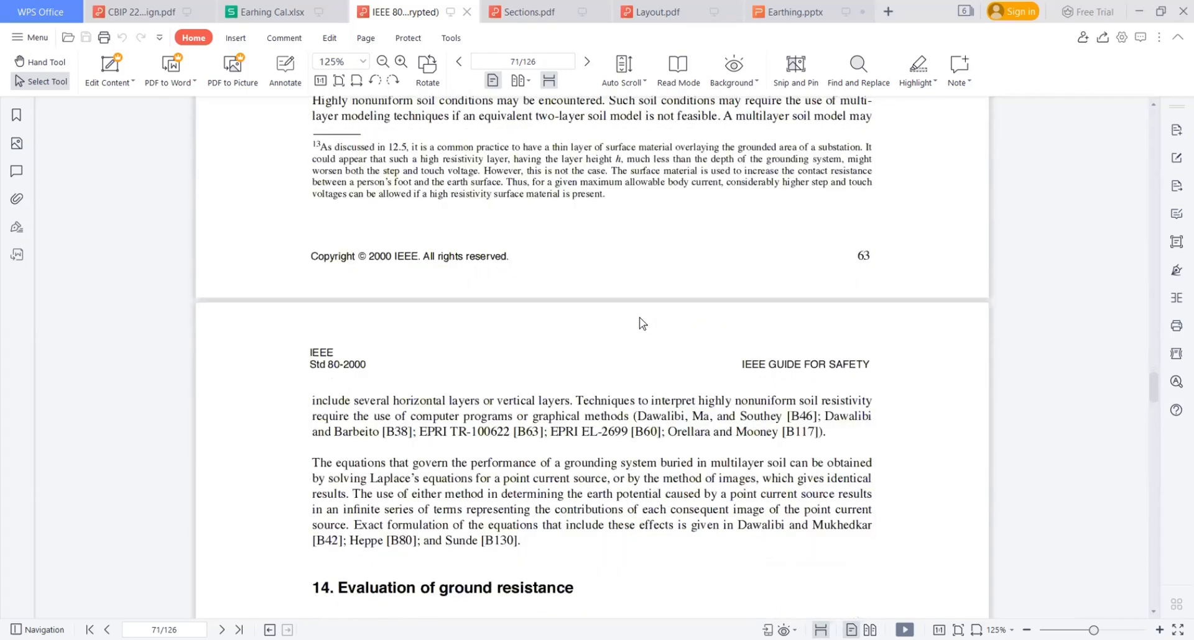